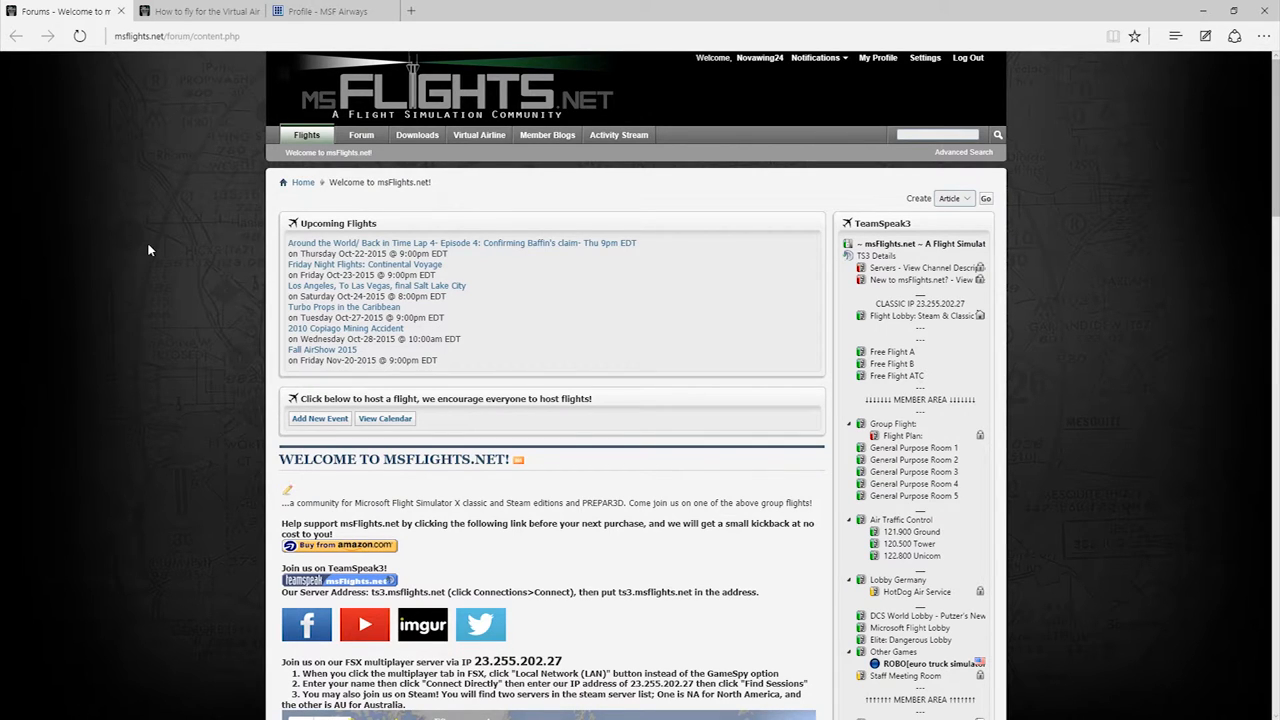
pyautogui.moveTo(166, 150)
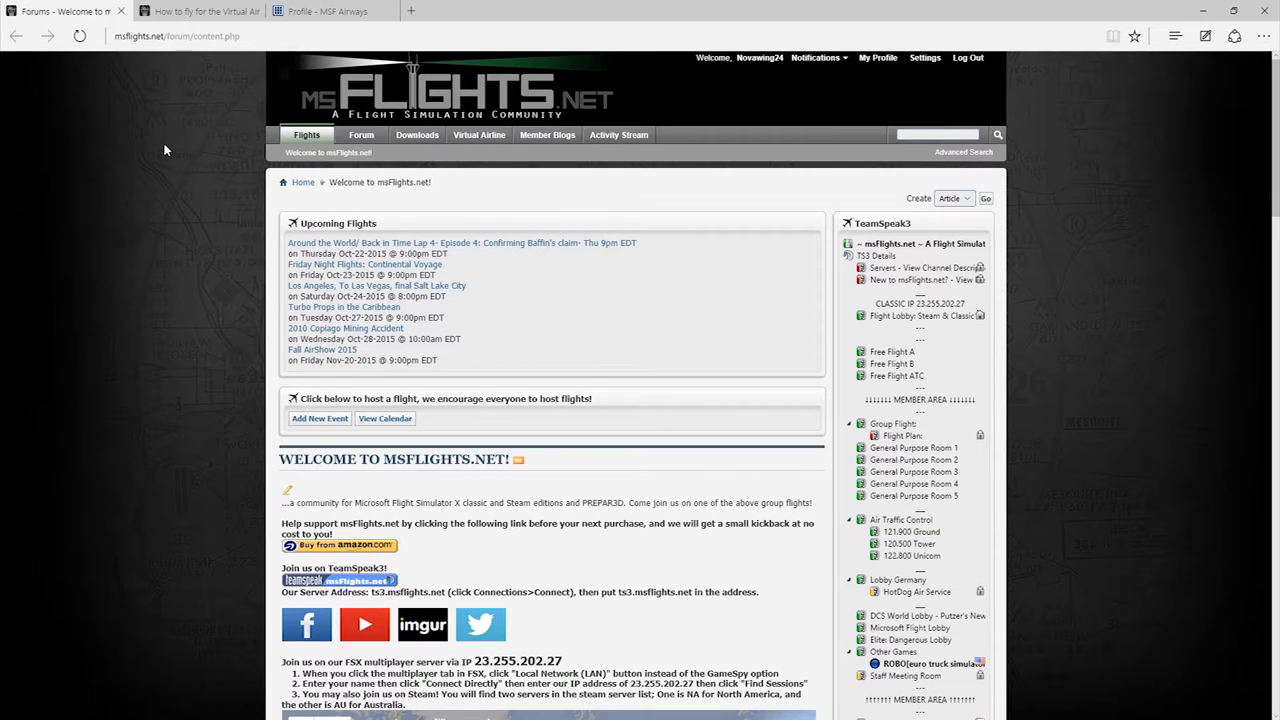
# Step: Visit the Pilot Center profile page, then return to the forum welcome page
pyautogui.click(320, 12)
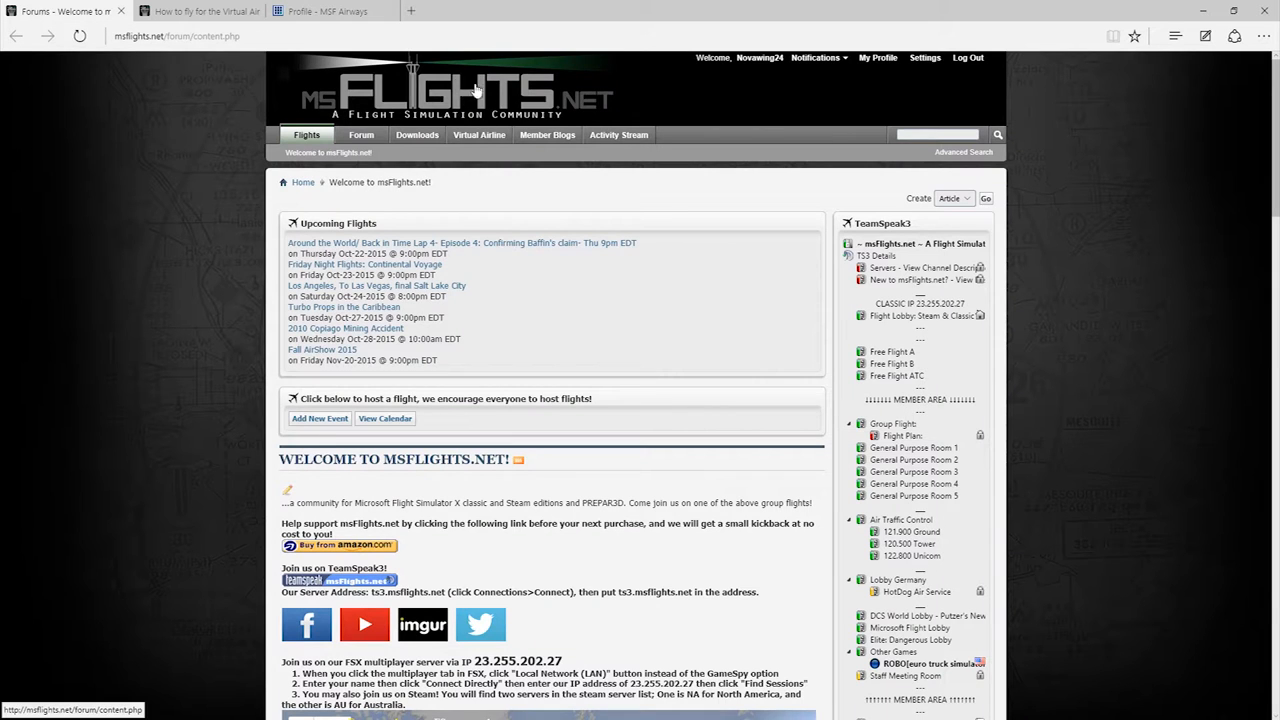
pyautogui.moveTo(480, 136)
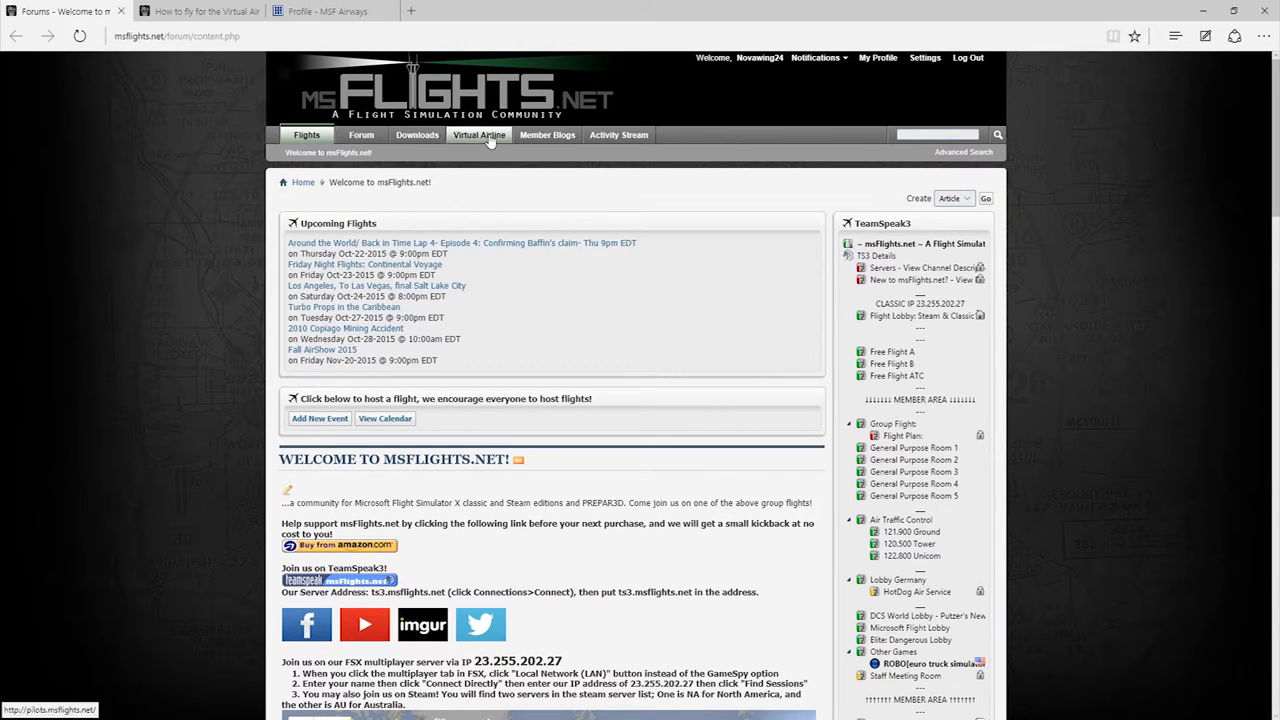
pyautogui.click(480, 136)
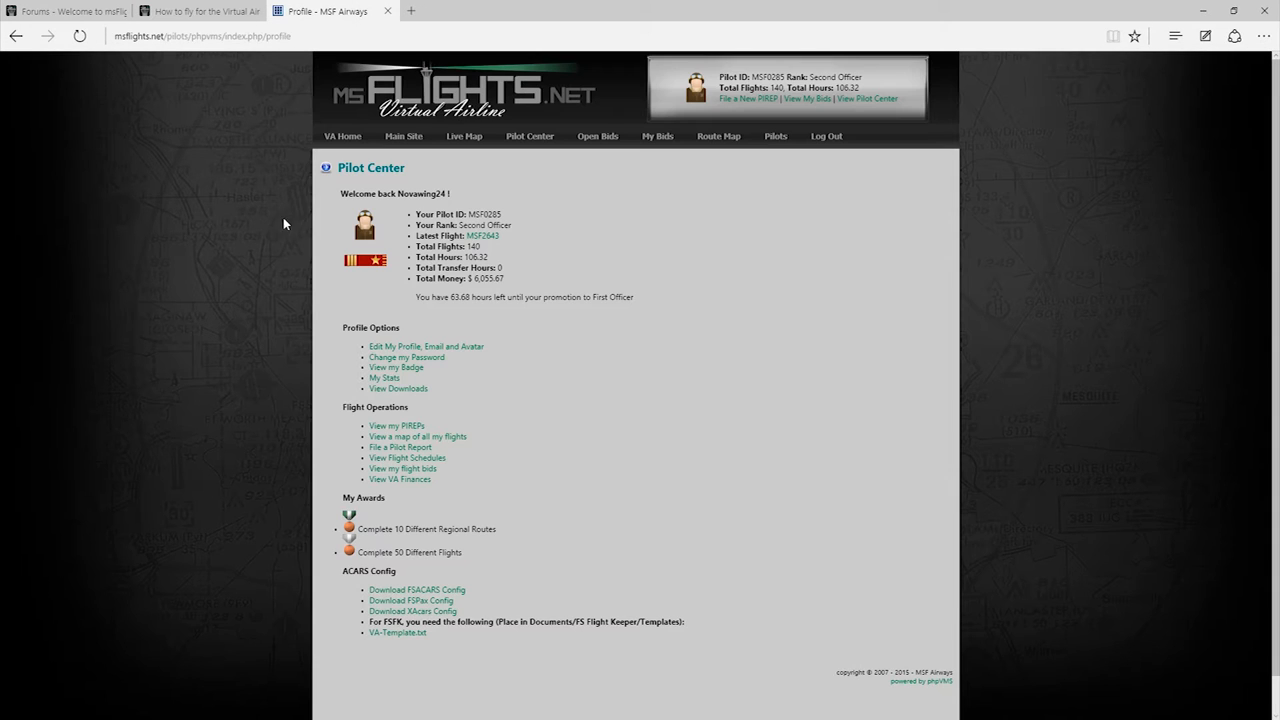
pyautogui.moveTo(242, 246)
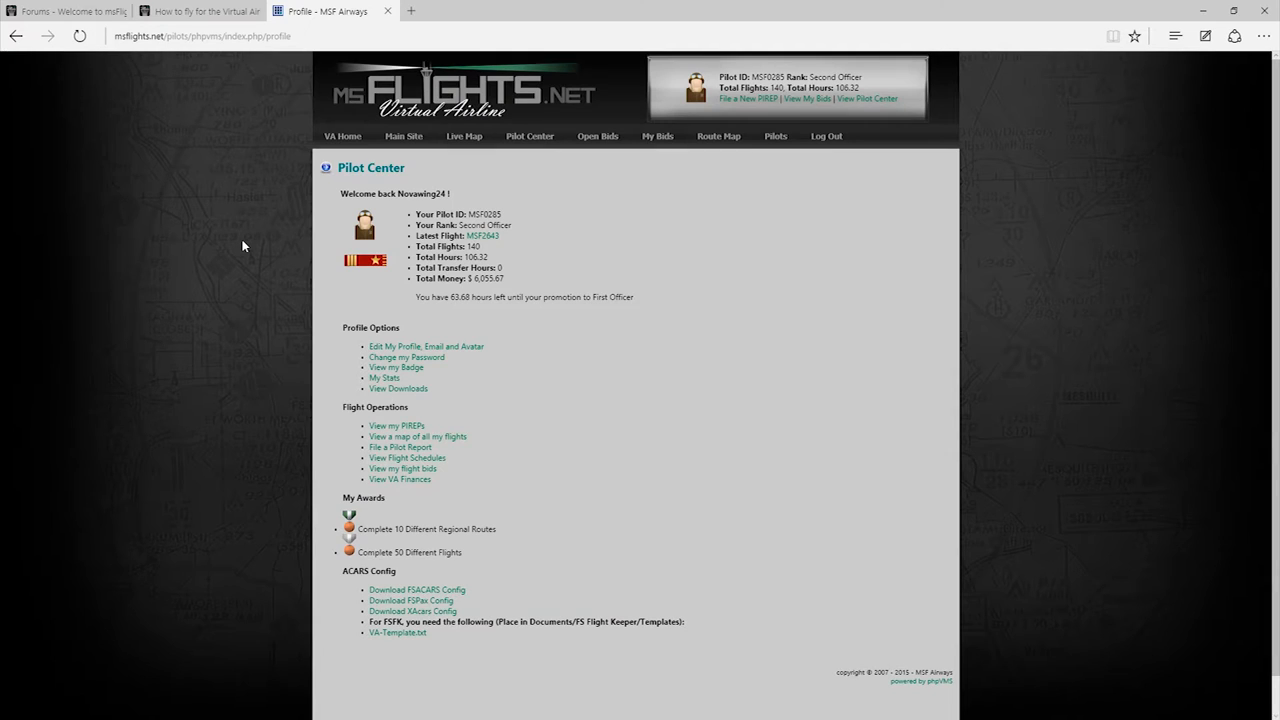
pyautogui.moveTo(546, 276)
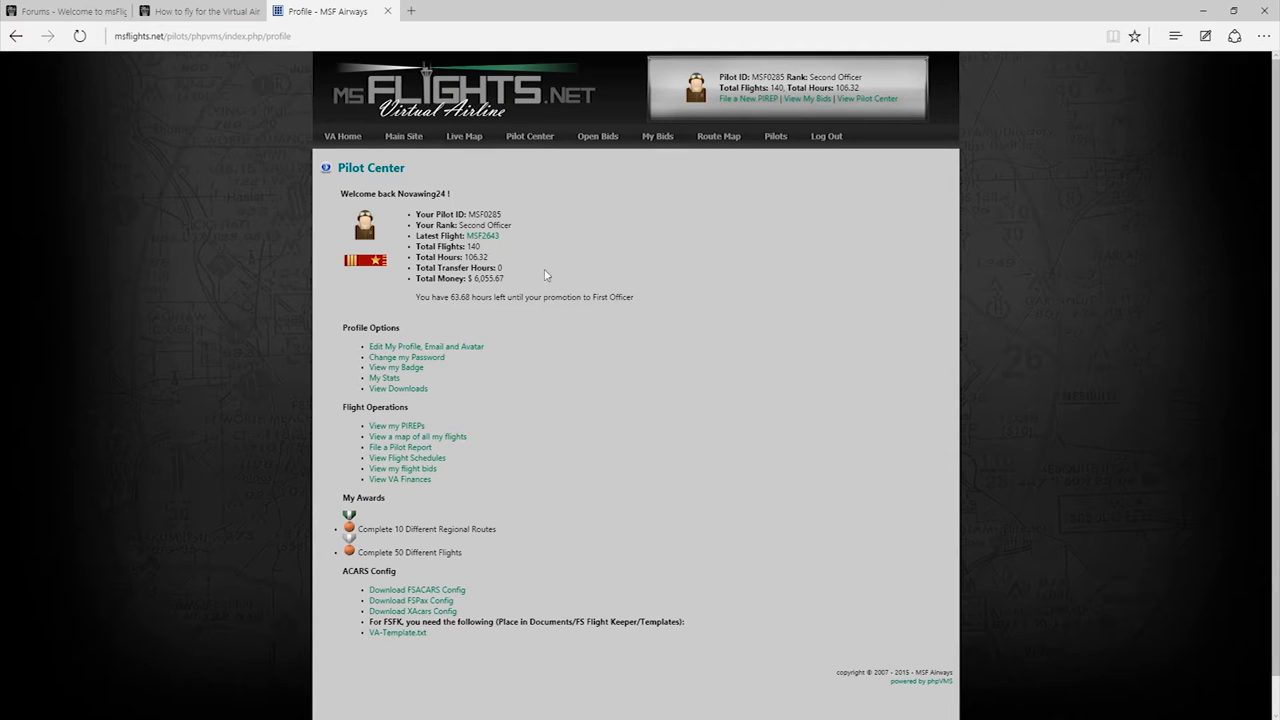
pyautogui.moveTo(560, 220)
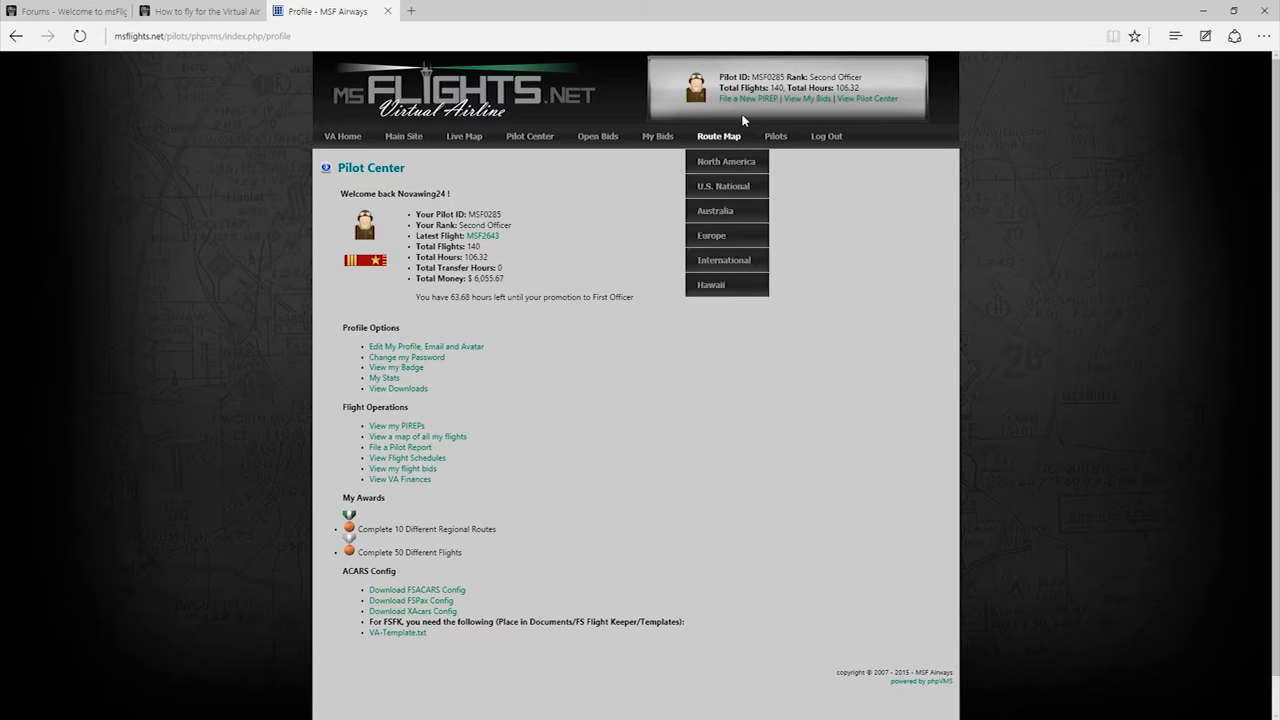
pyautogui.moveTo(718, 136)
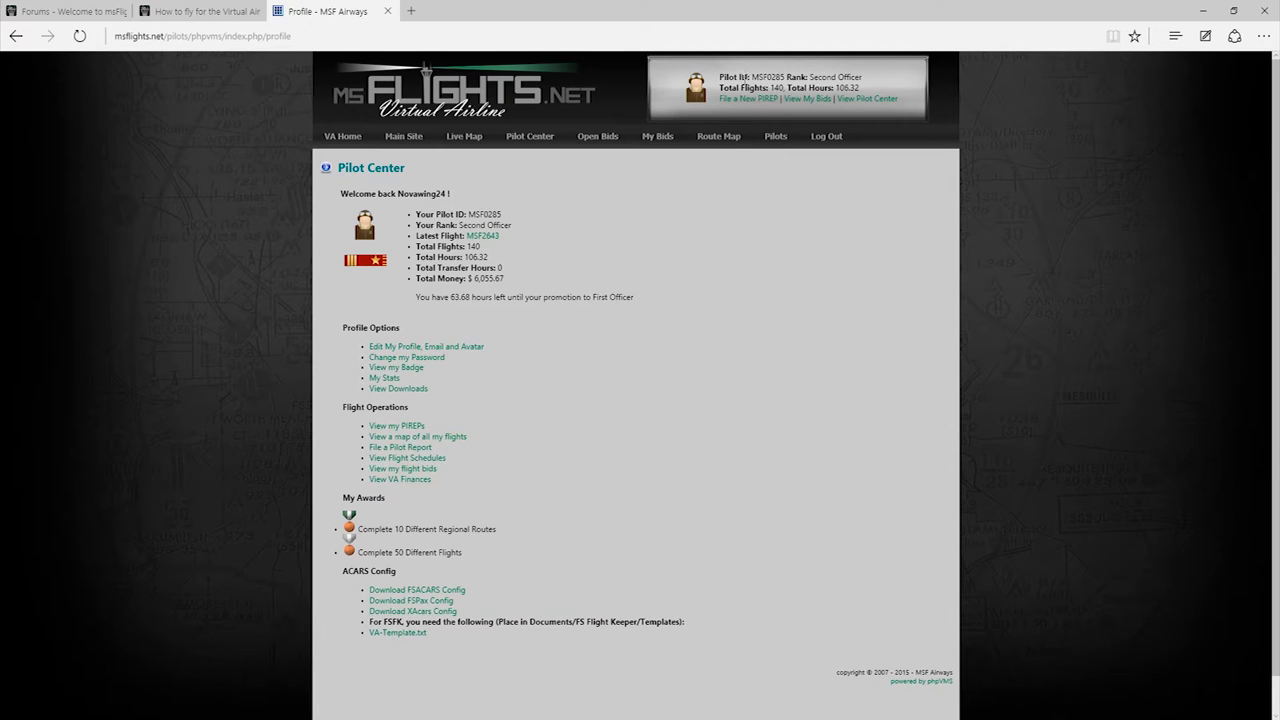
pyautogui.doubleClick(768, 76)
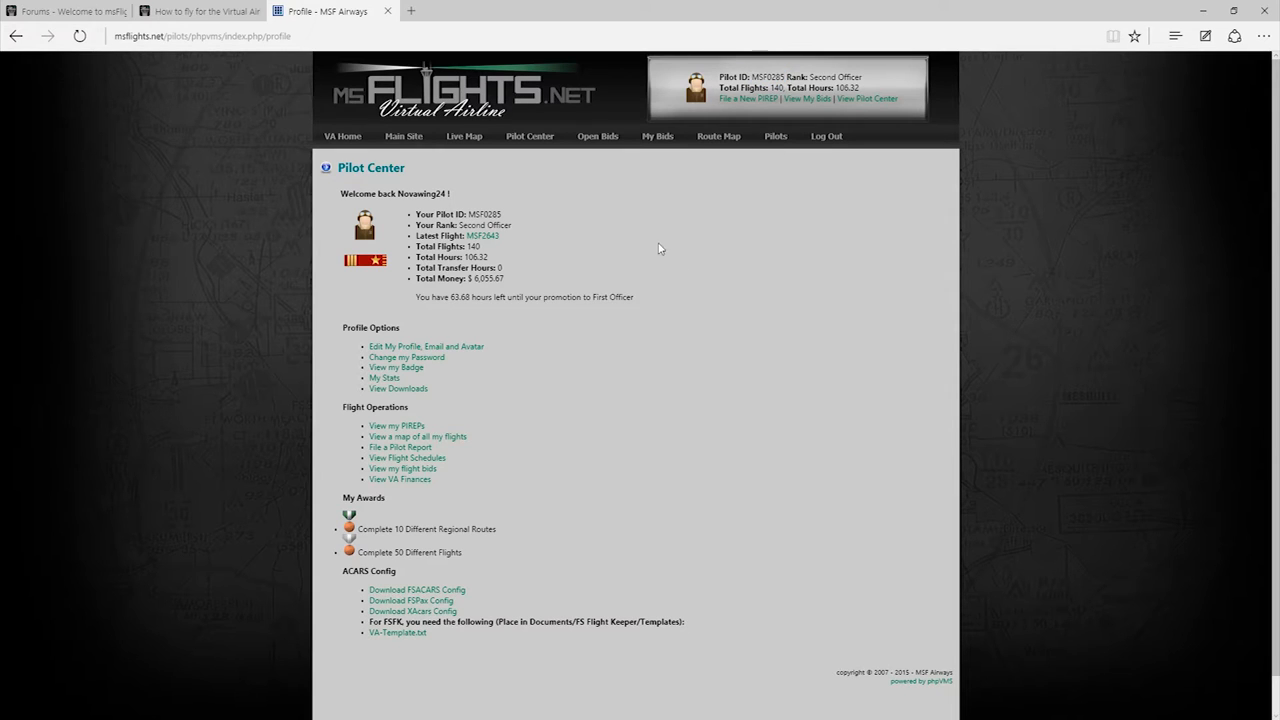
pyautogui.moveTo(240, 144)
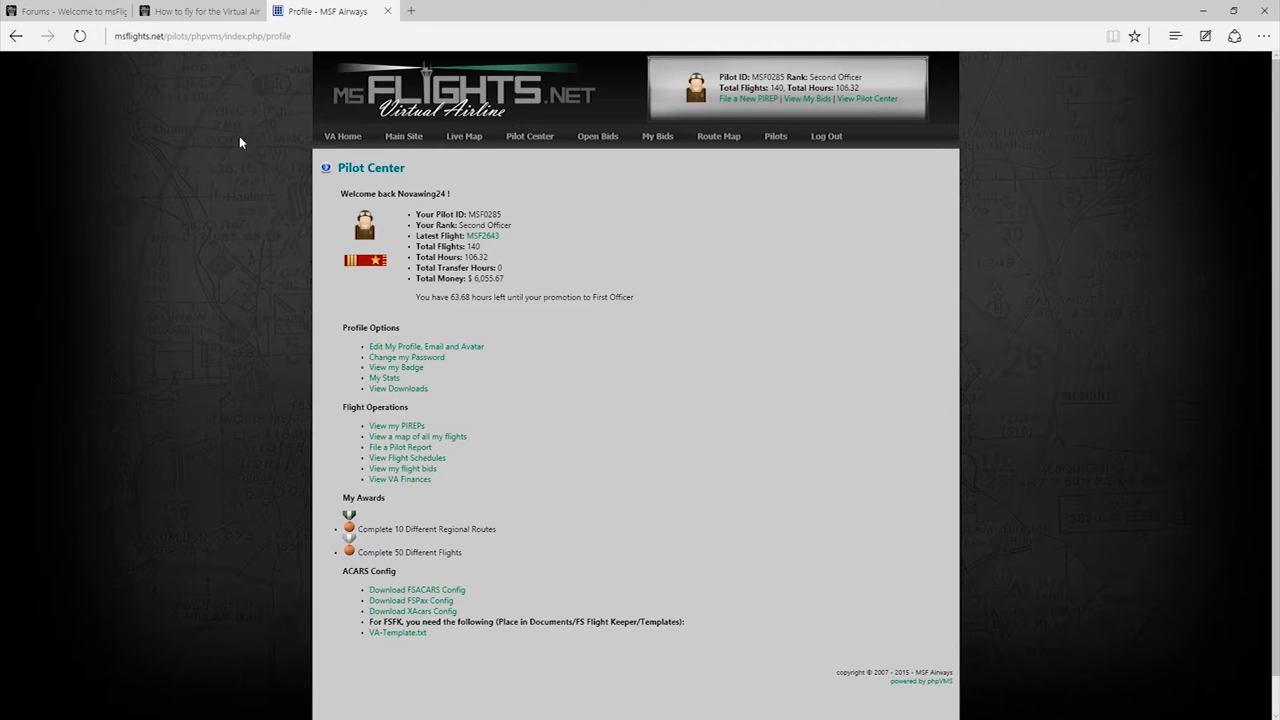
pyautogui.moveTo(256, 172)
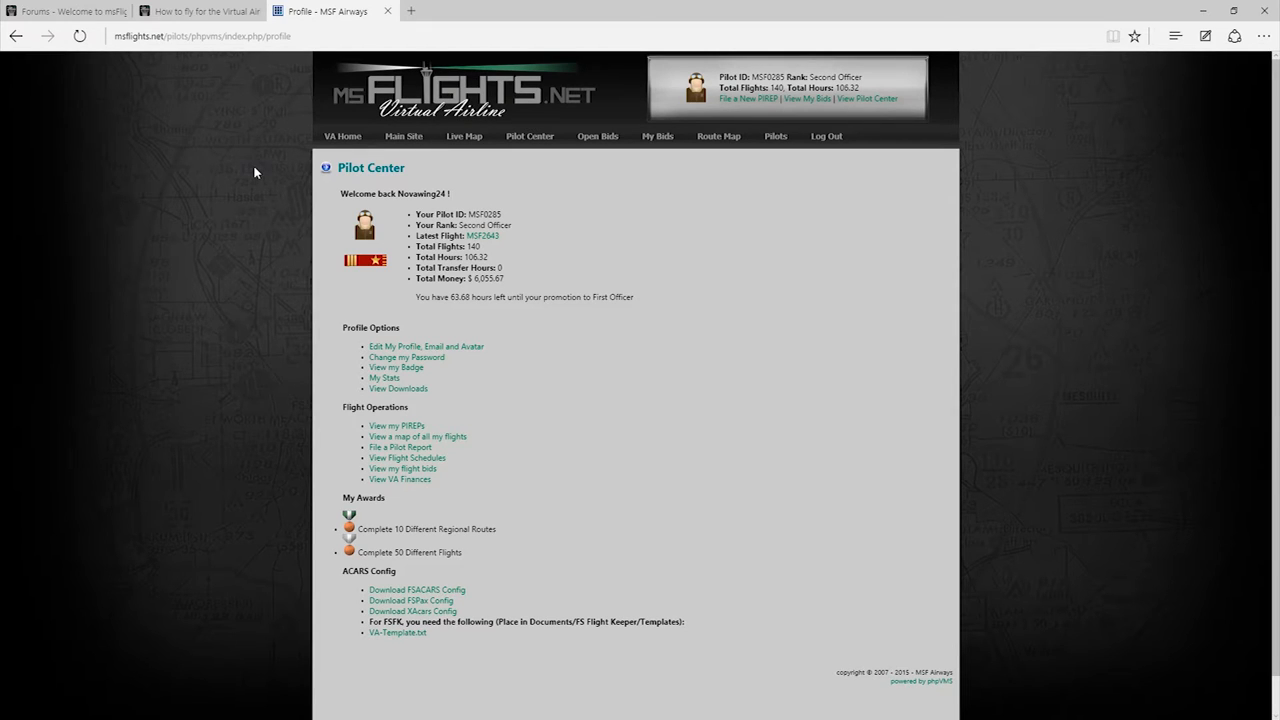
pyautogui.moveTo(436, 92)
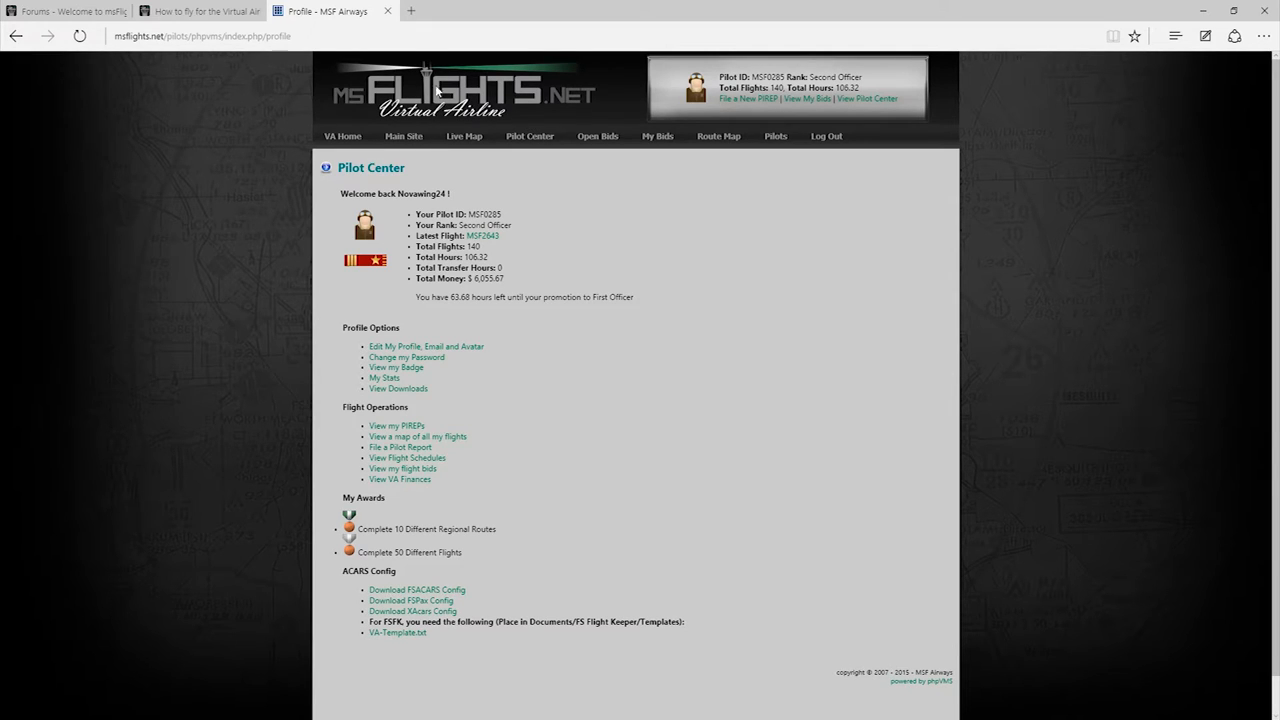
pyautogui.click(64, 12)
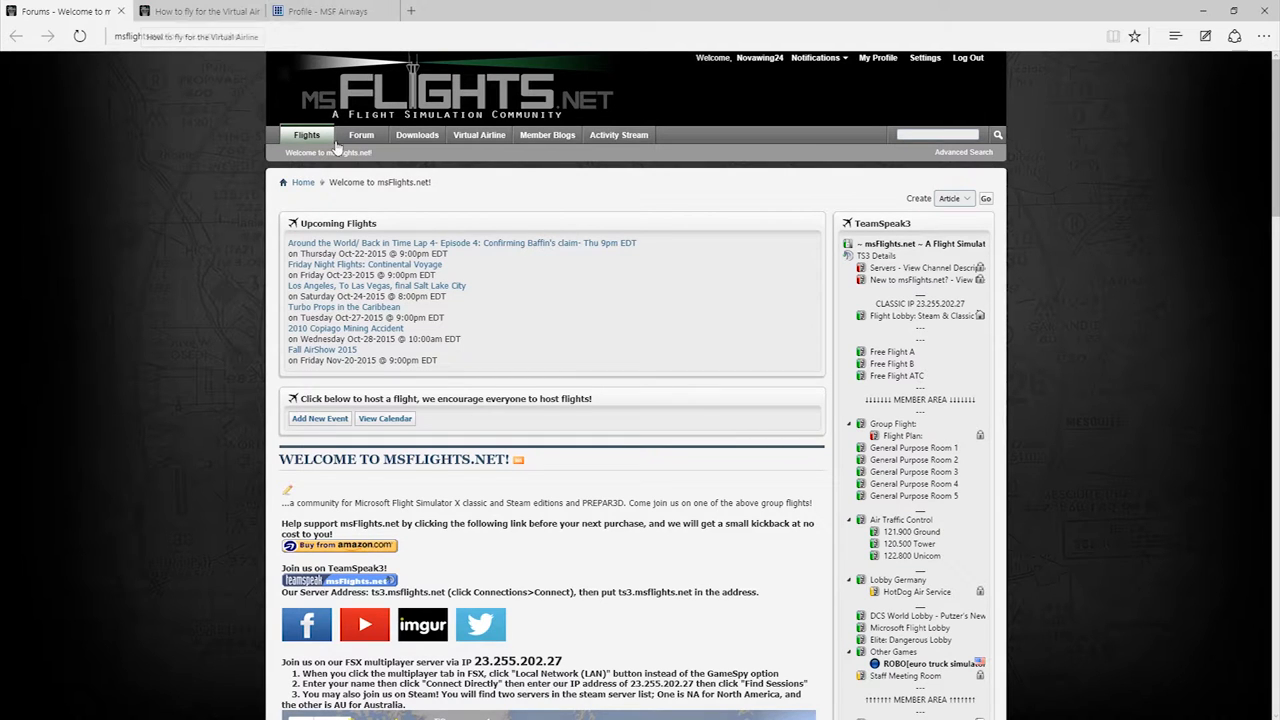
# Step: Navigate from the forum index into the MSF Airways virtual airline subforum
pyautogui.click(360, 134)
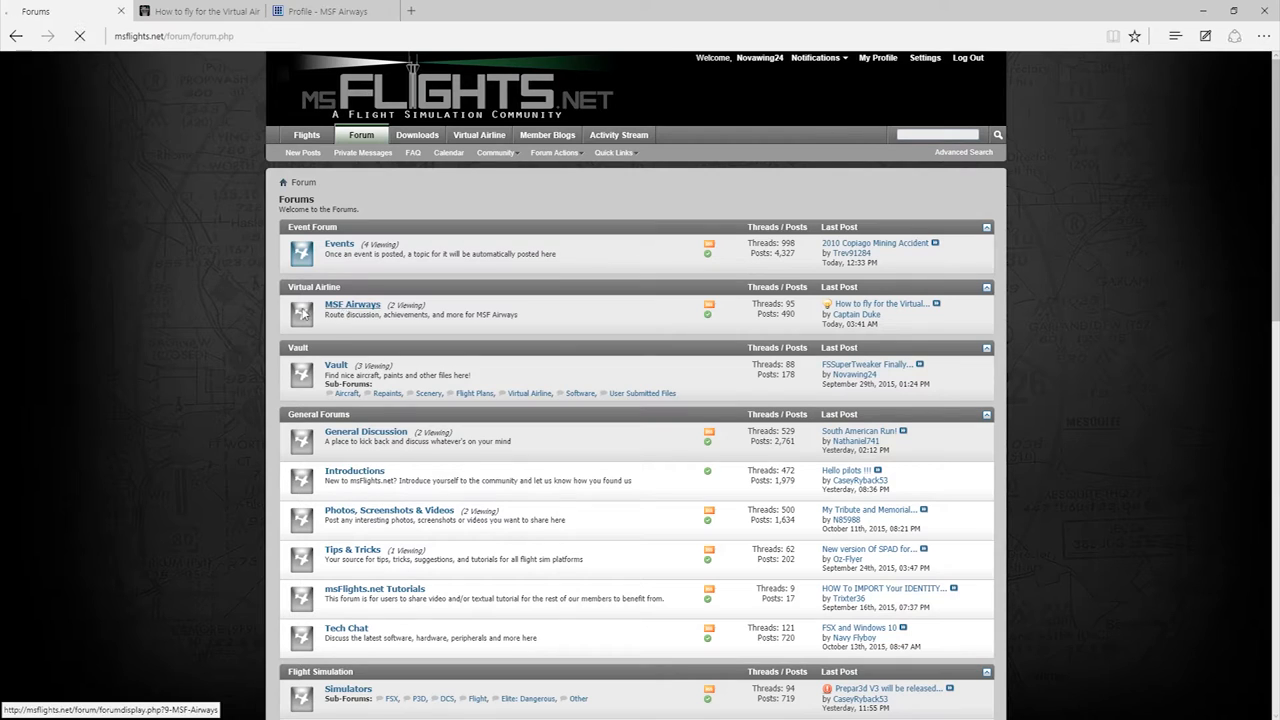
pyautogui.click(352, 304)
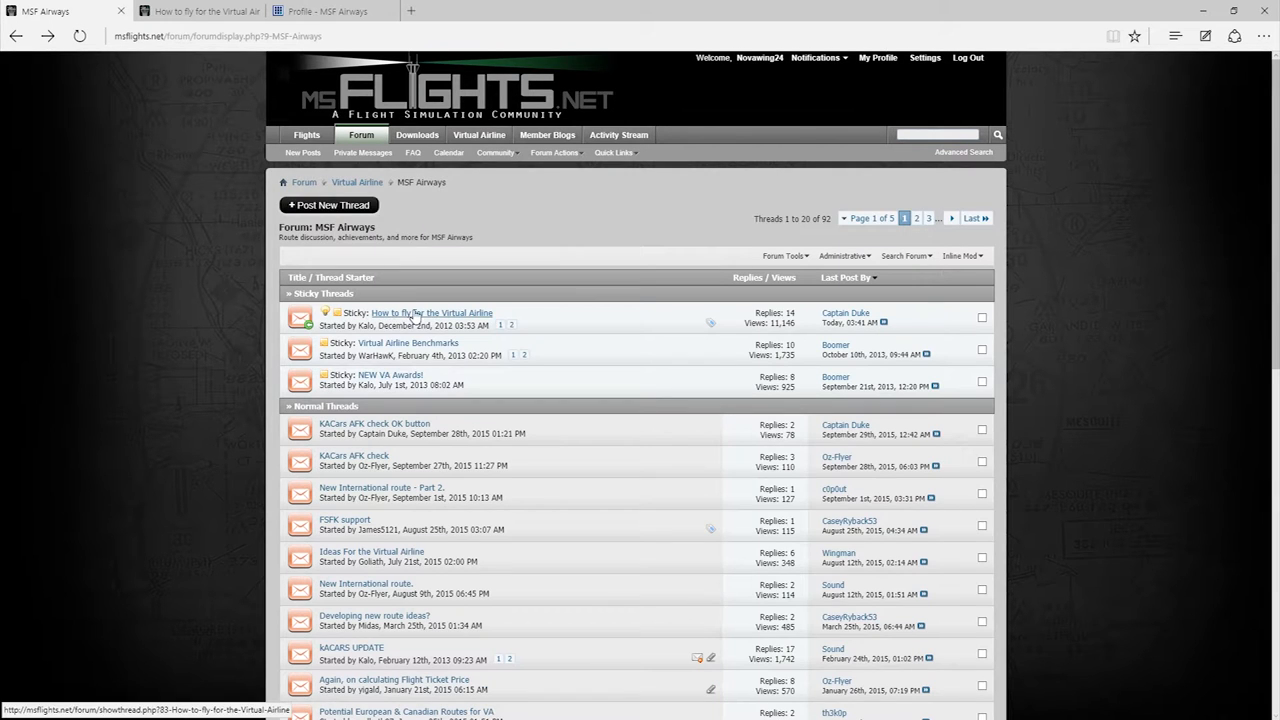
pyautogui.click(432, 312)
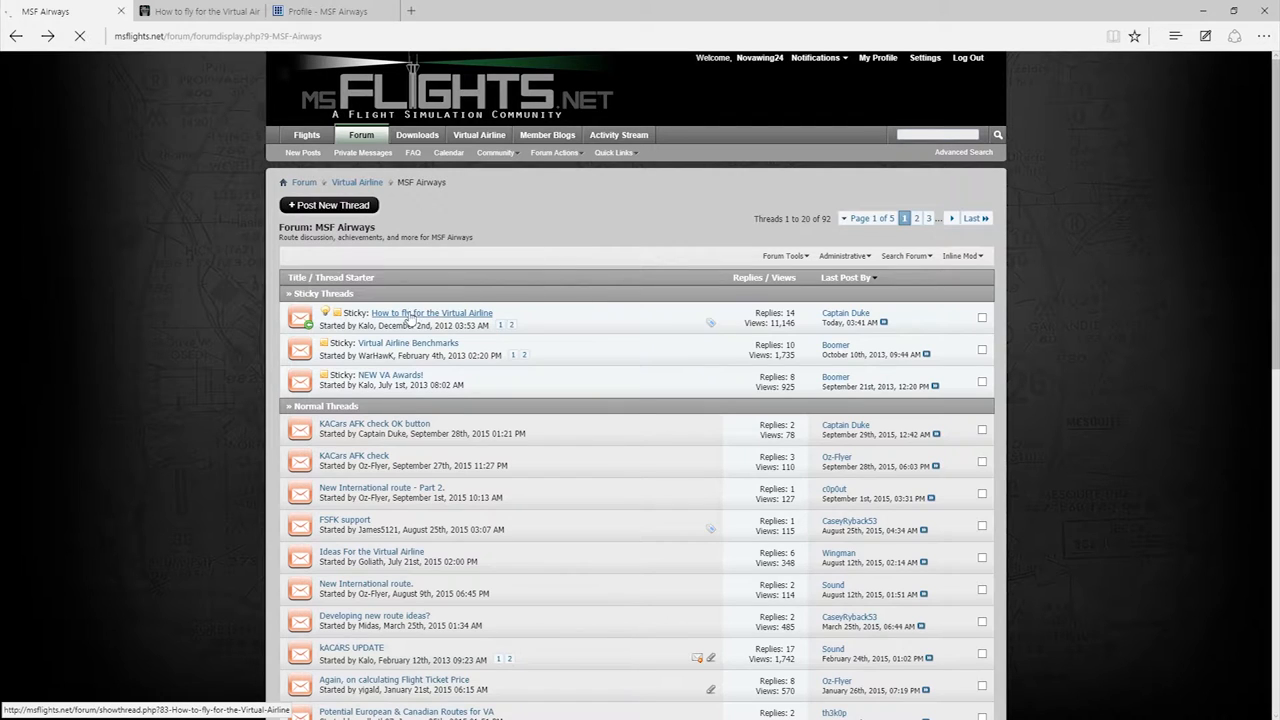
# Step: Open the 'How to fly for the Virtual Airline' sticky thread to read the setup steps
pyautogui.click(432, 312)
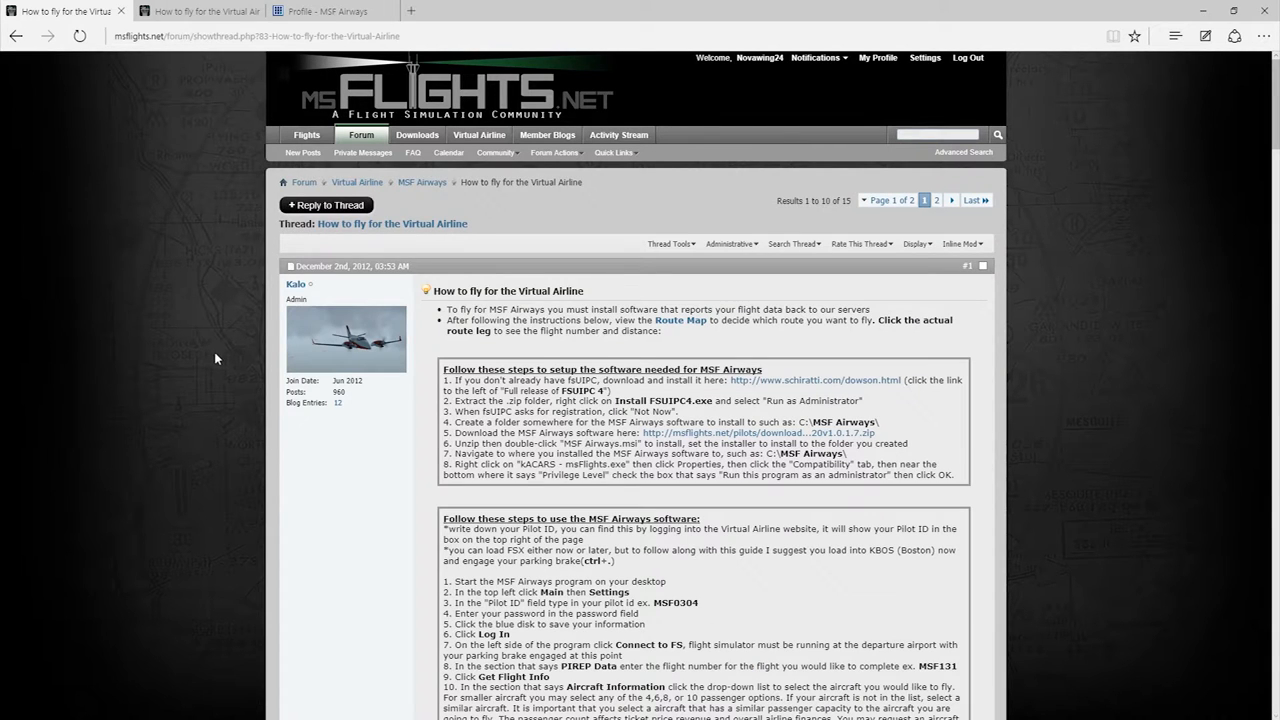
pyautogui.moveTo(224, 388)
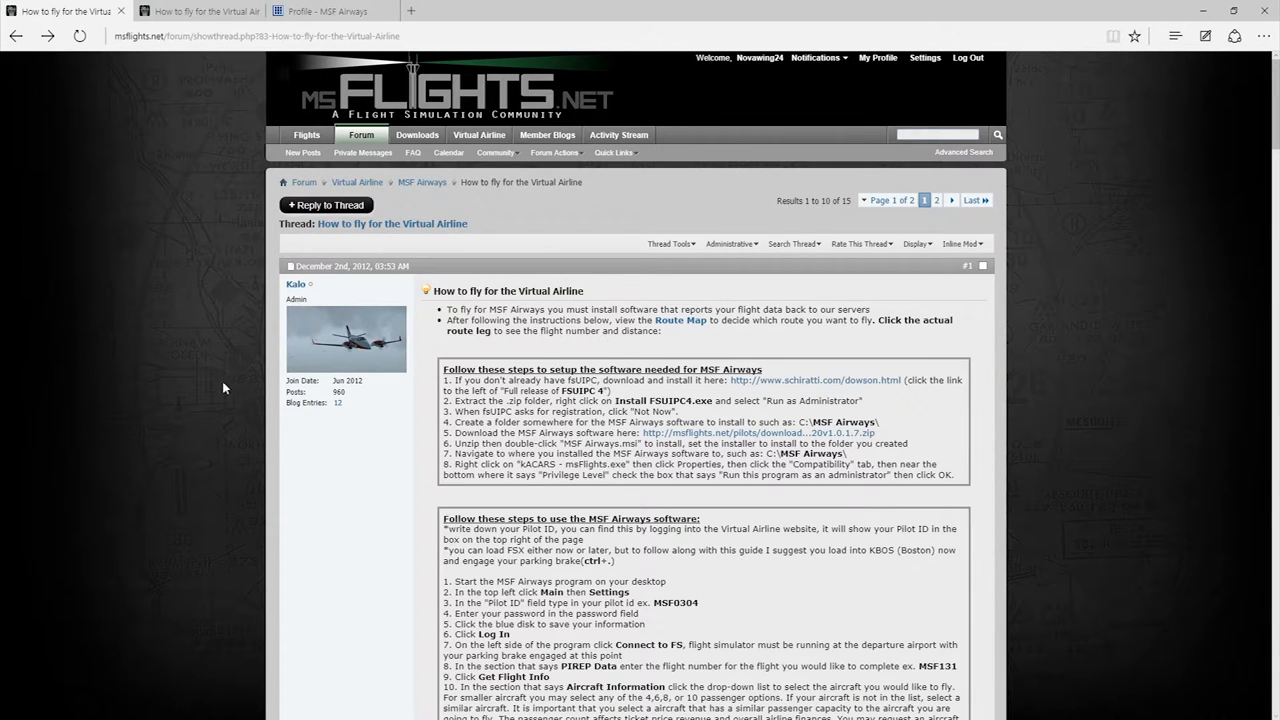
pyautogui.moveTo(240, 436)
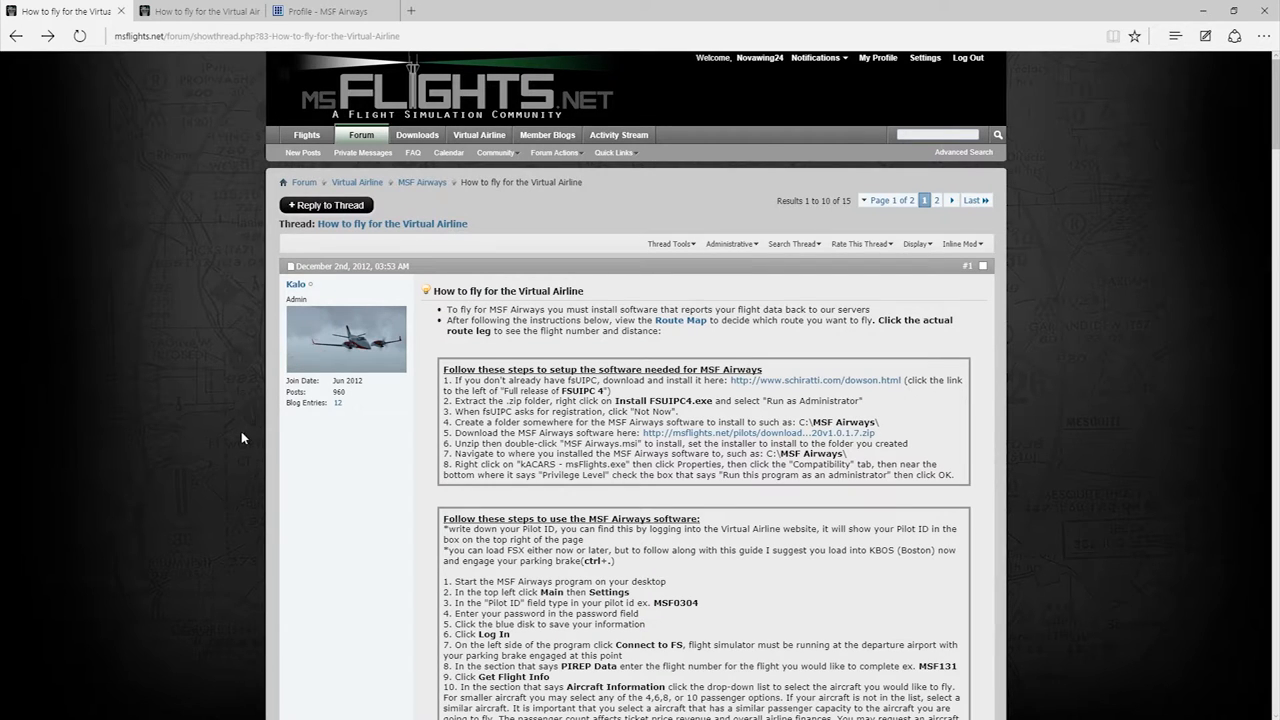
pyautogui.moveTo(252, 440)
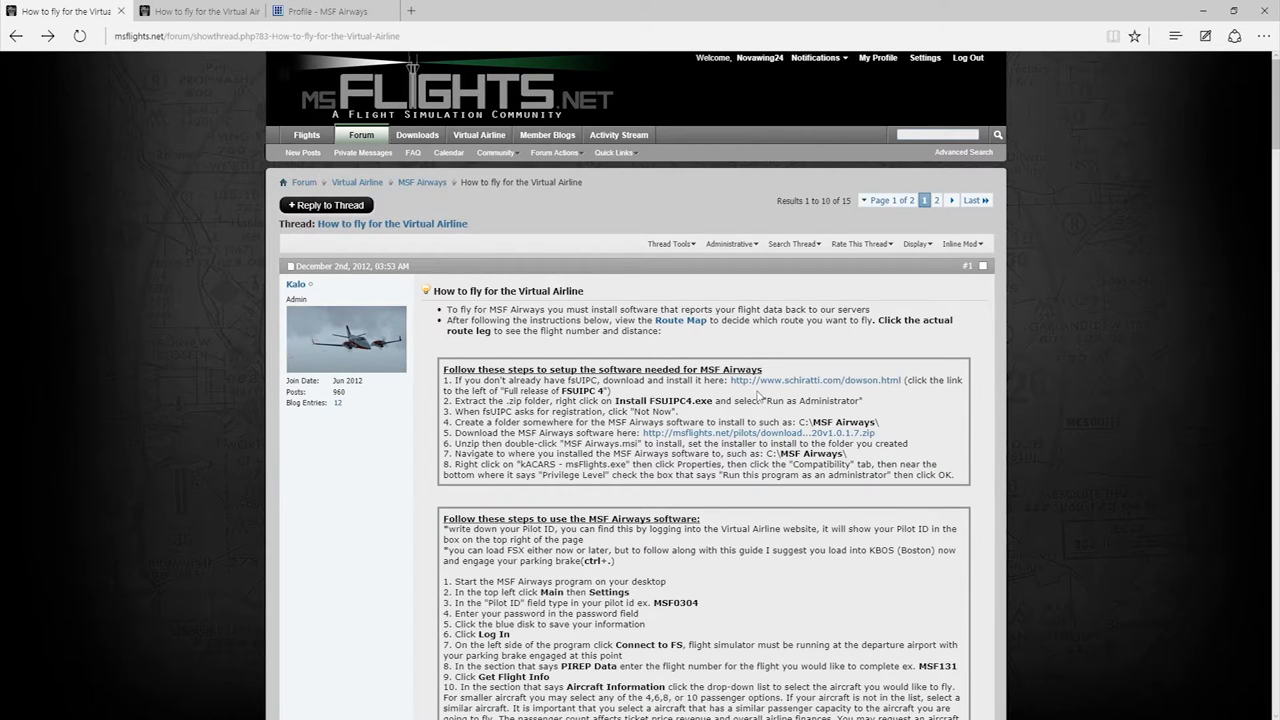
pyautogui.moveTo(848, 390)
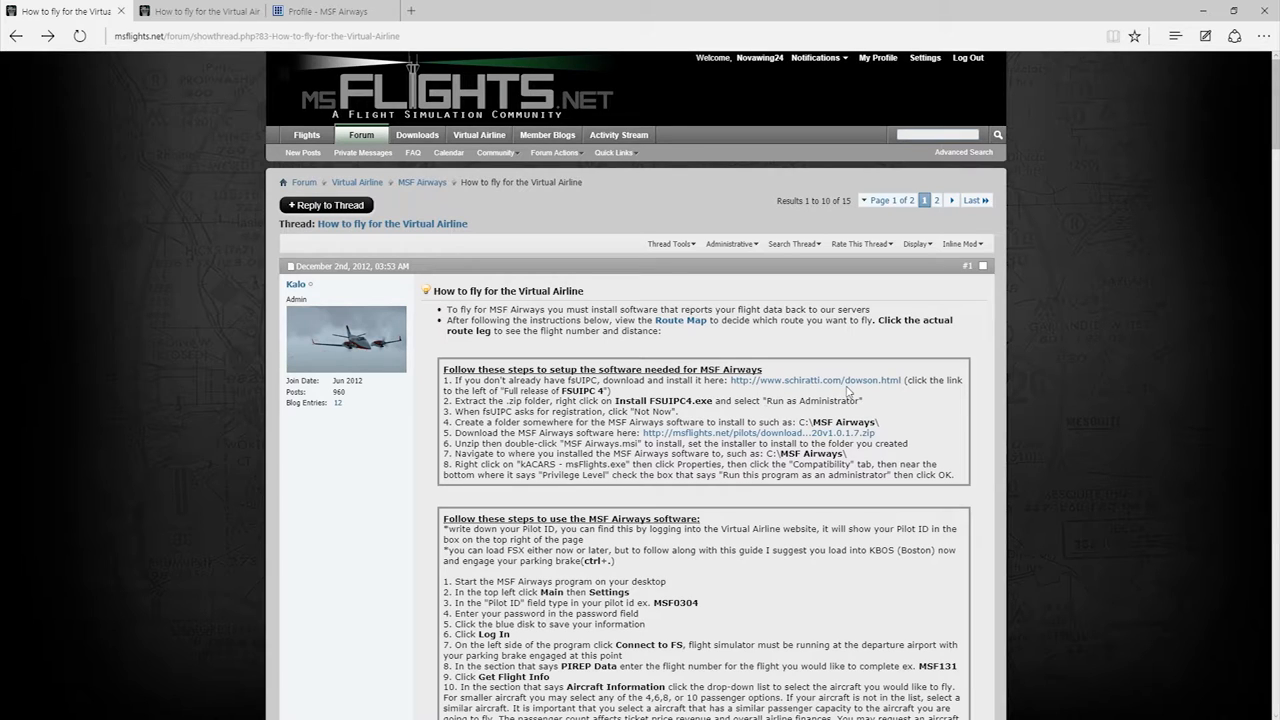
pyautogui.moveTo(804, 392)
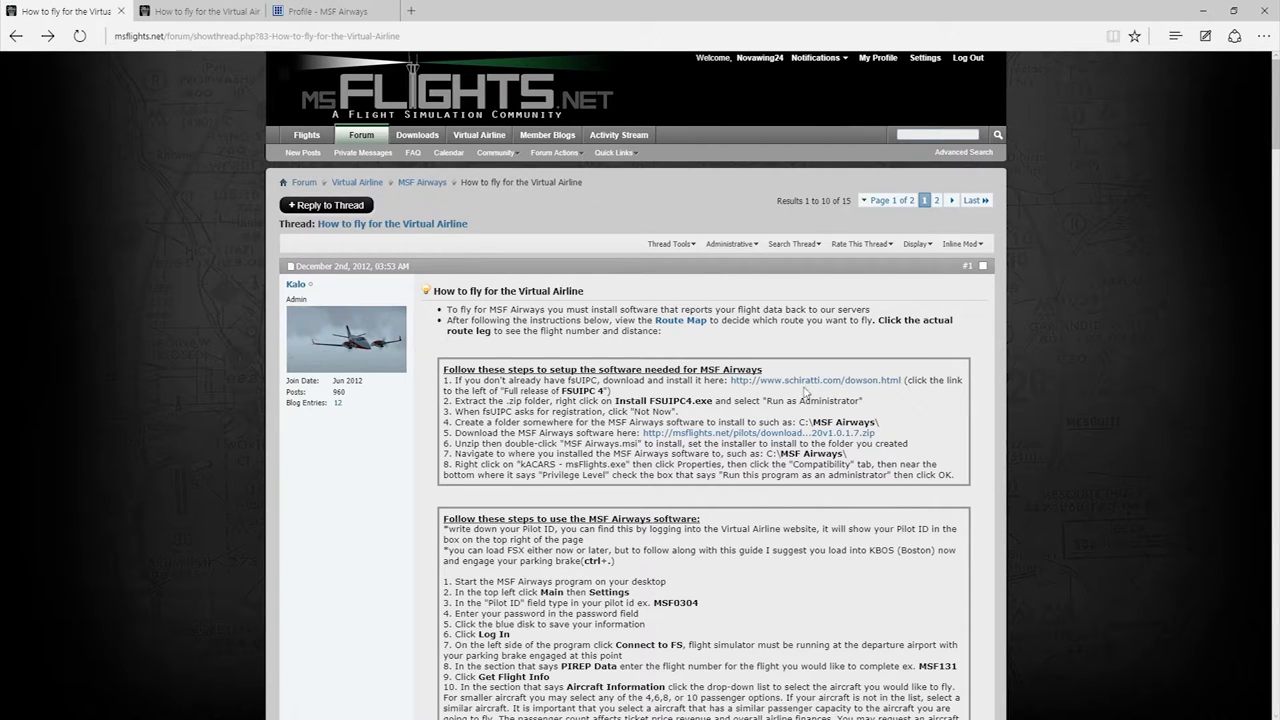
pyautogui.moveTo(814, 380)
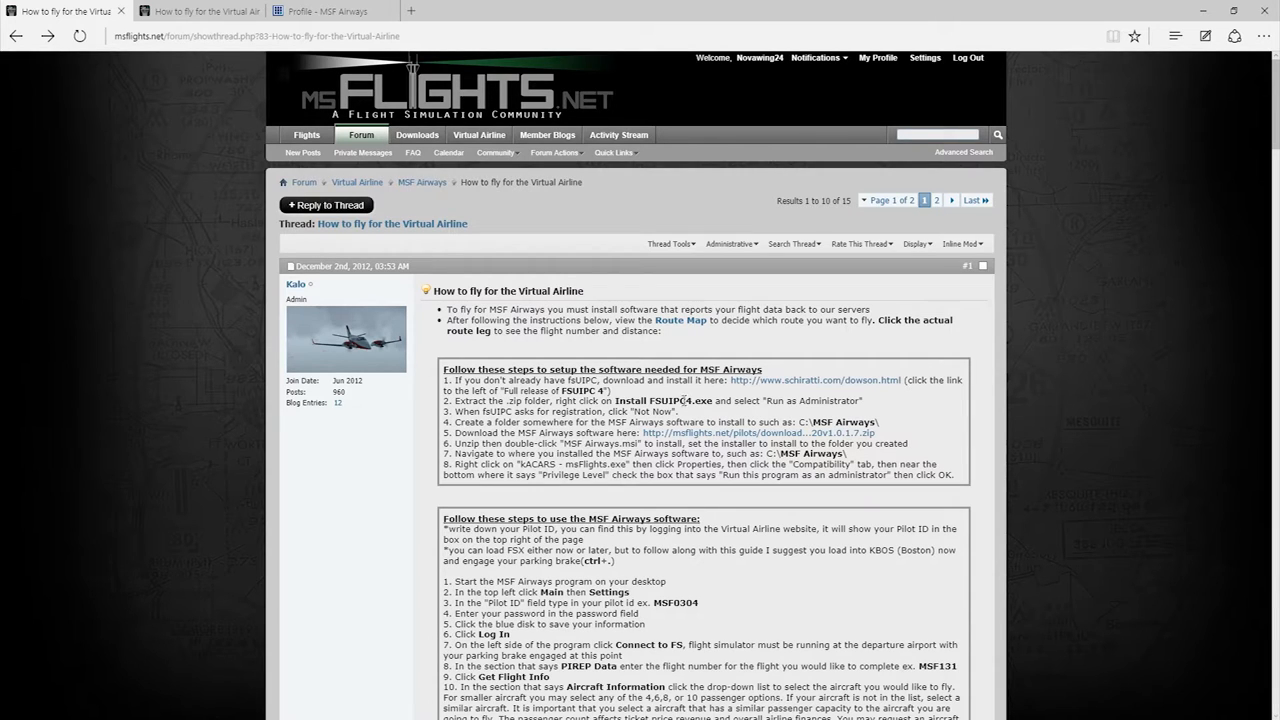
pyautogui.moveTo(678, 404)
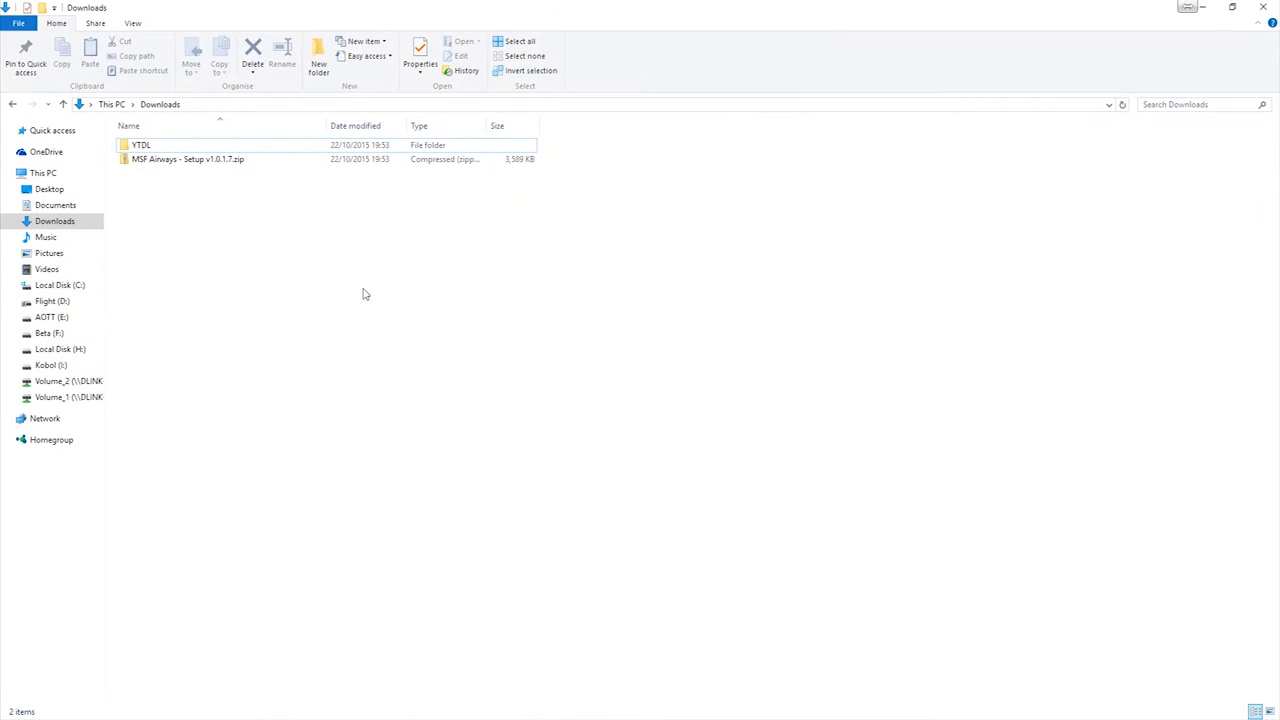
# Step: Extract MSF Airways - Setup v1.0.1.7.zip in Downloads and select the installer in the extracted folder
pyautogui.click(188, 160)
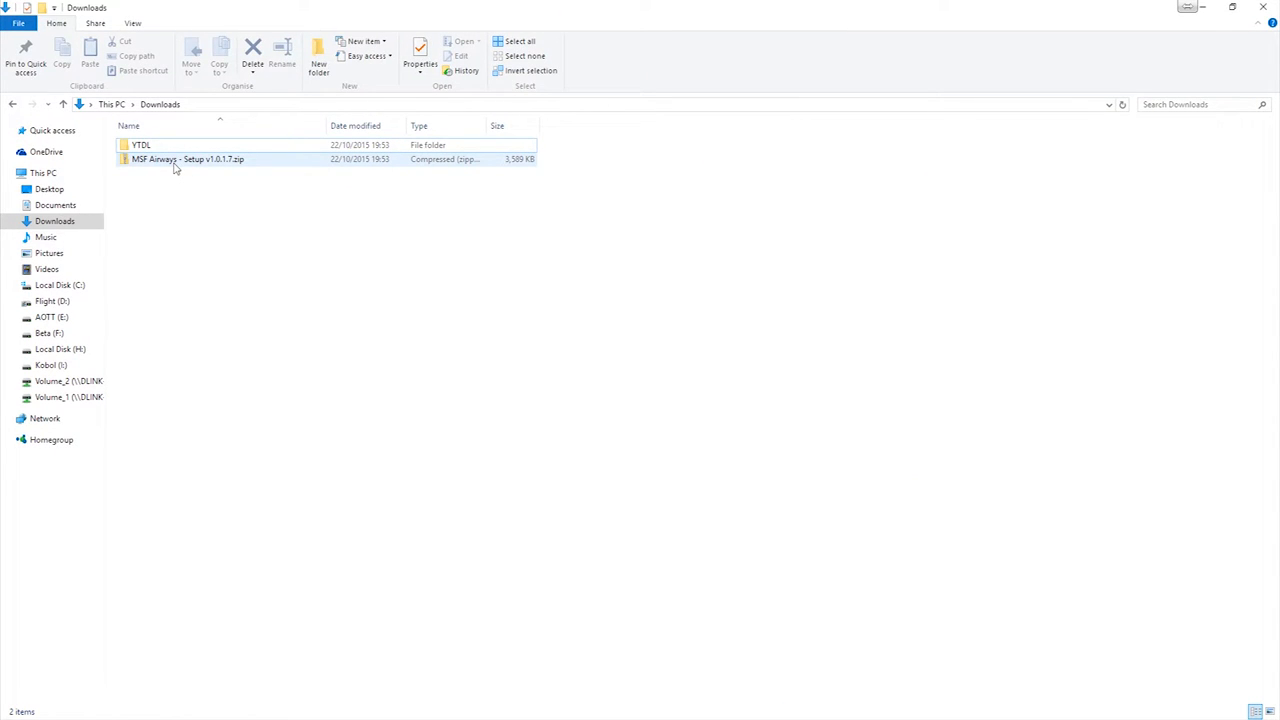
pyautogui.rightClick(188, 160)
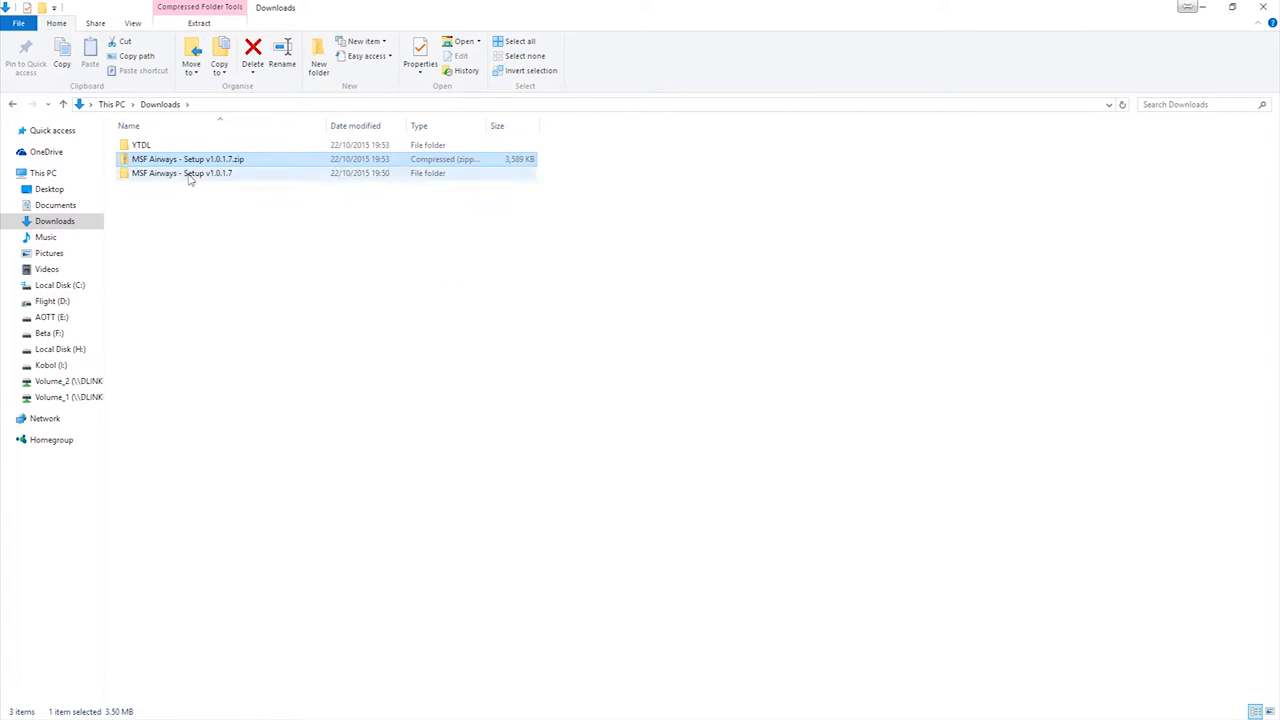
pyautogui.doubleClick(180, 172)
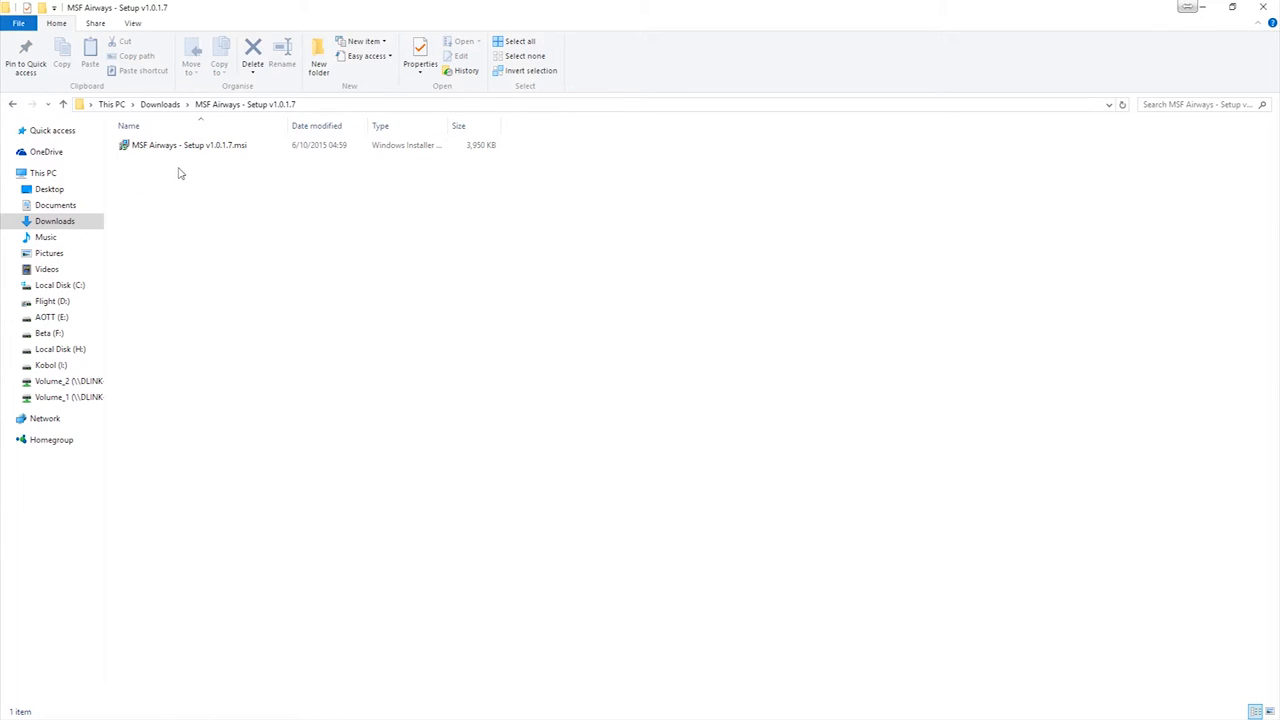
pyautogui.click(188, 144)
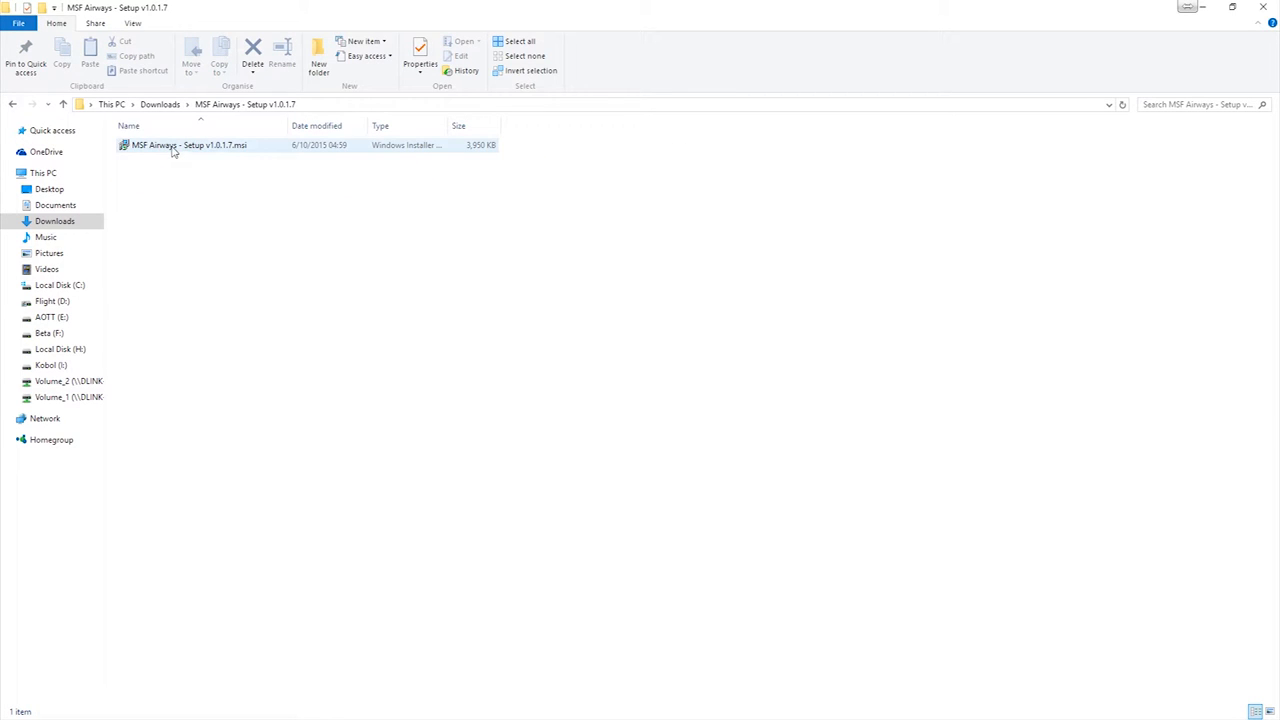
pyautogui.click(188, 144)
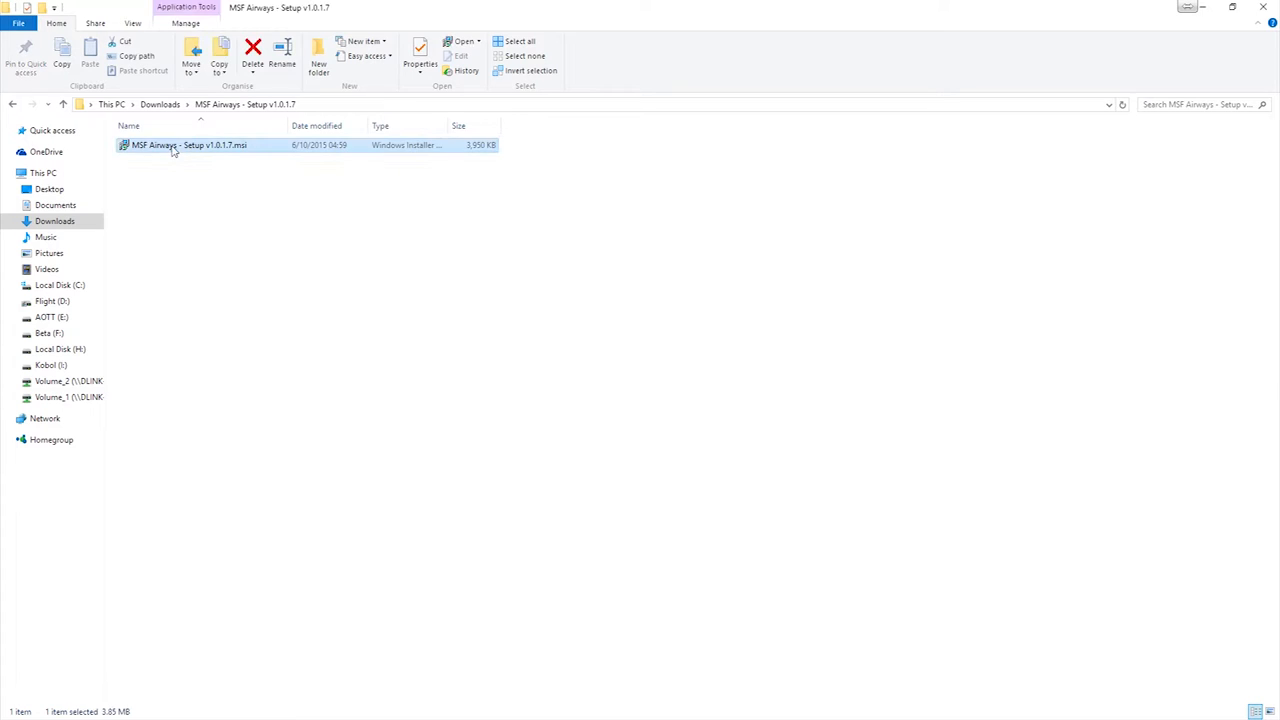
# Step: Launch the MSF Airways installer and allow it past the SmartScreen warning via More info, Run anyway
pyautogui.doubleClick(188, 144)
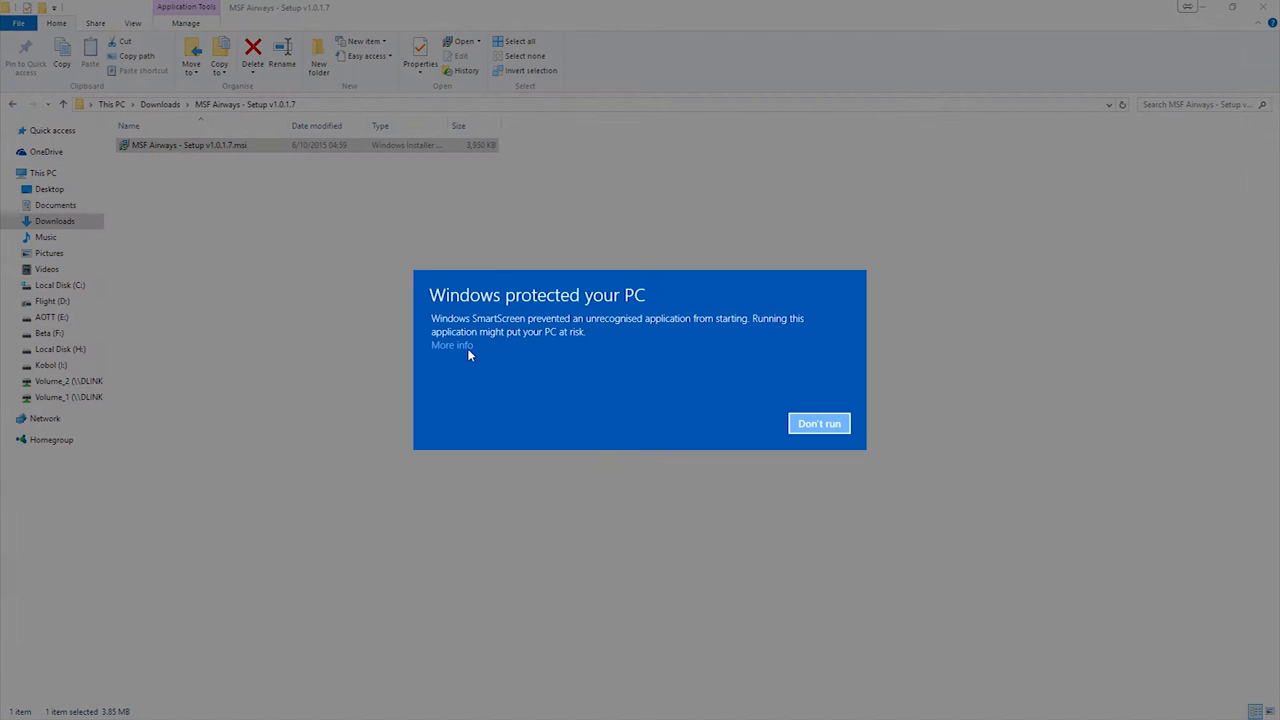
pyautogui.click(452, 344)
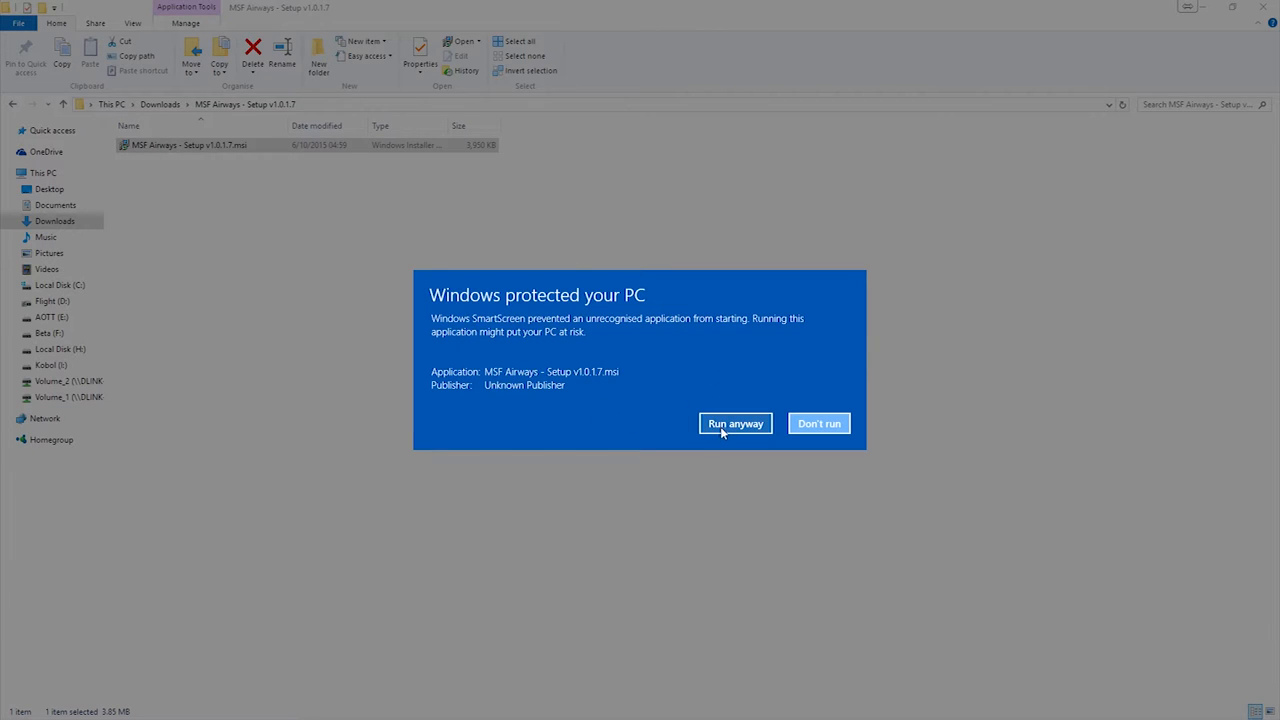
pyautogui.click(736, 424)
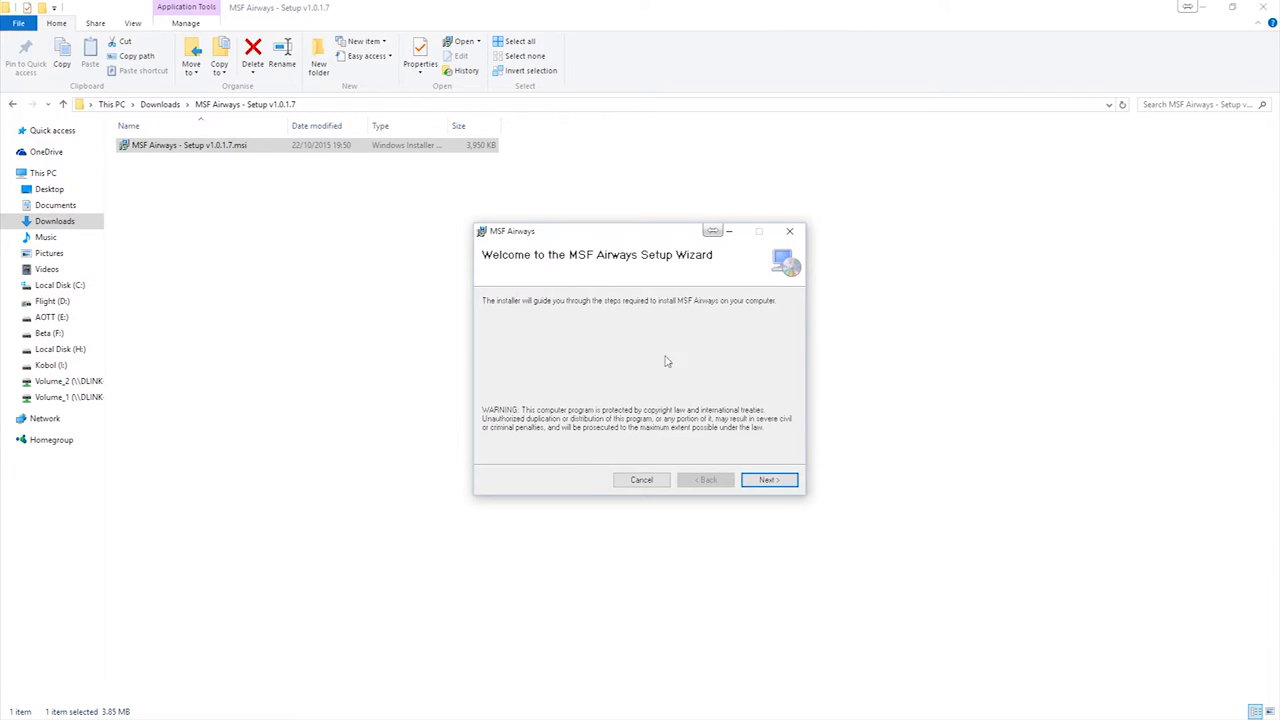
# Step: Choose a custom installation folder on another drive in the setup wizard
pyautogui.click(768, 480)
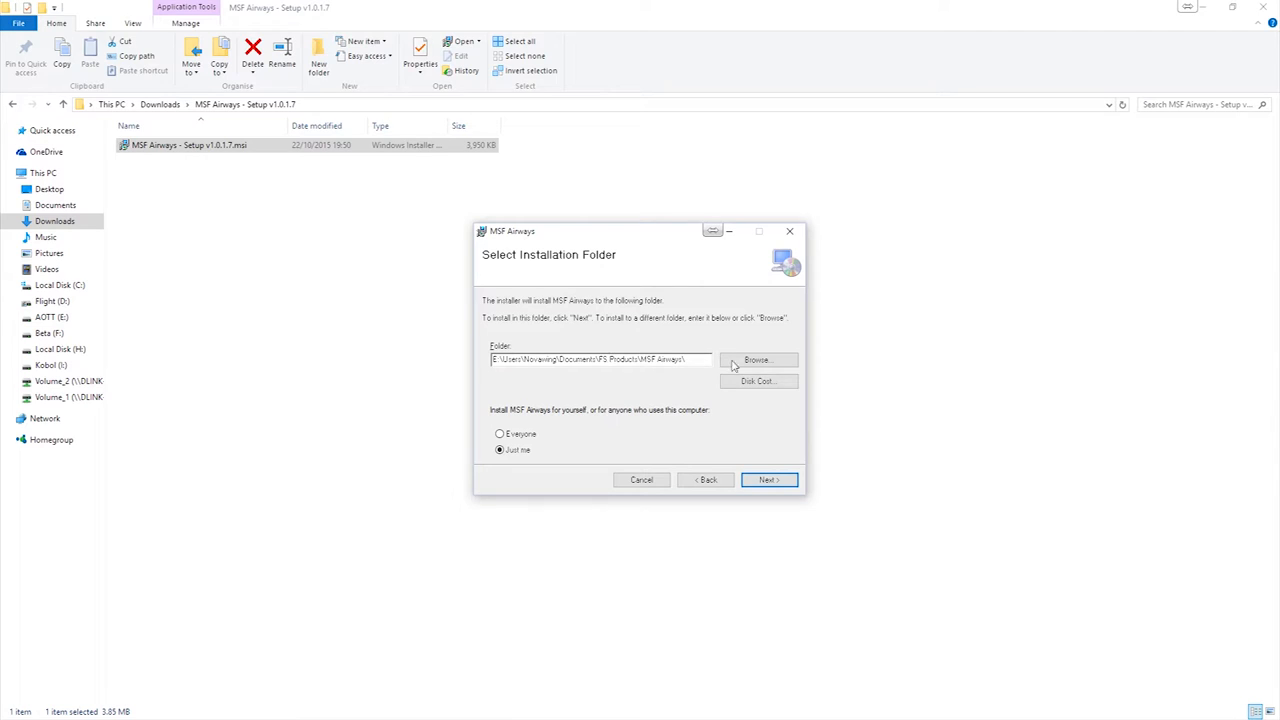
pyautogui.click(756, 360)
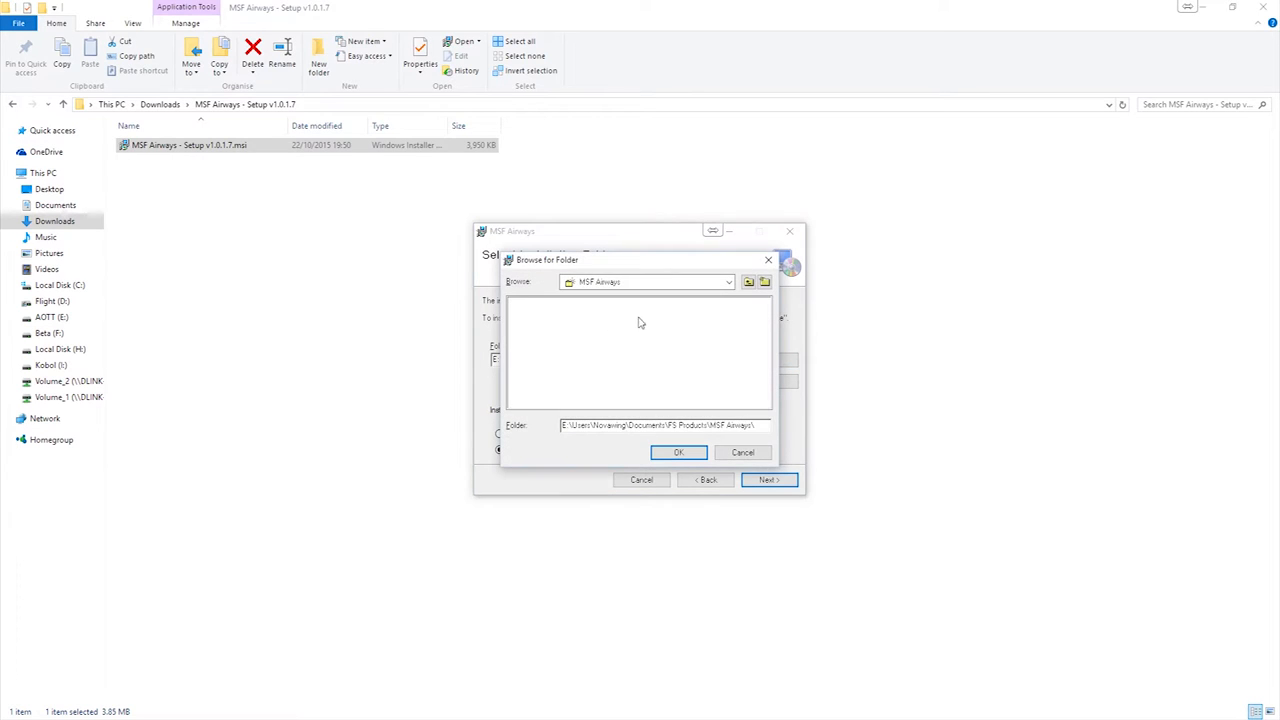
pyautogui.click(728, 280)
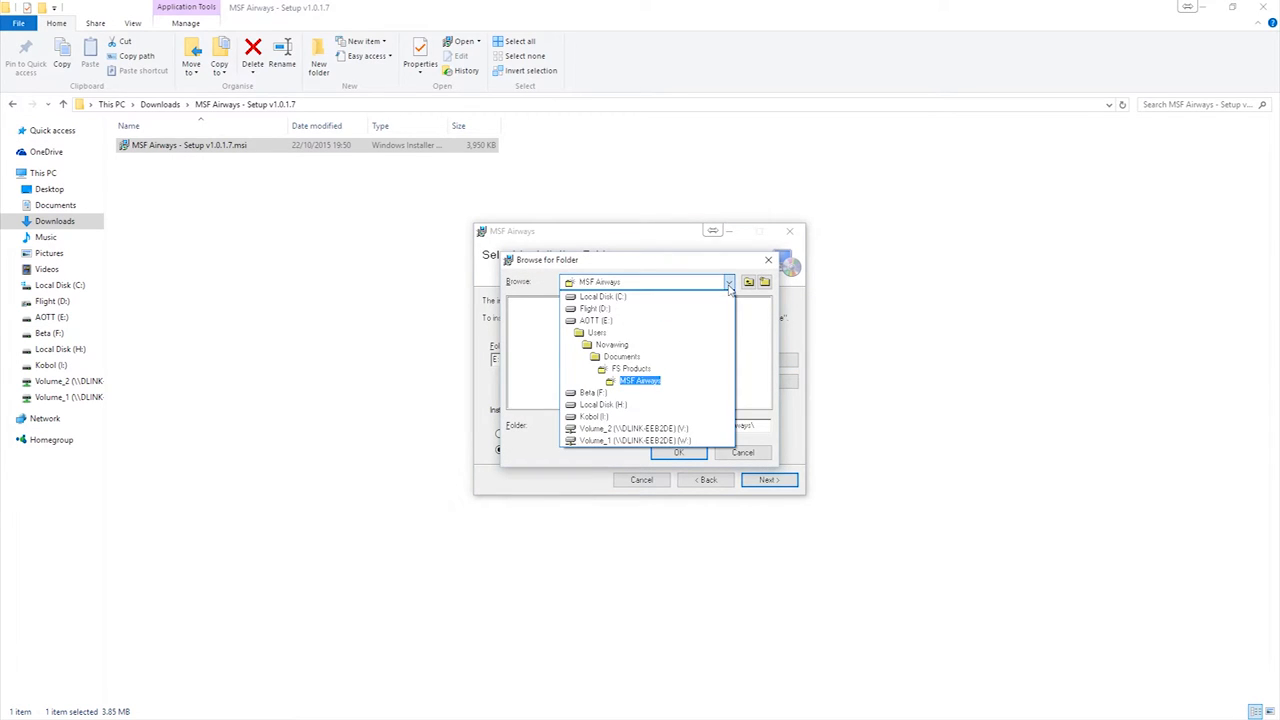
pyautogui.click(596, 308)
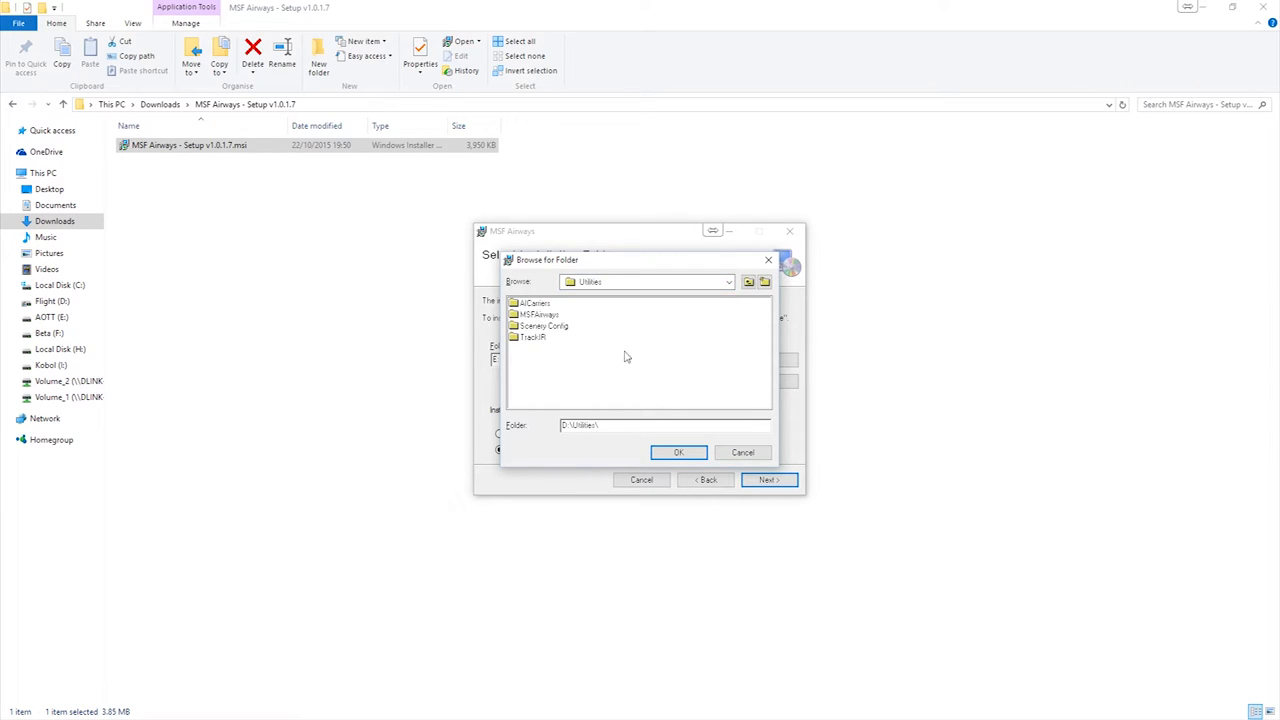
pyautogui.doubleClick(540, 314)
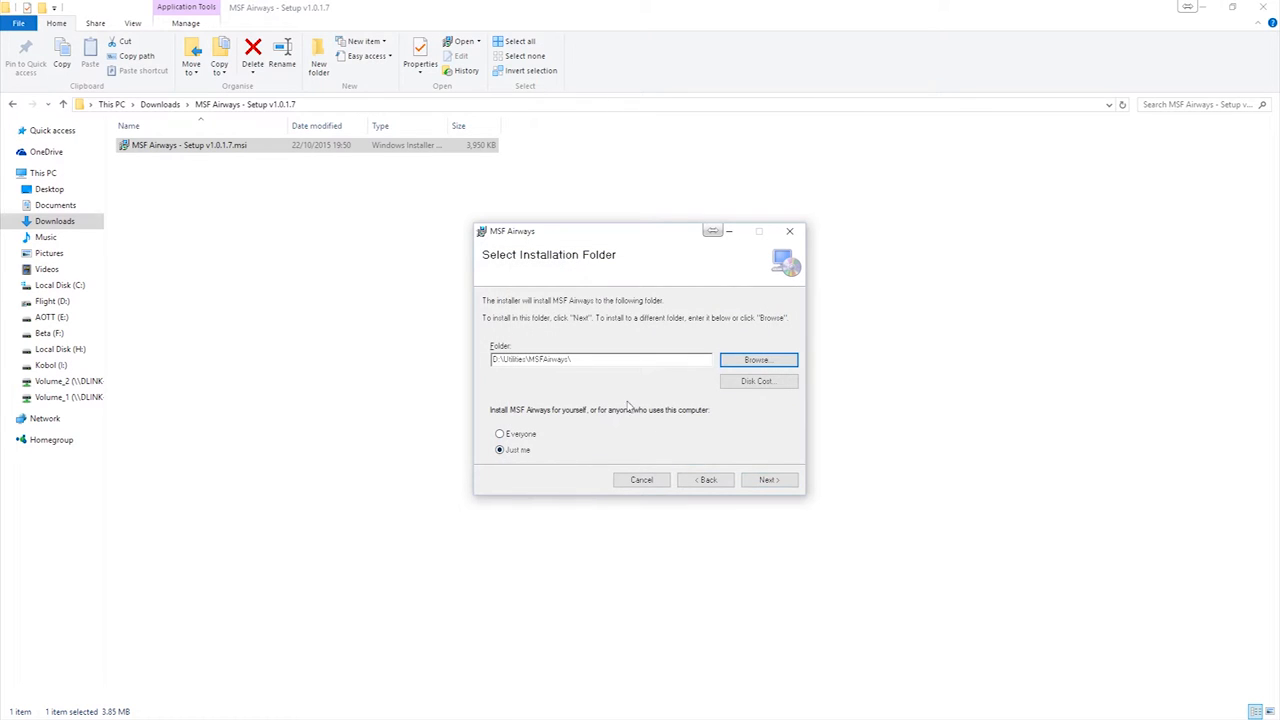
pyautogui.moveTo(592, 420)
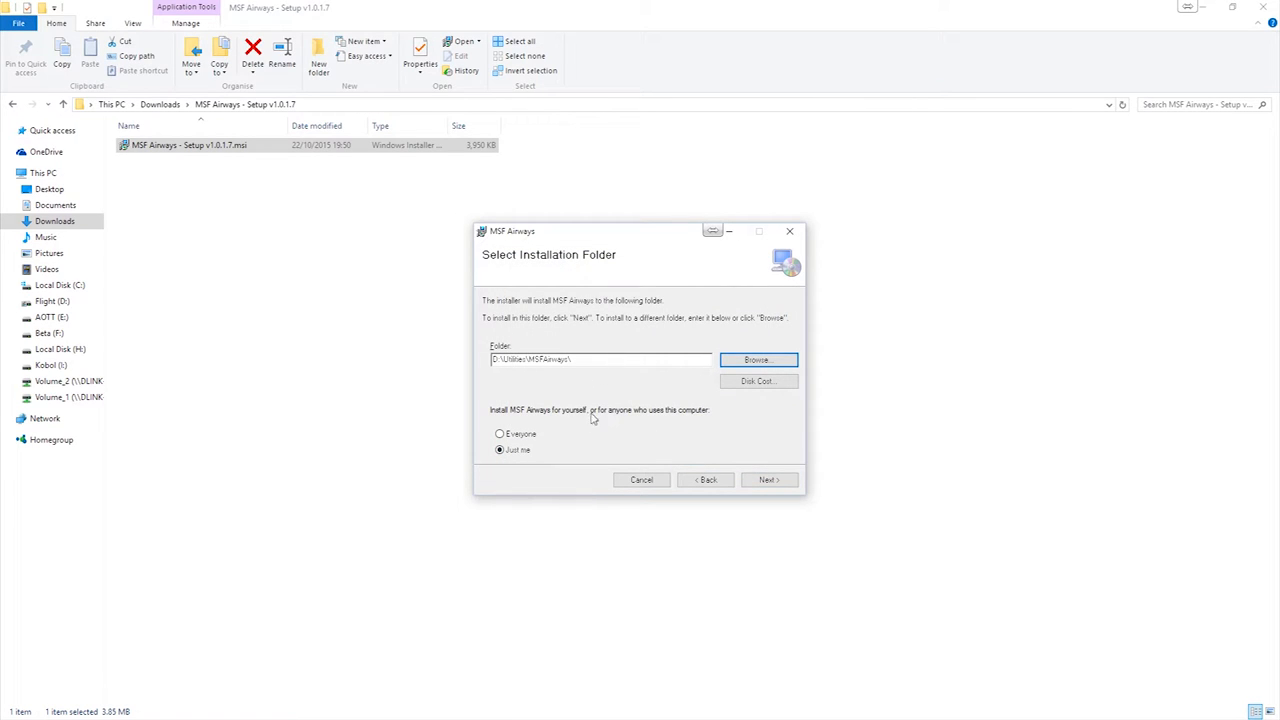
pyautogui.click(768, 480)
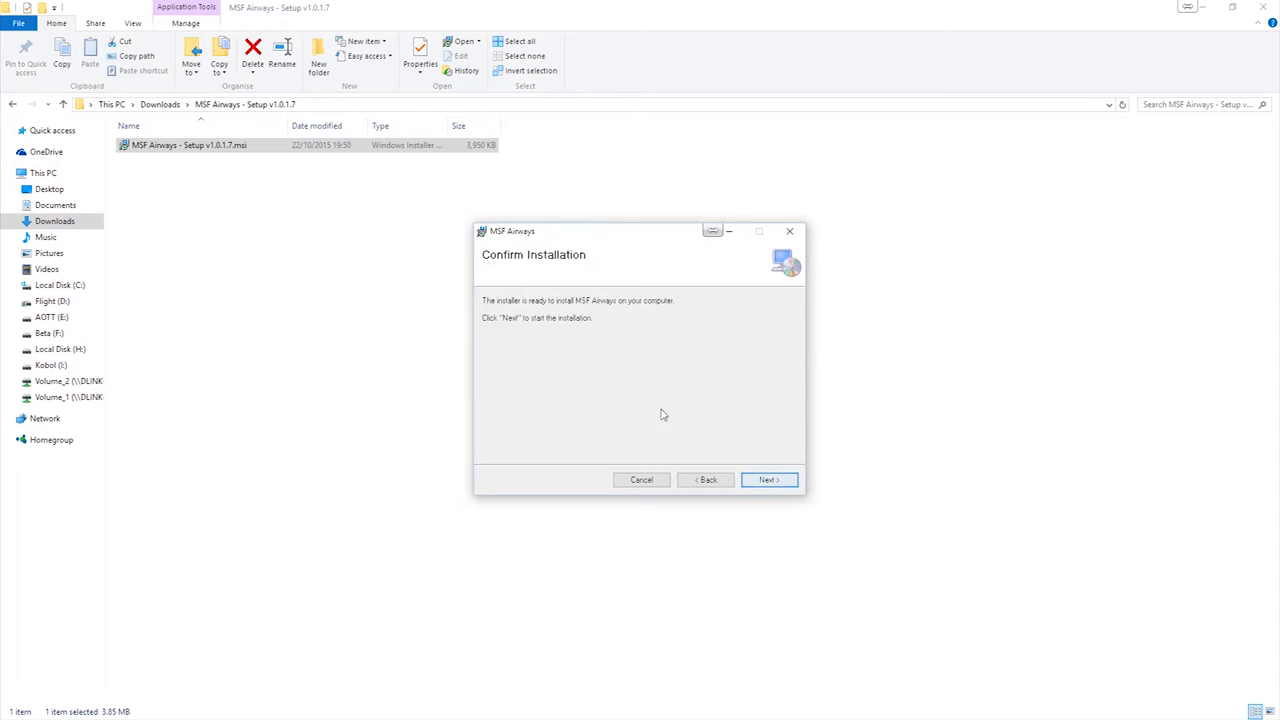
# Step: Install MSF Airways into the chosen folder and close the finished installer
pyautogui.click(768, 480)
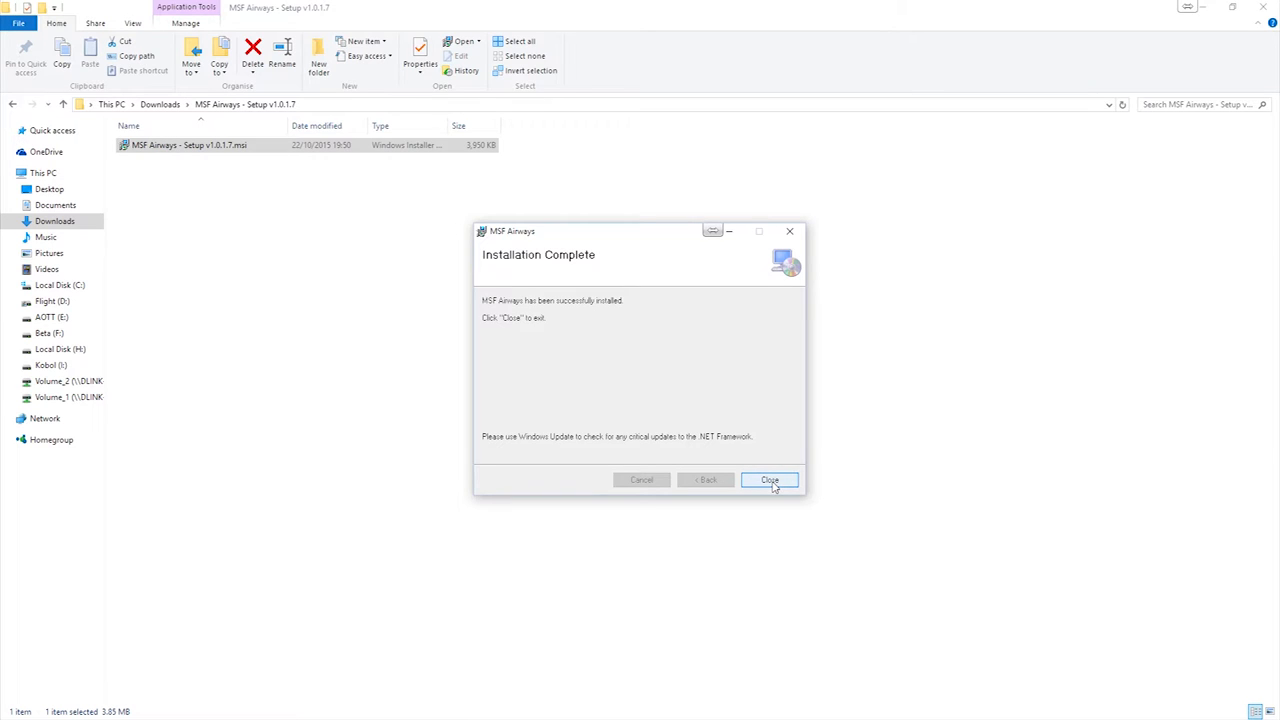
pyautogui.click(768, 480)
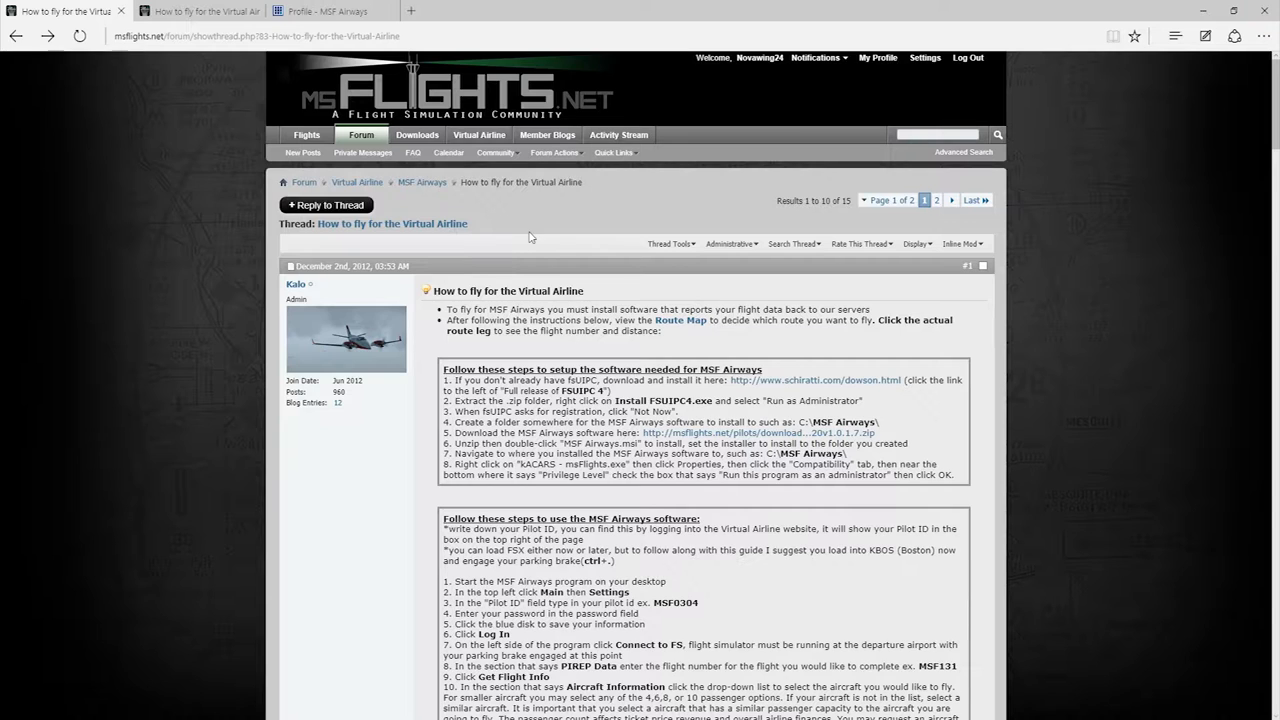
# Step: Copy the pilot ID from the Pilot Center profile page for later use
pyautogui.click(330, 12)
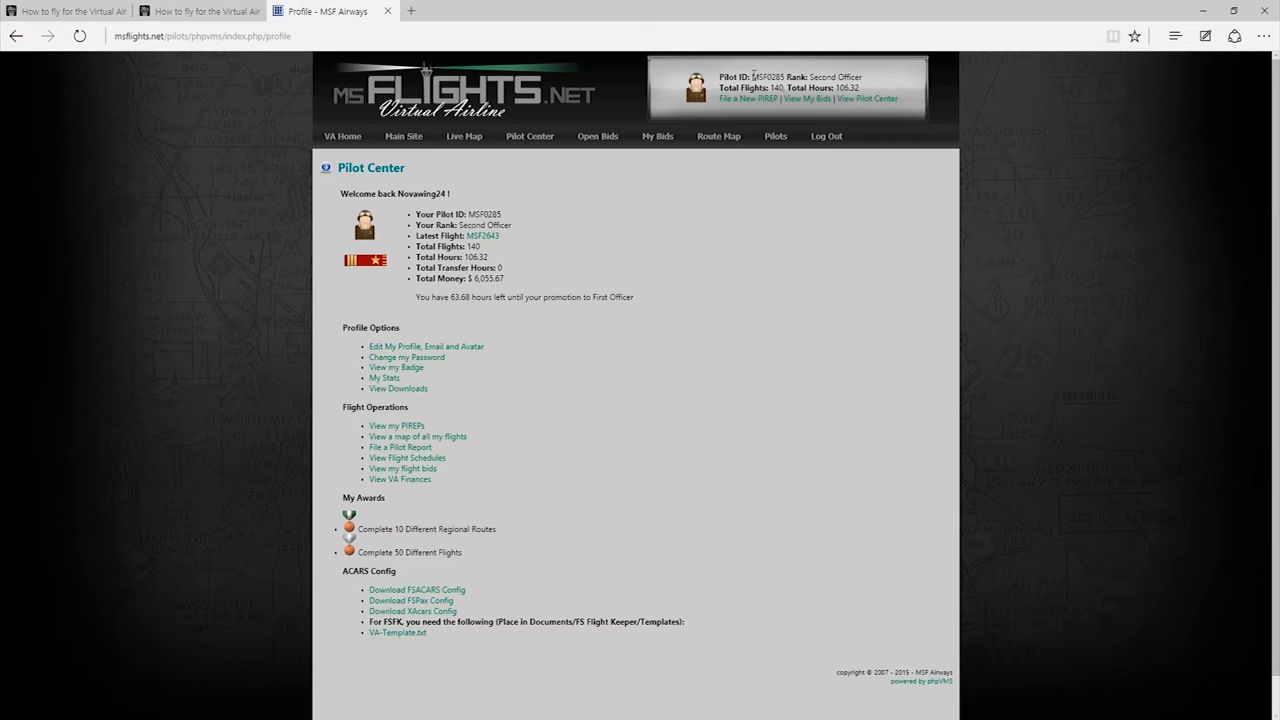
pyautogui.doubleClick(768, 76)
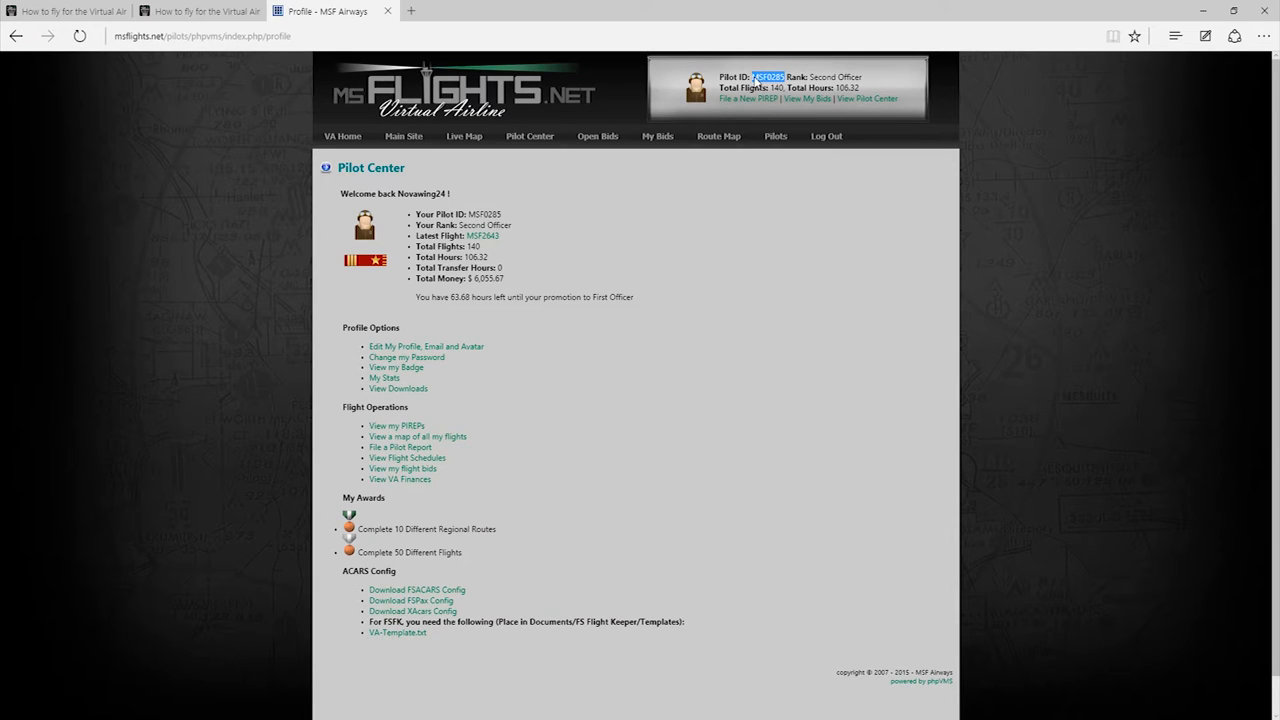
pyautogui.moveTo(800, 56)
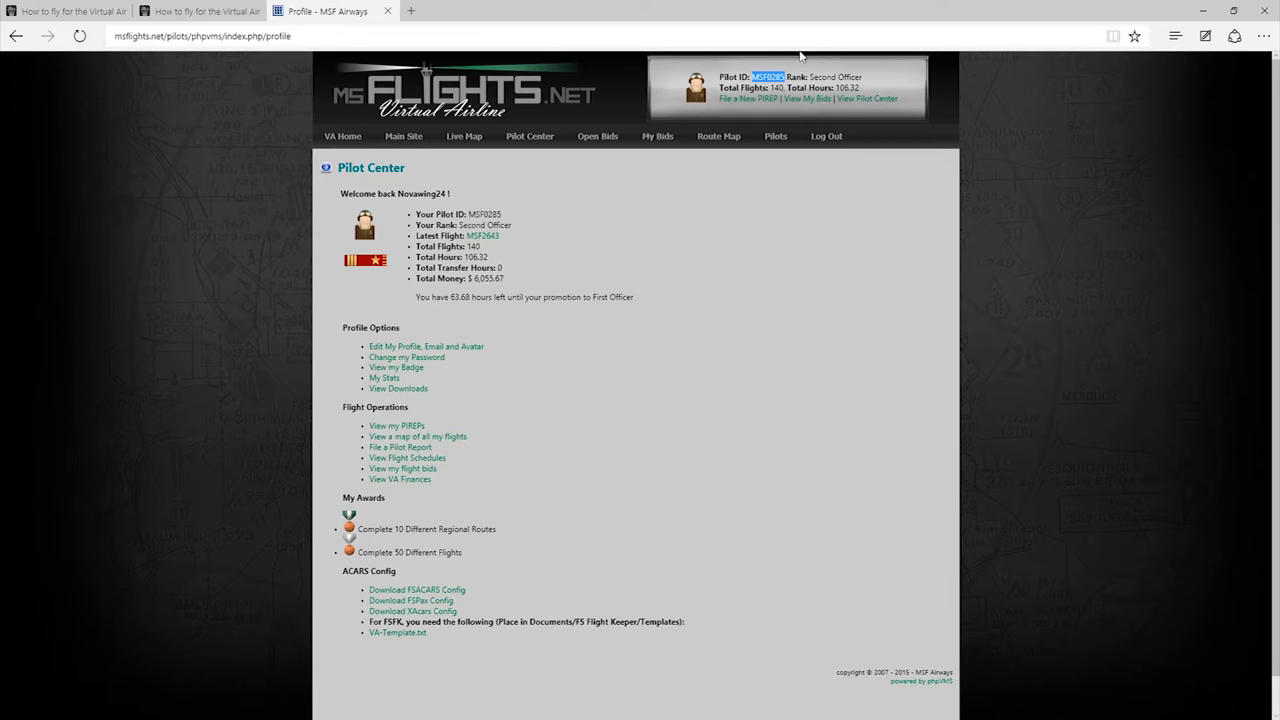
pyautogui.moveTo(950, 160)
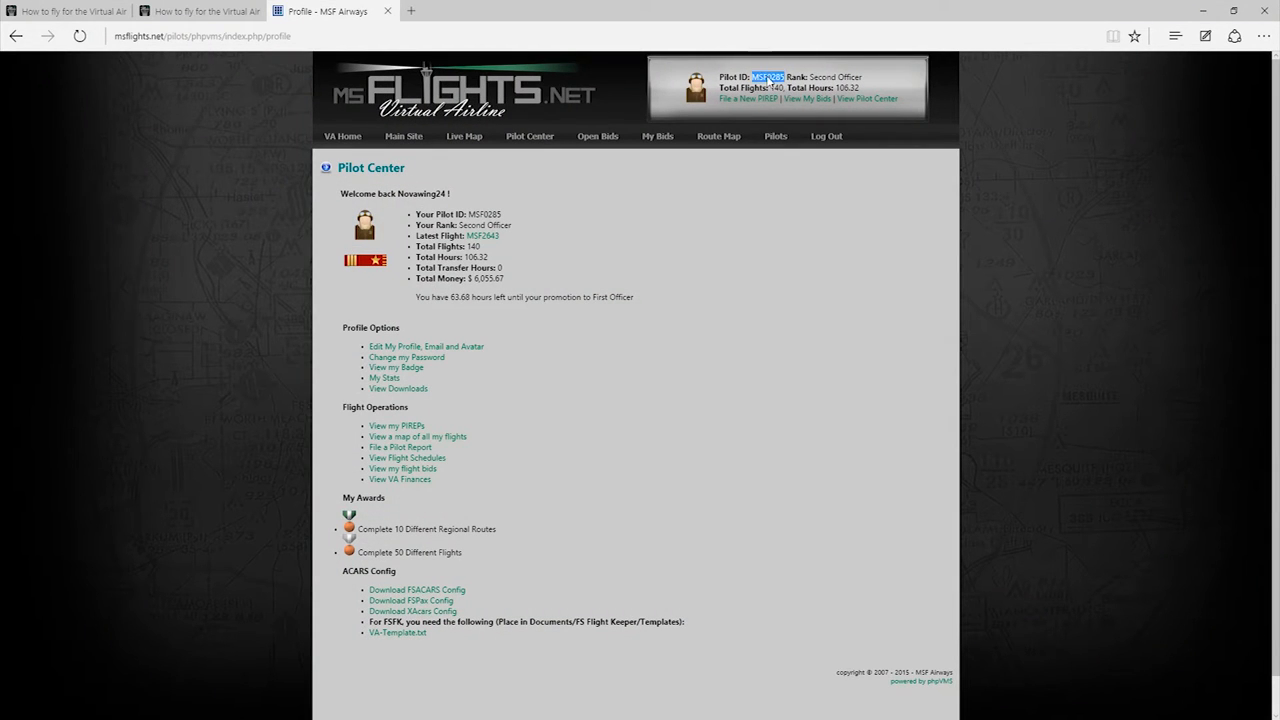
pyautogui.rightClick(768, 76)
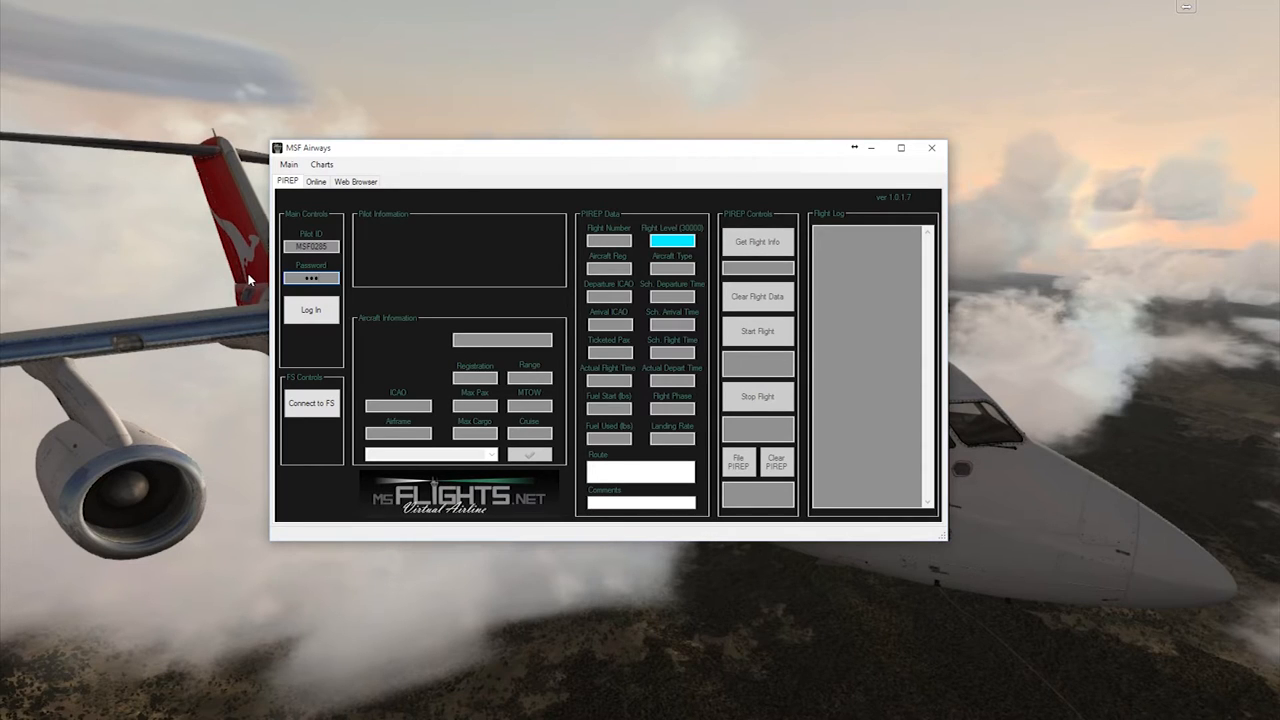
pyautogui.write('password')
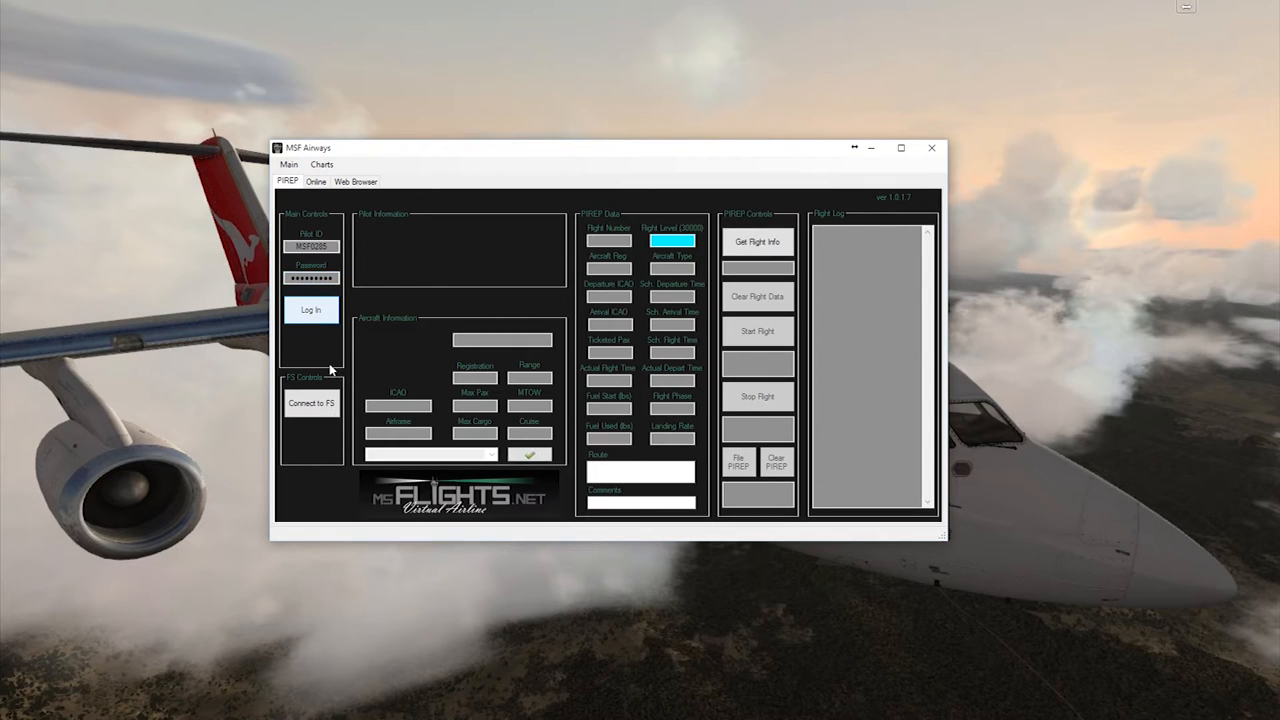
pyautogui.click(312, 308)
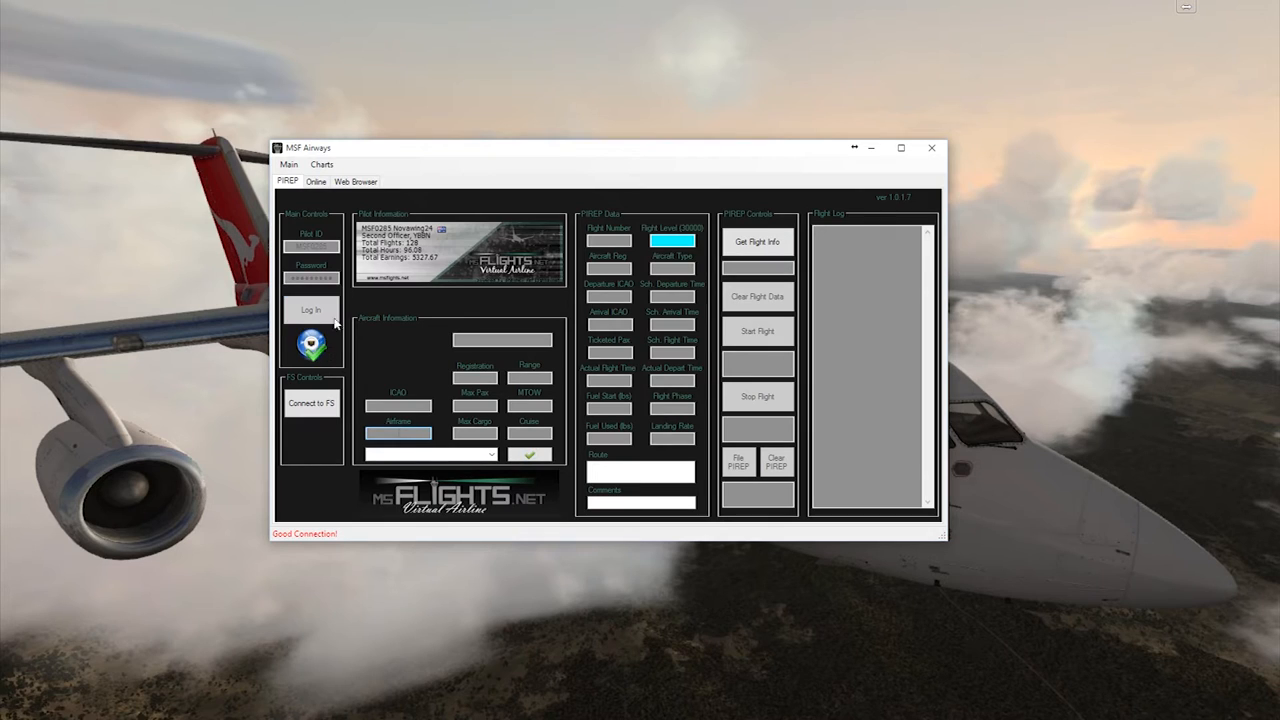
pyautogui.moveTo(312, 348)
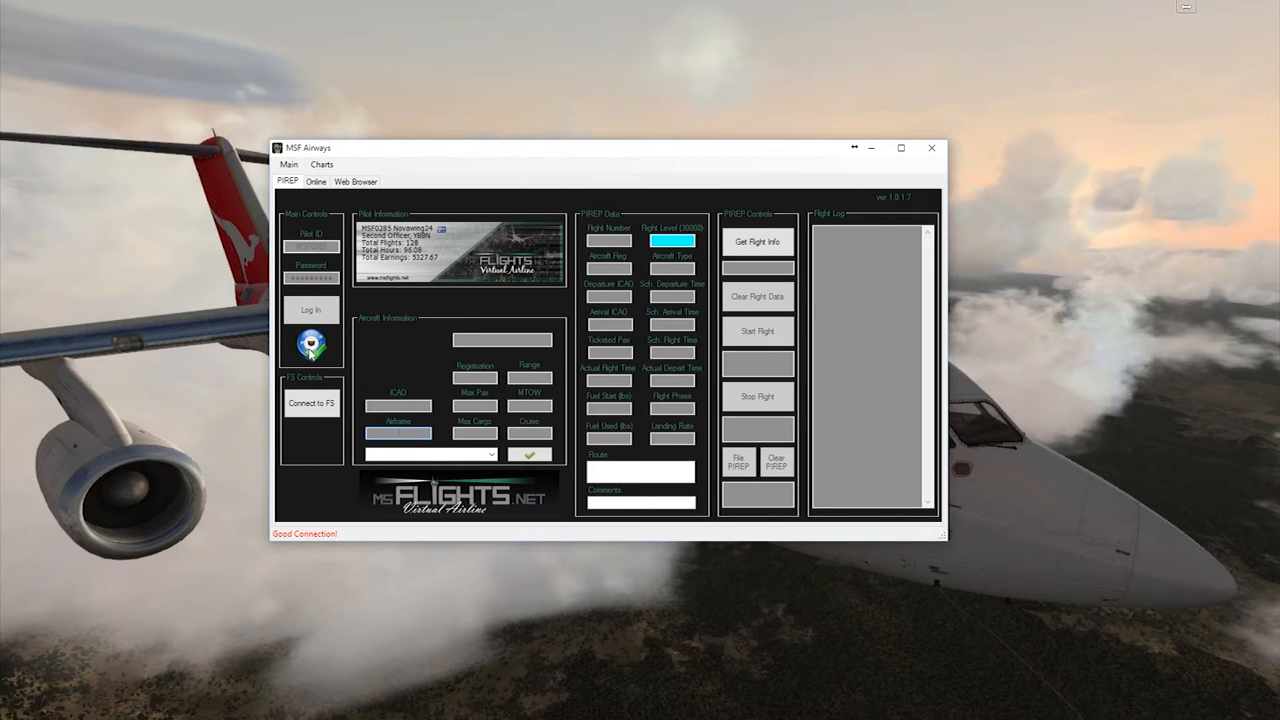
pyautogui.moveTo(336, 336)
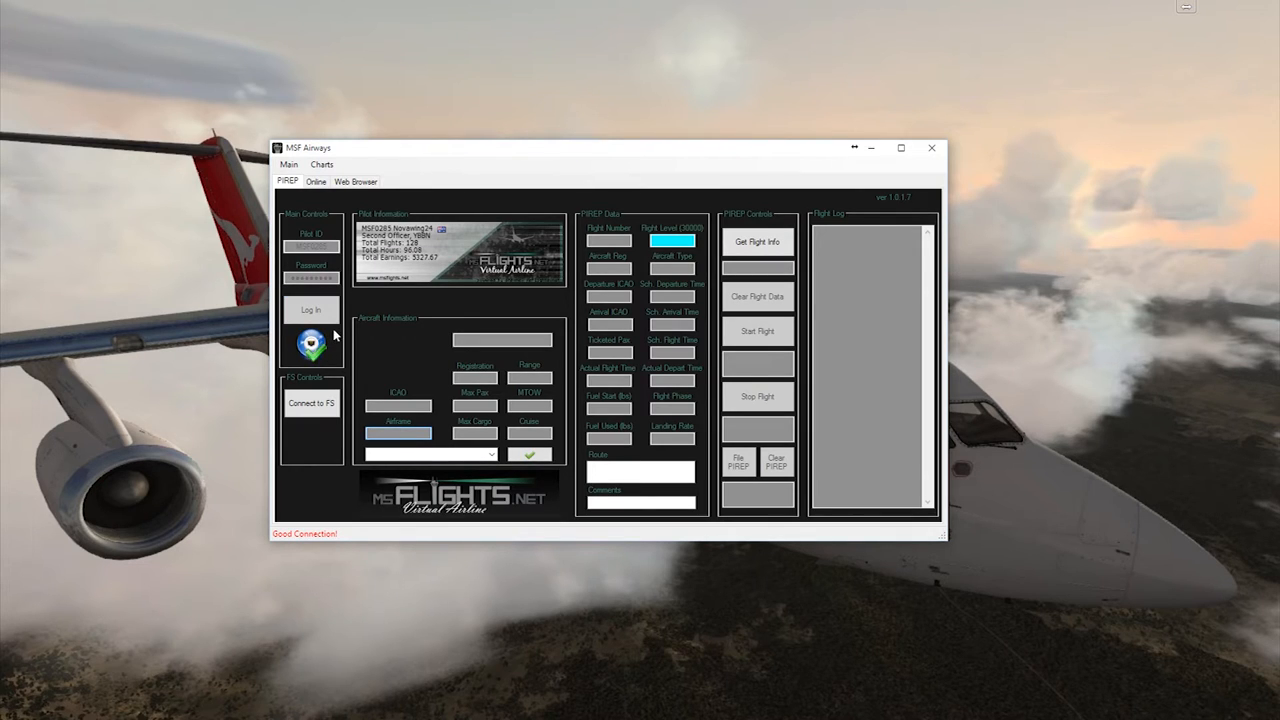
pyautogui.moveTo(444, 226)
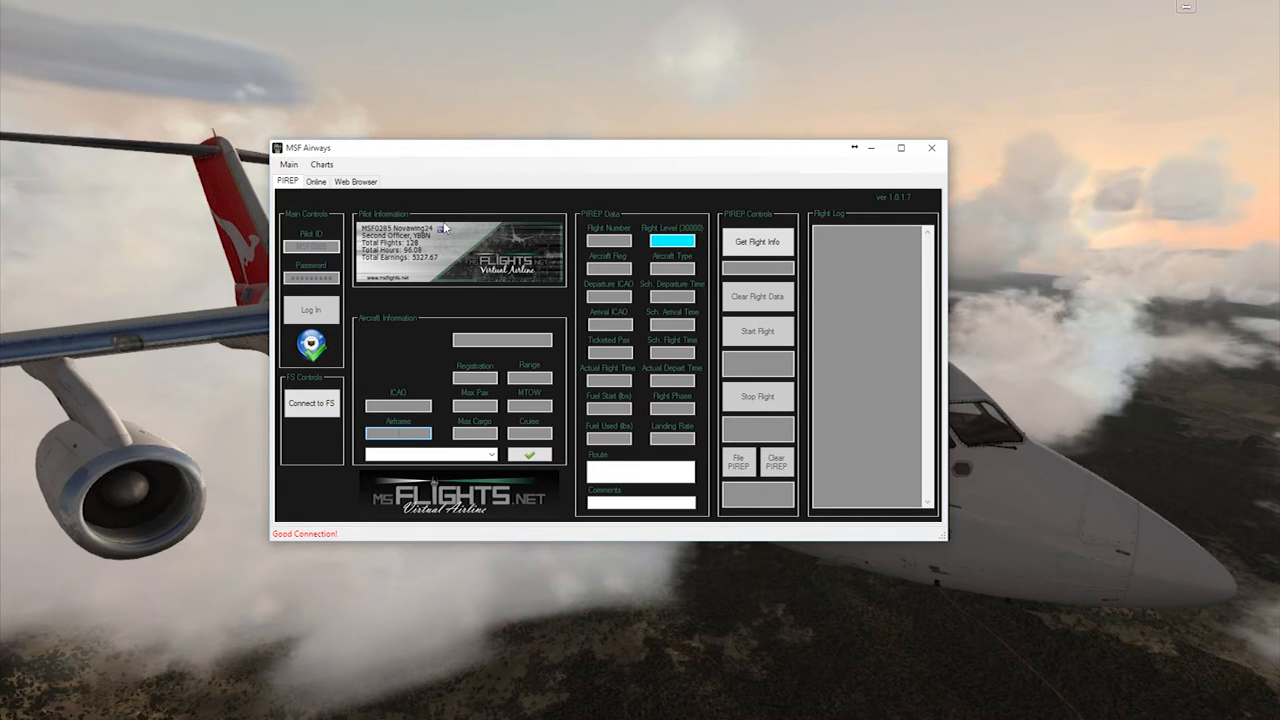
pyautogui.moveTo(432, 248)
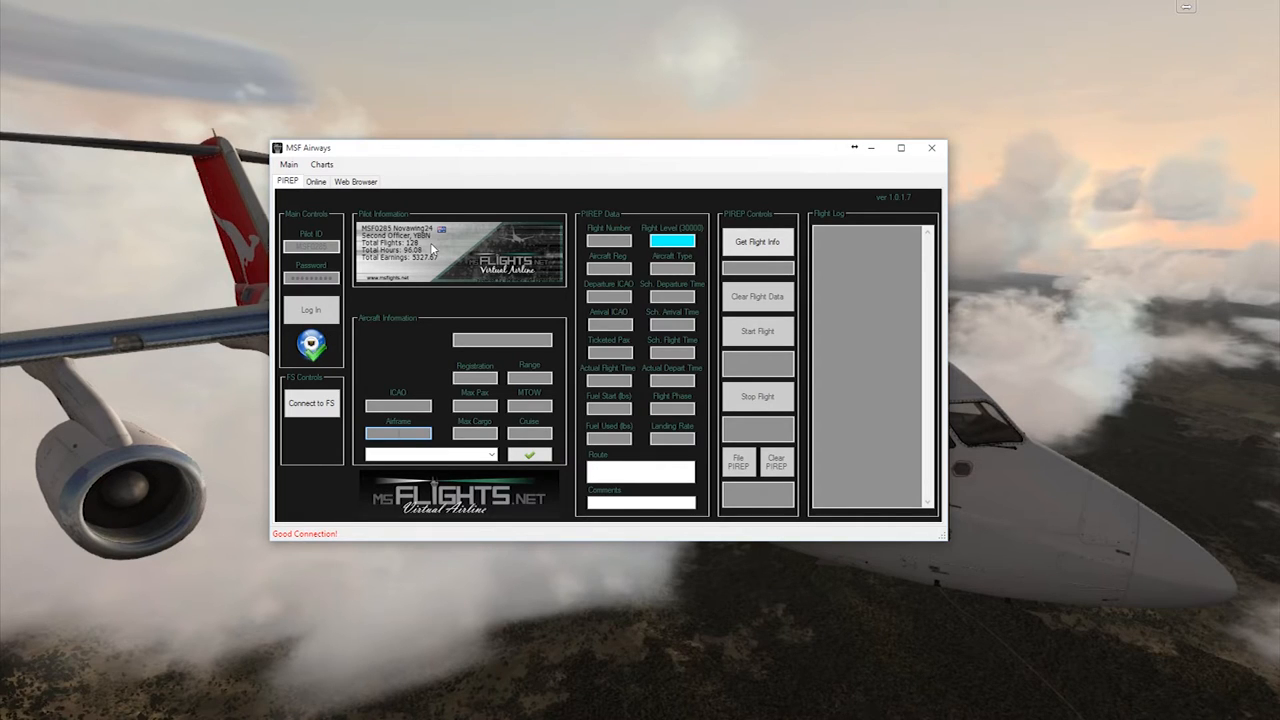
pyautogui.moveTo(424, 276)
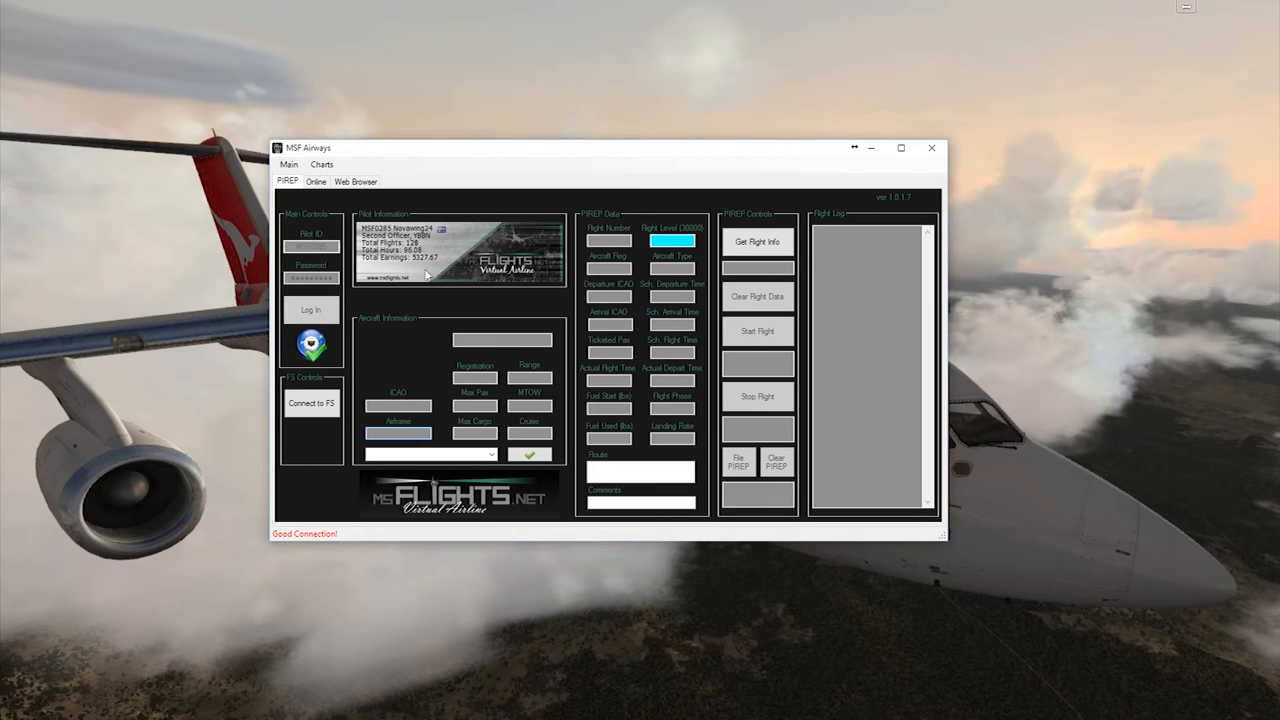
pyautogui.moveTo(484, 242)
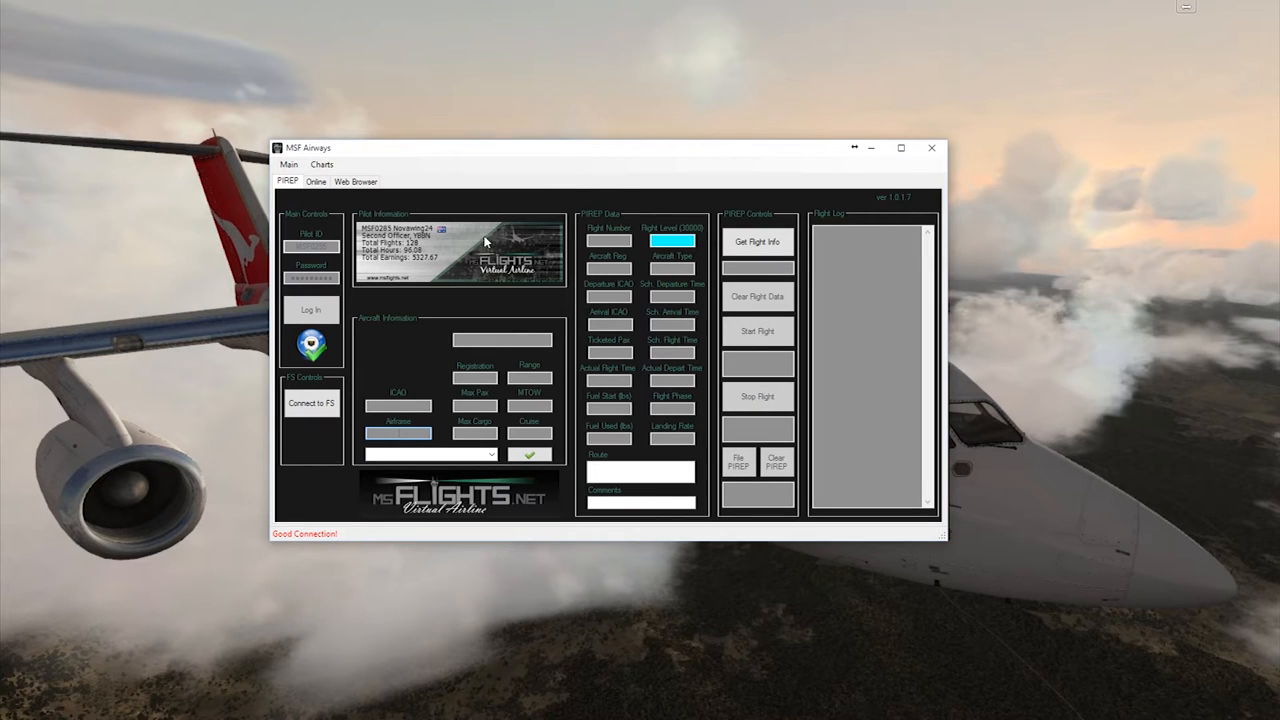
pyautogui.moveTo(604, 160)
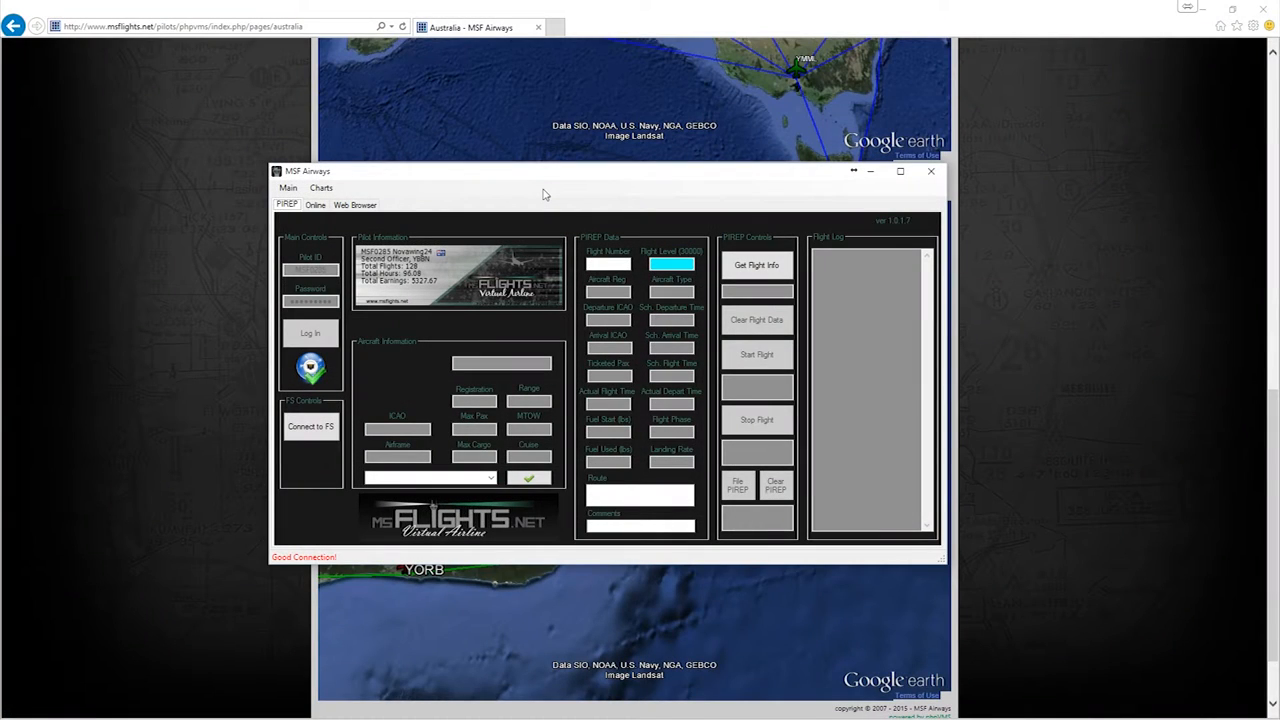
pyautogui.moveTo(608, 176)
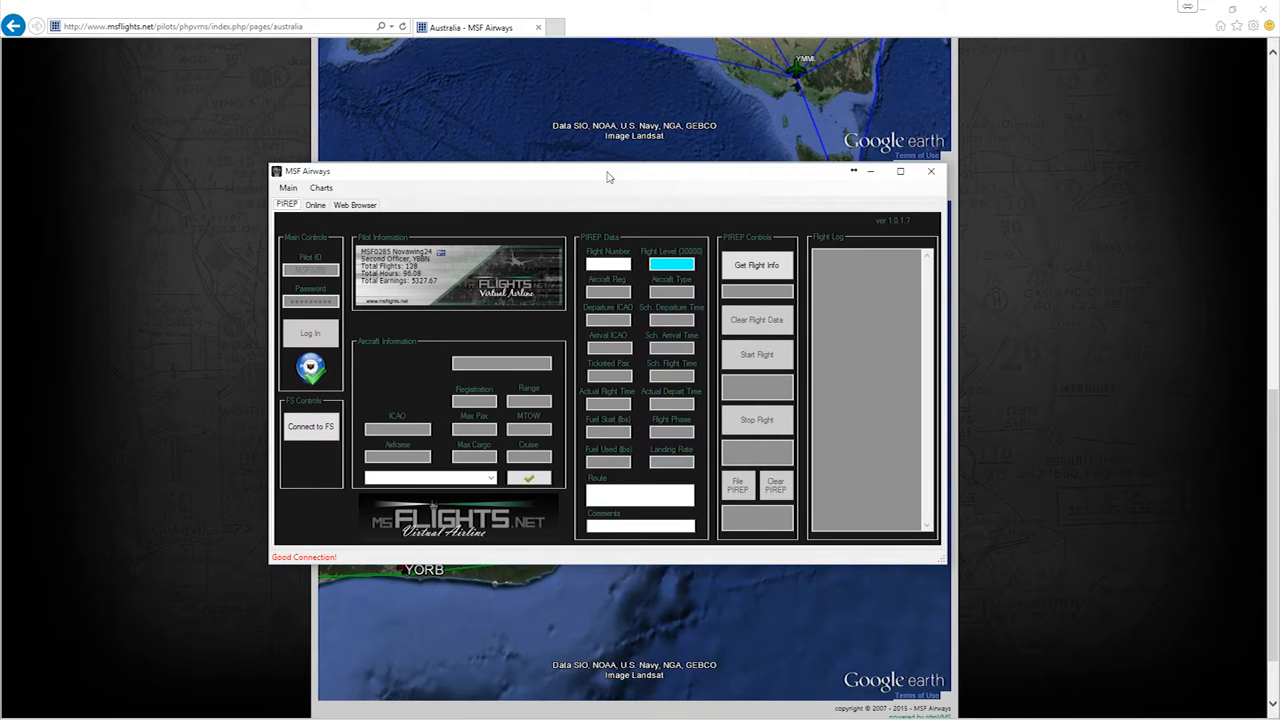
pyautogui.moveTo(1036, 246)
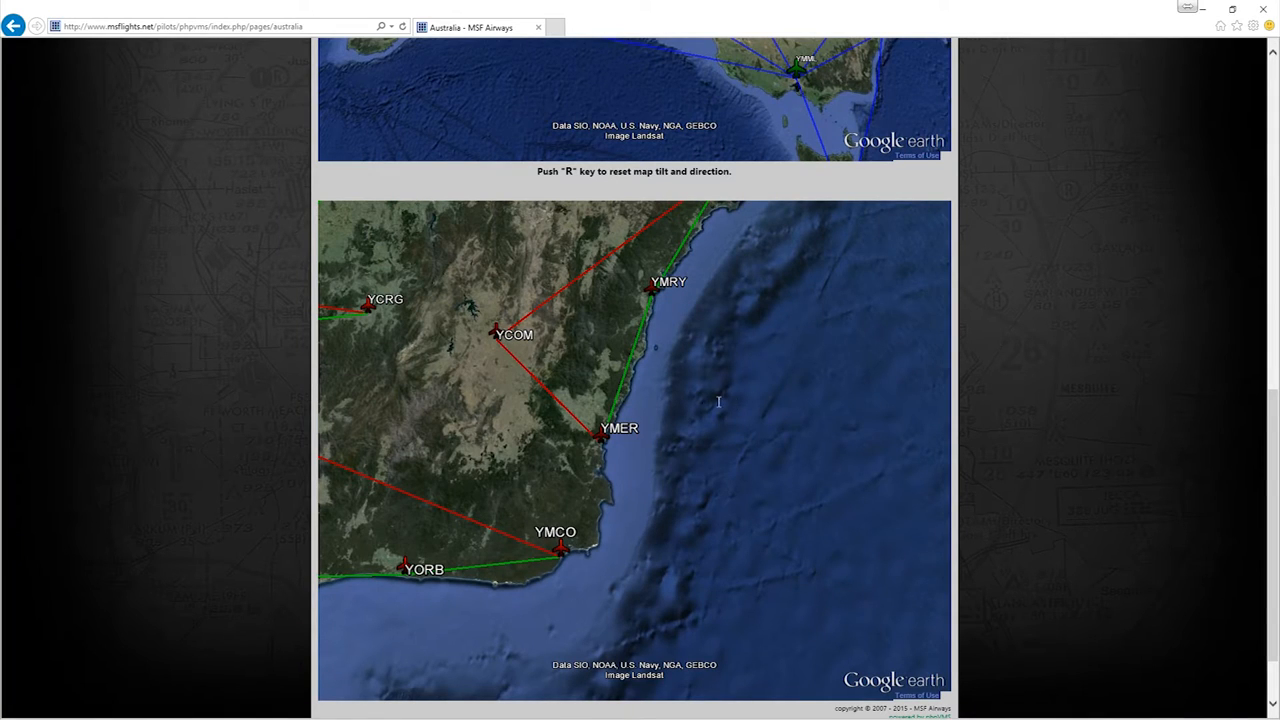
pyautogui.moveTo(544, 388)
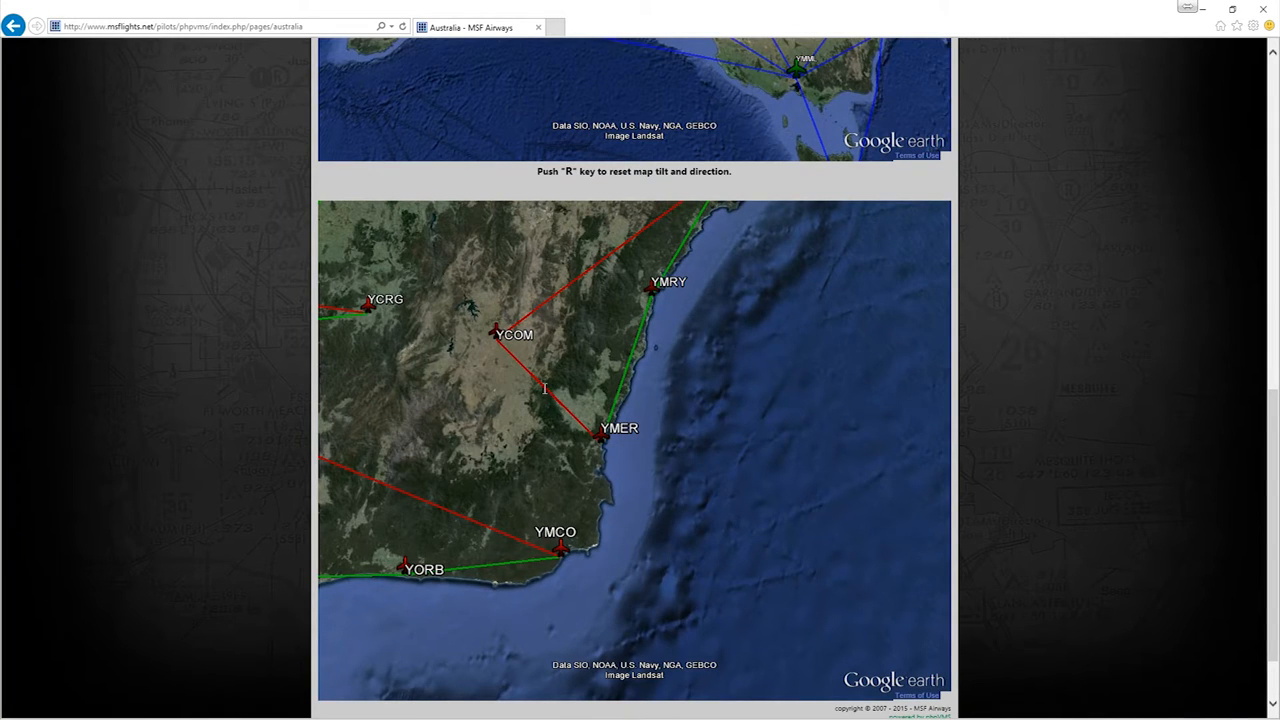
# Step: Show the YMER–YCOM route details on the map and select its flight number to copy
pyautogui.click(544, 390)
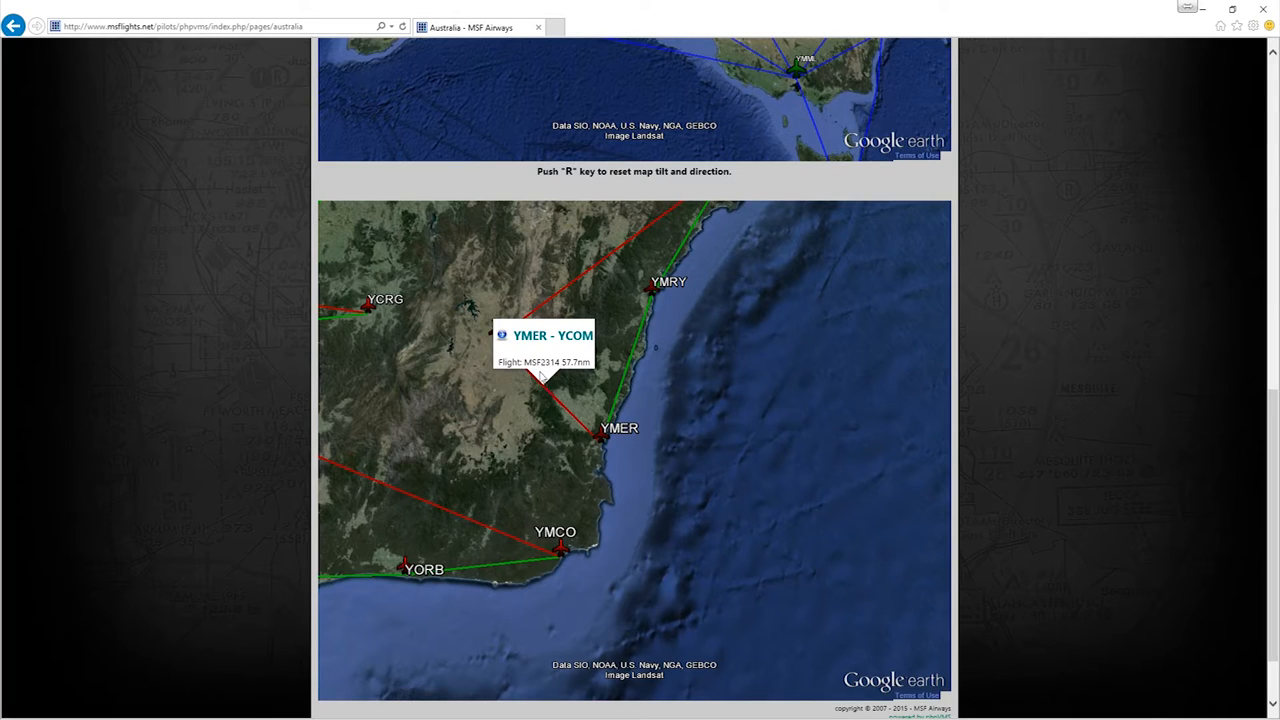
pyautogui.moveTo(532, 348)
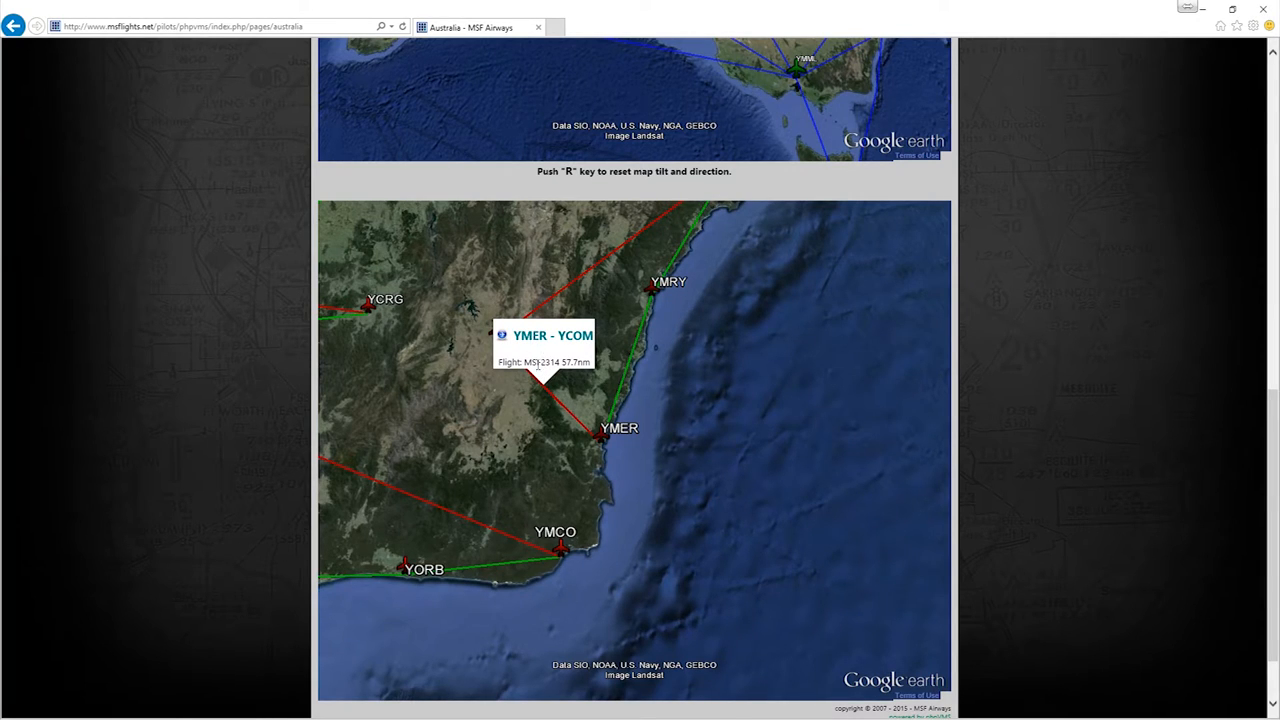
pyautogui.moveTo(538, 364)
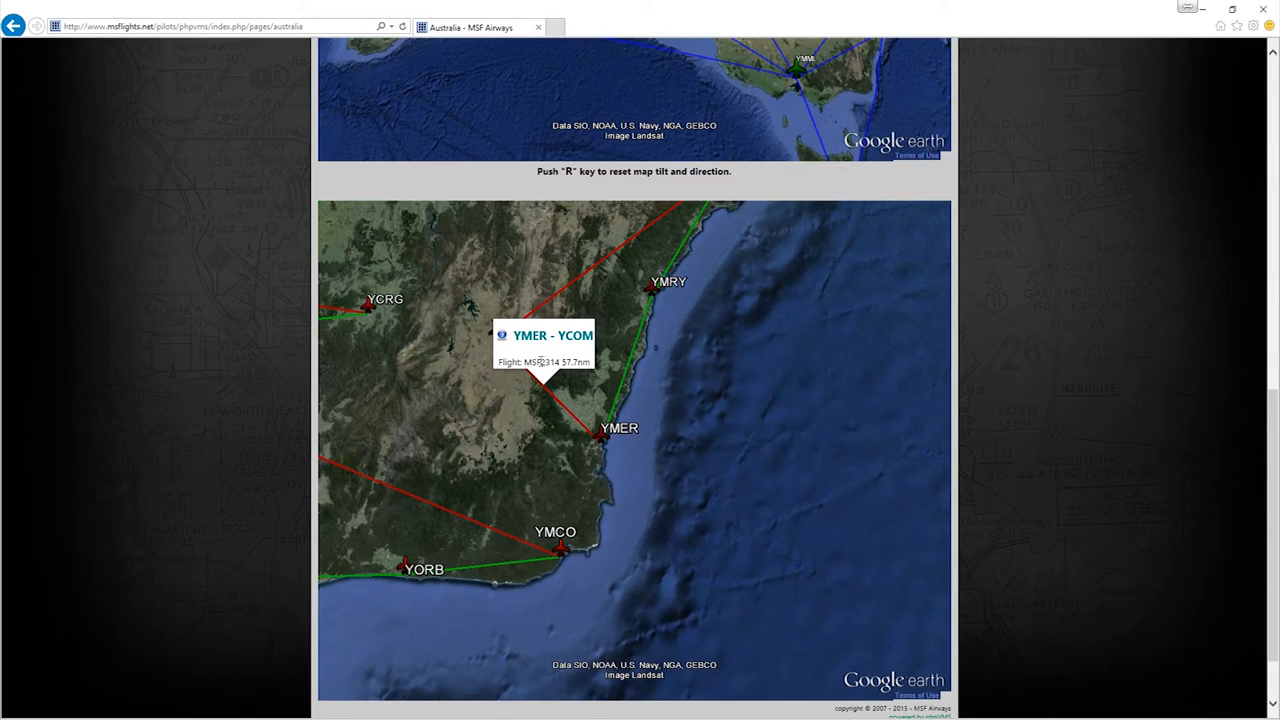
pyautogui.doubleClick(542, 362)
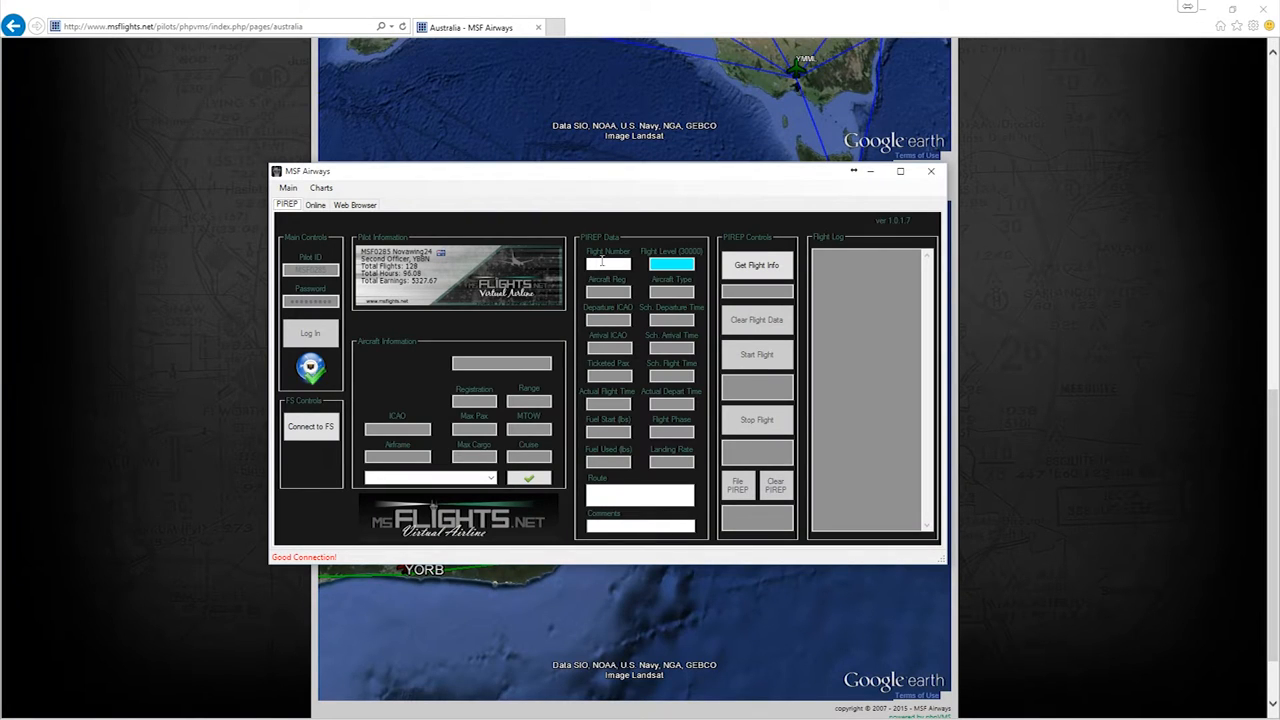
# Step: Paste flight number MSF2314 into ACARS and retrieve its flight information
pyautogui.rightClick(608, 264)
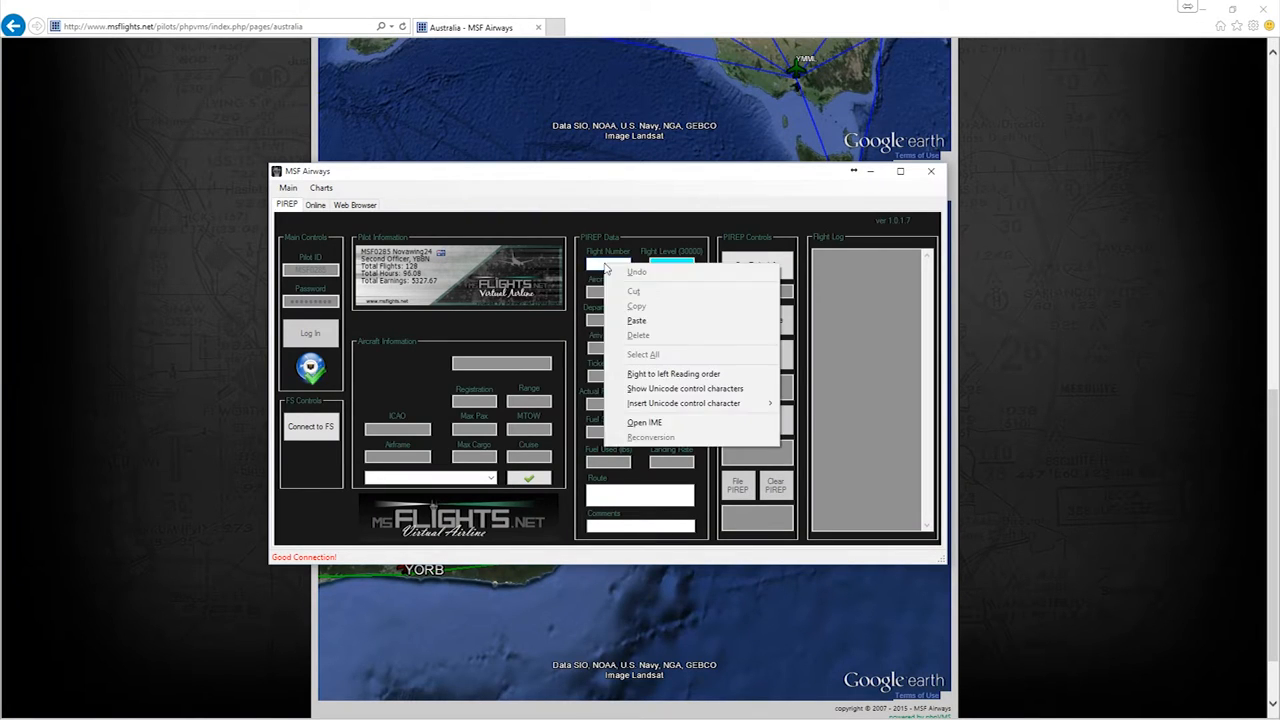
pyautogui.click(636, 320)
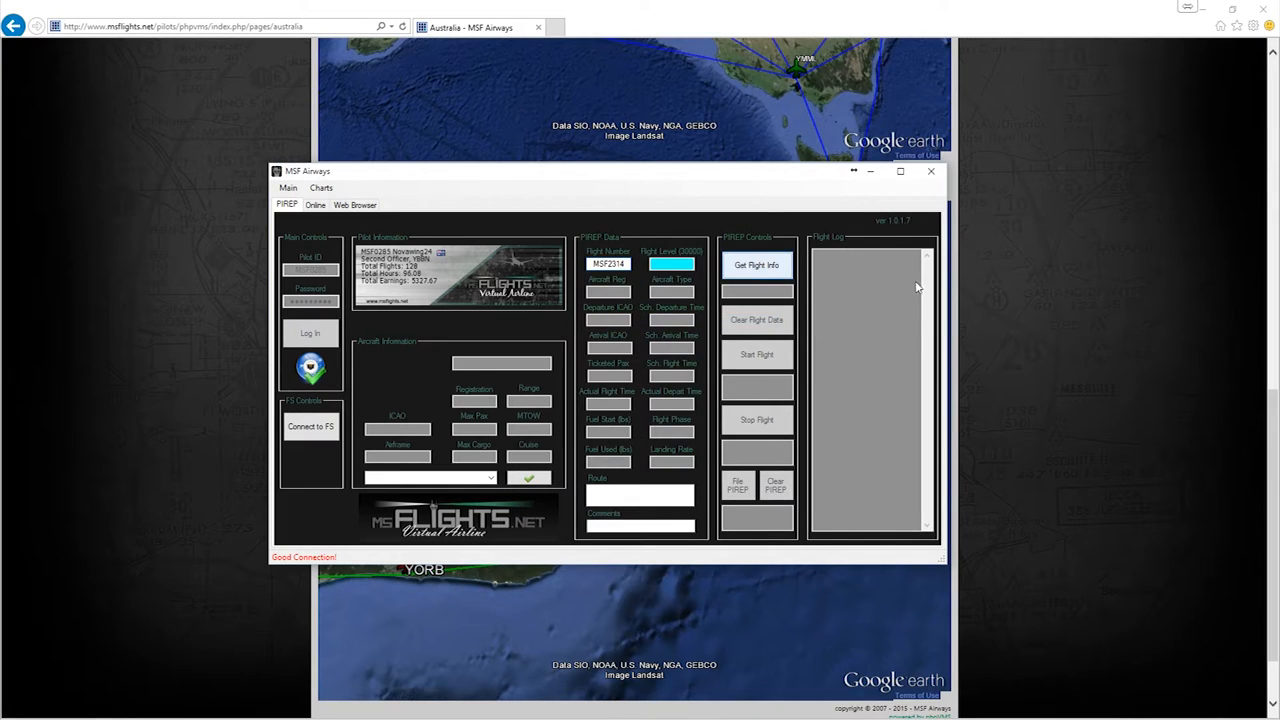
pyautogui.click(756, 264)
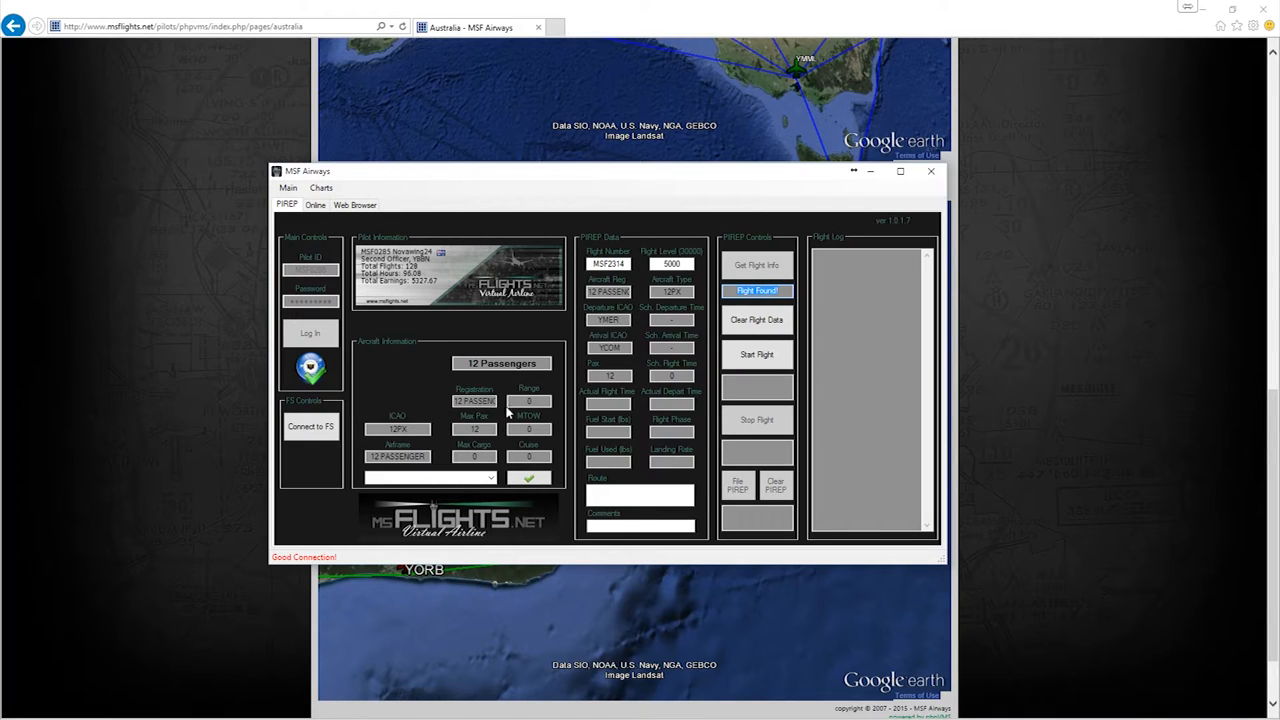
pyautogui.moveTo(416, 376)
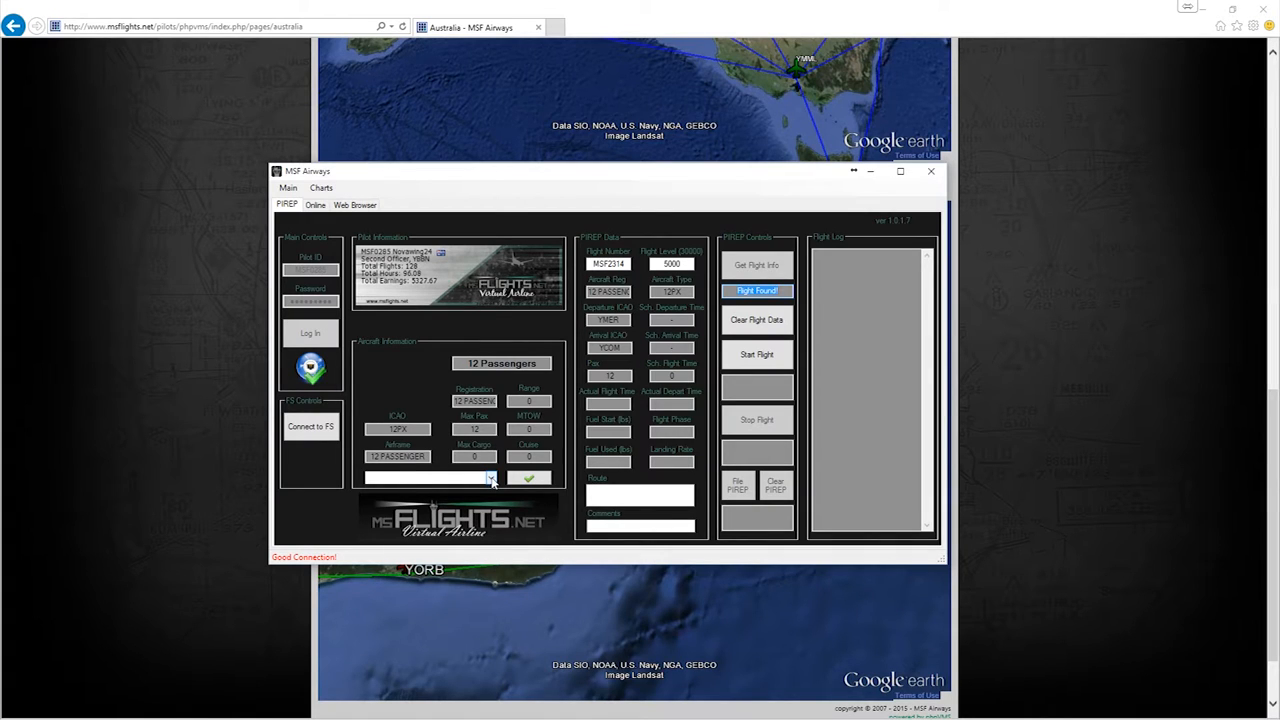
# Step: Select KINGAIR(B200) from the simulator aircraft list
pyautogui.click(490, 476)
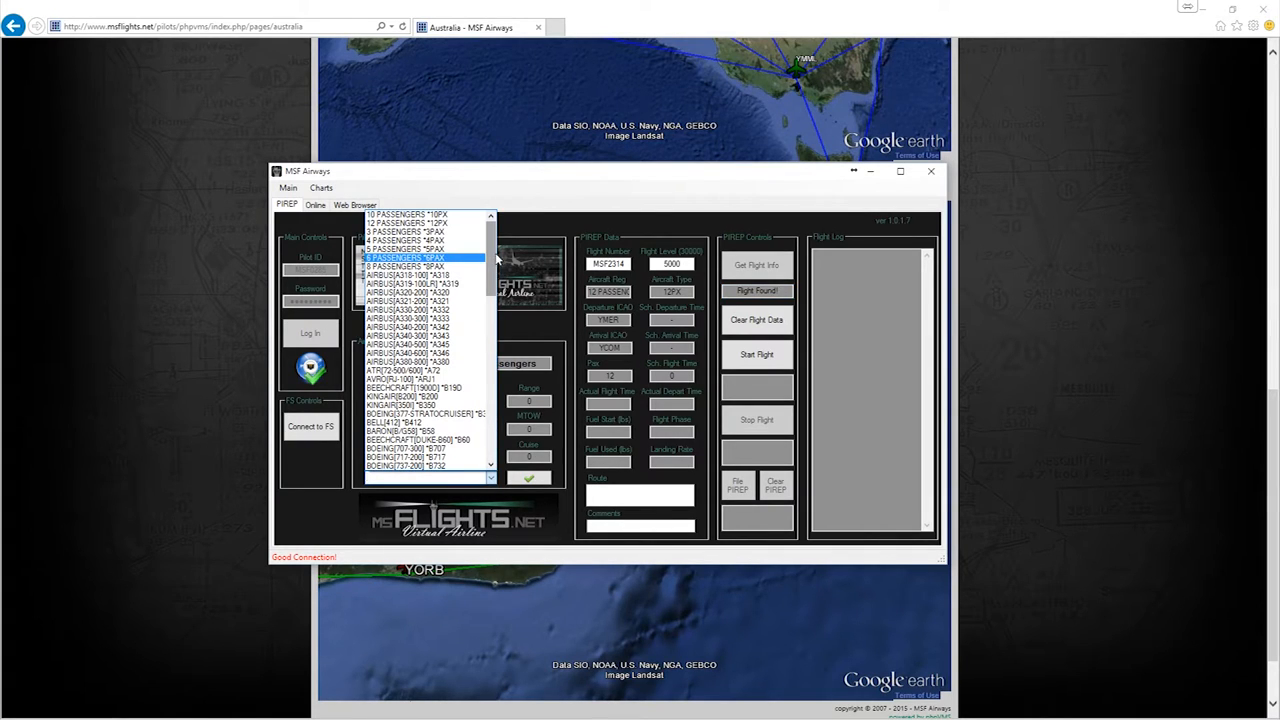
pyautogui.scroll(-3)
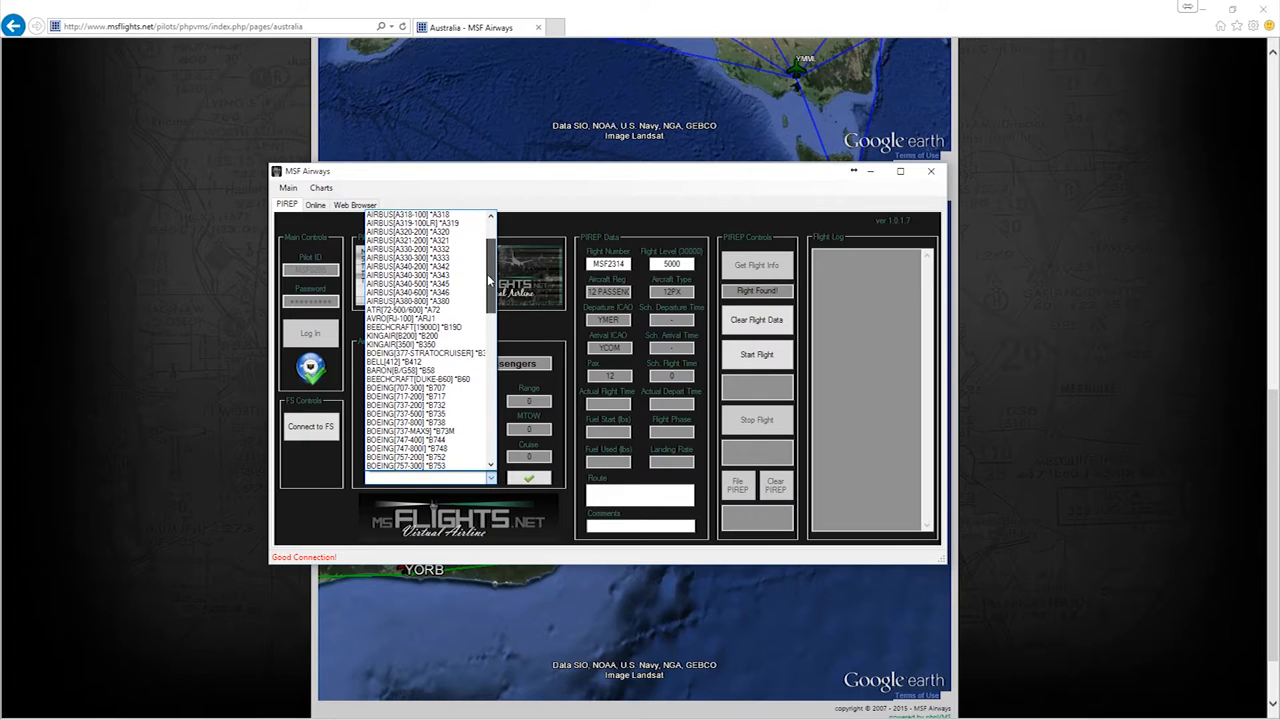
pyautogui.scroll(-3)
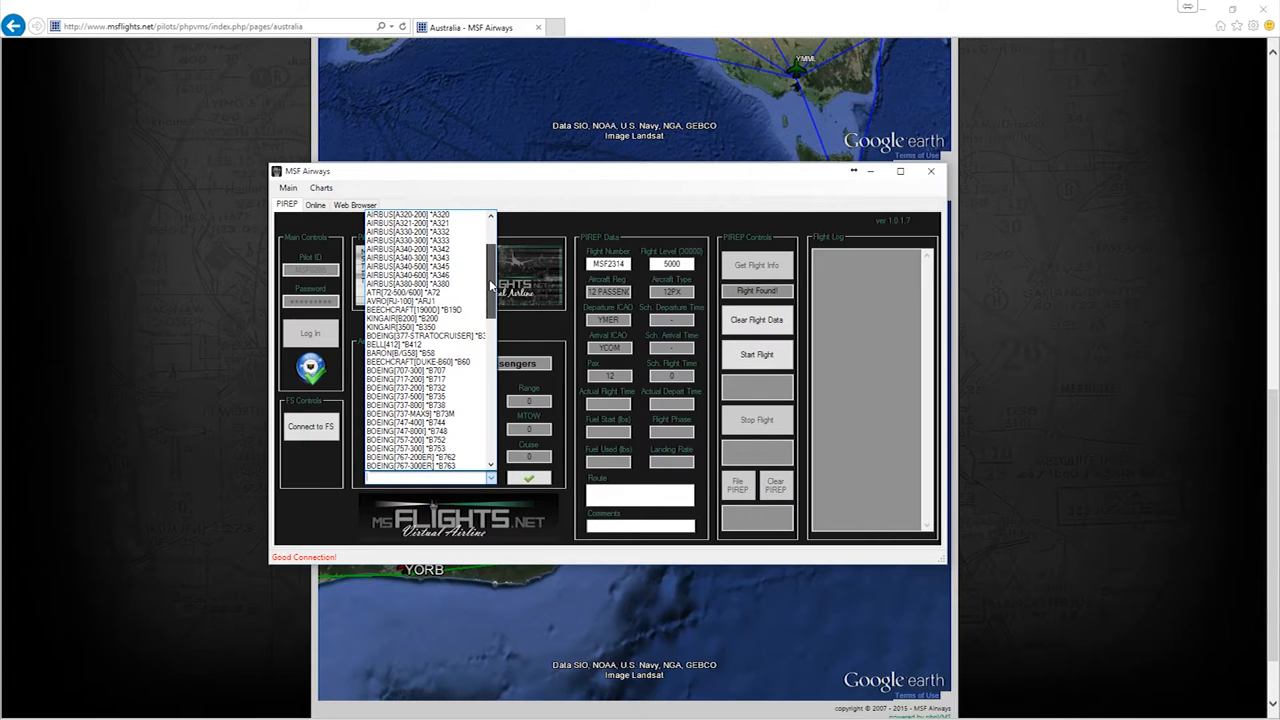
pyautogui.click(410, 318)
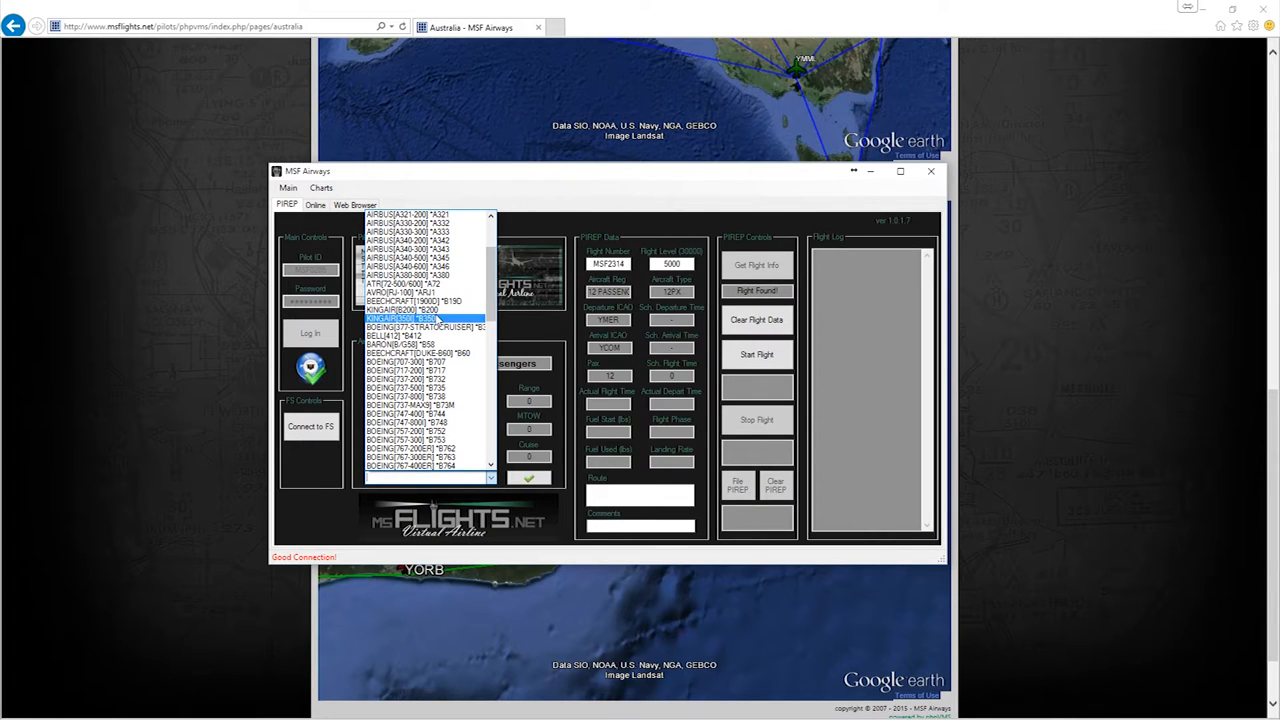
pyautogui.click(420, 308)
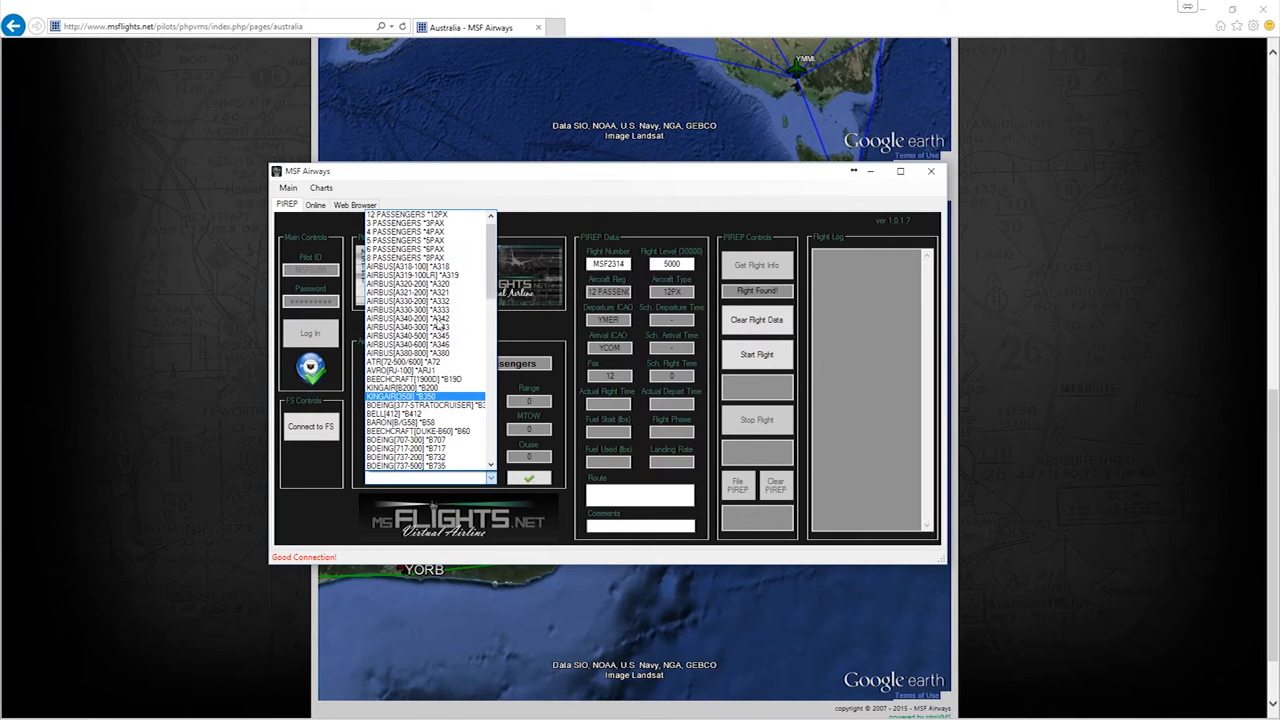
pyautogui.scroll(-3)
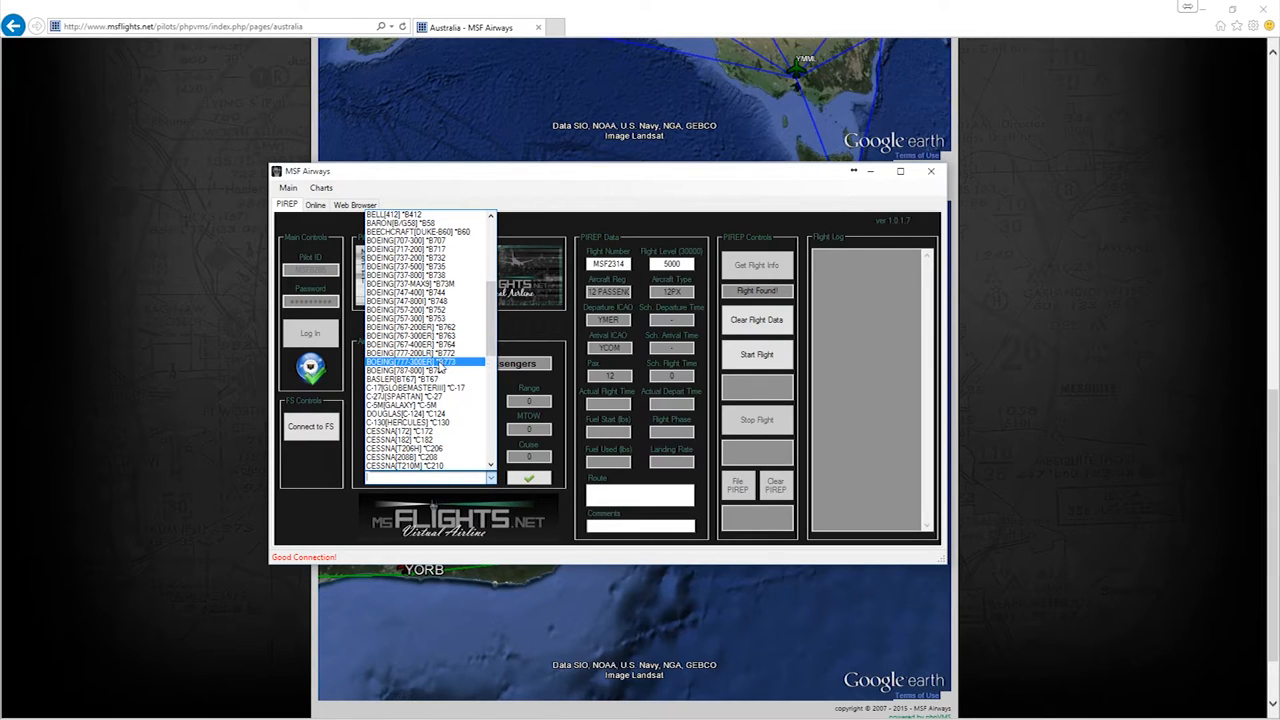
pyautogui.click(424, 370)
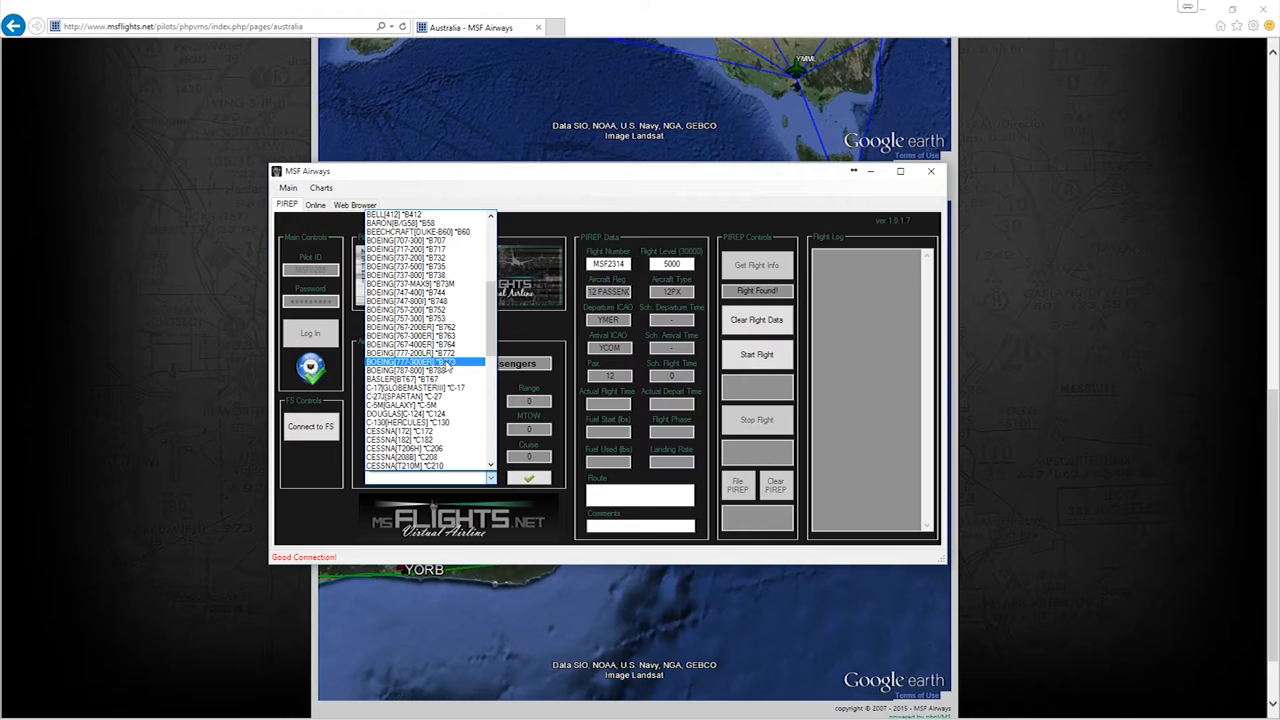
pyautogui.moveTo(448, 368)
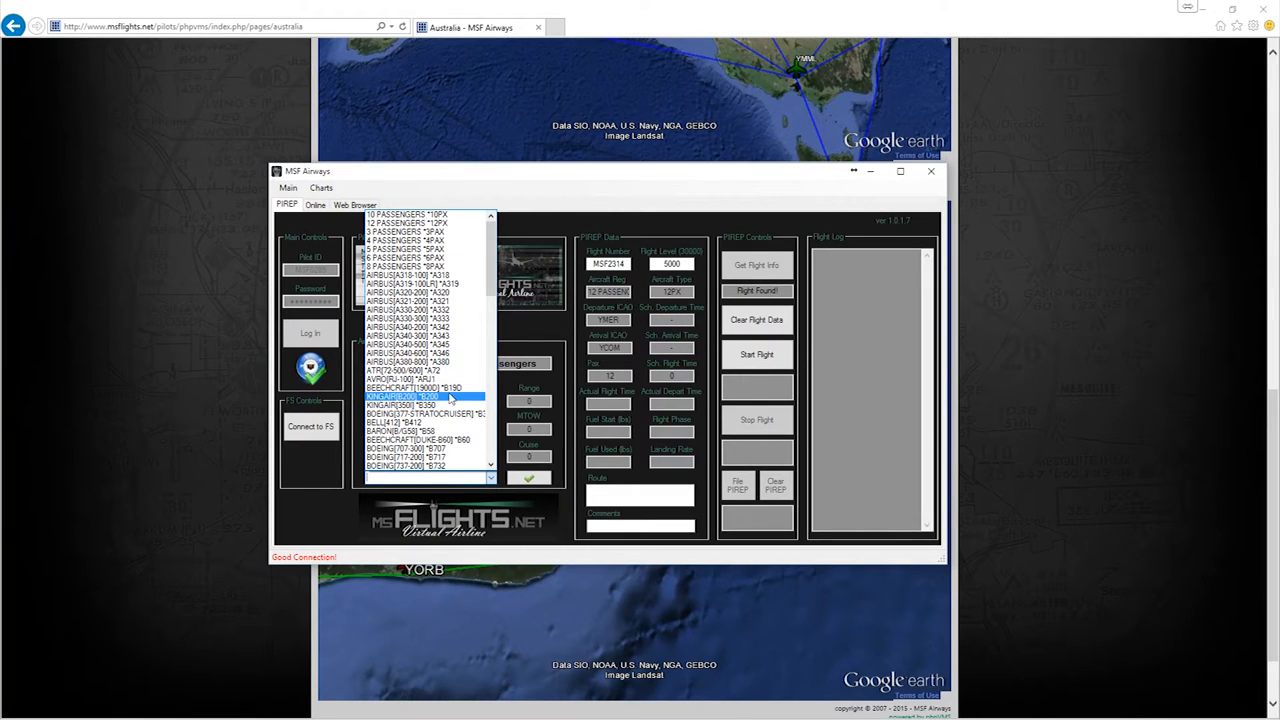
pyautogui.click(424, 396)
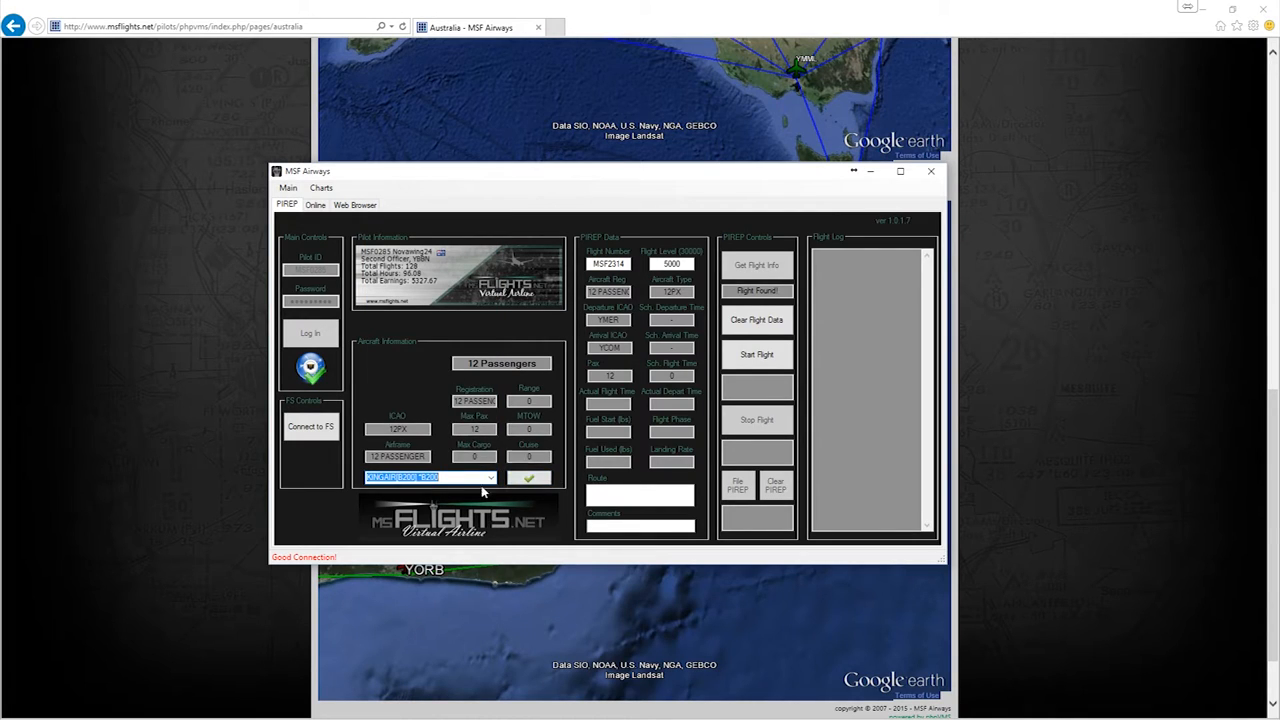
# Step: Confirm the King Air B200 so the Beechcraft Super King Air details load
pyautogui.click(528, 476)
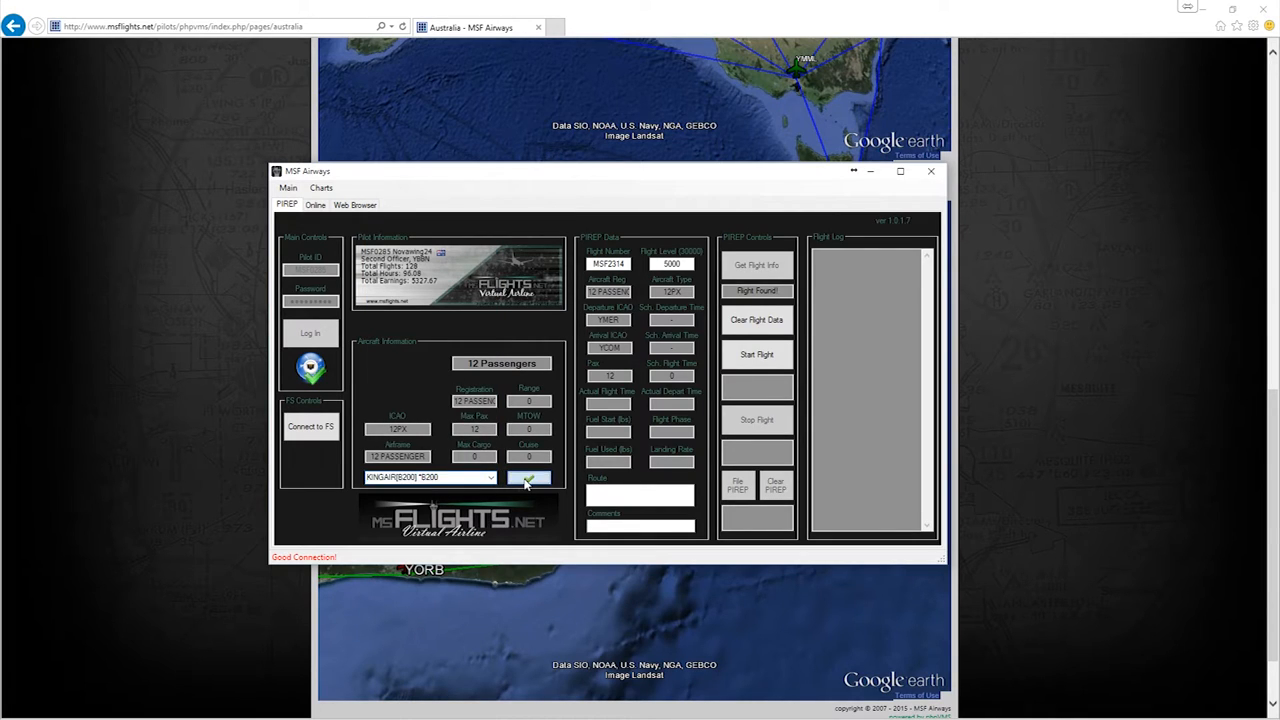
pyautogui.click(528, 476)
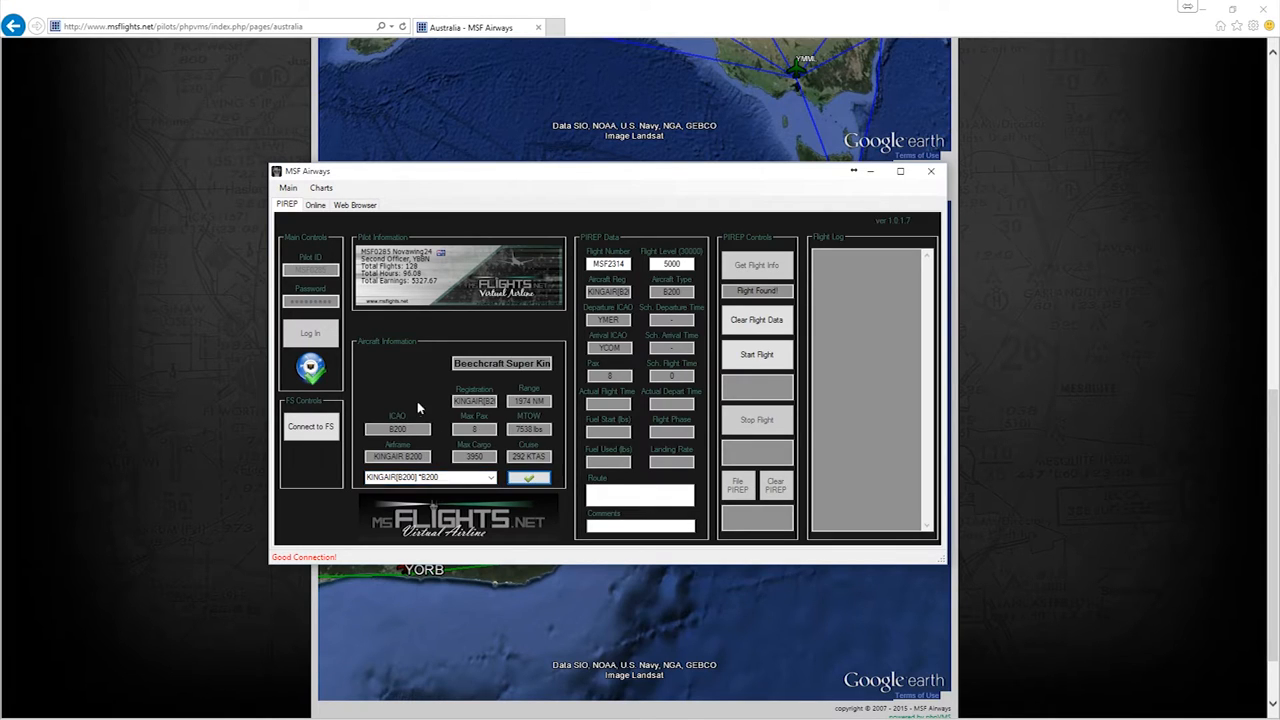
pyautogui.moveTo(502, 432)
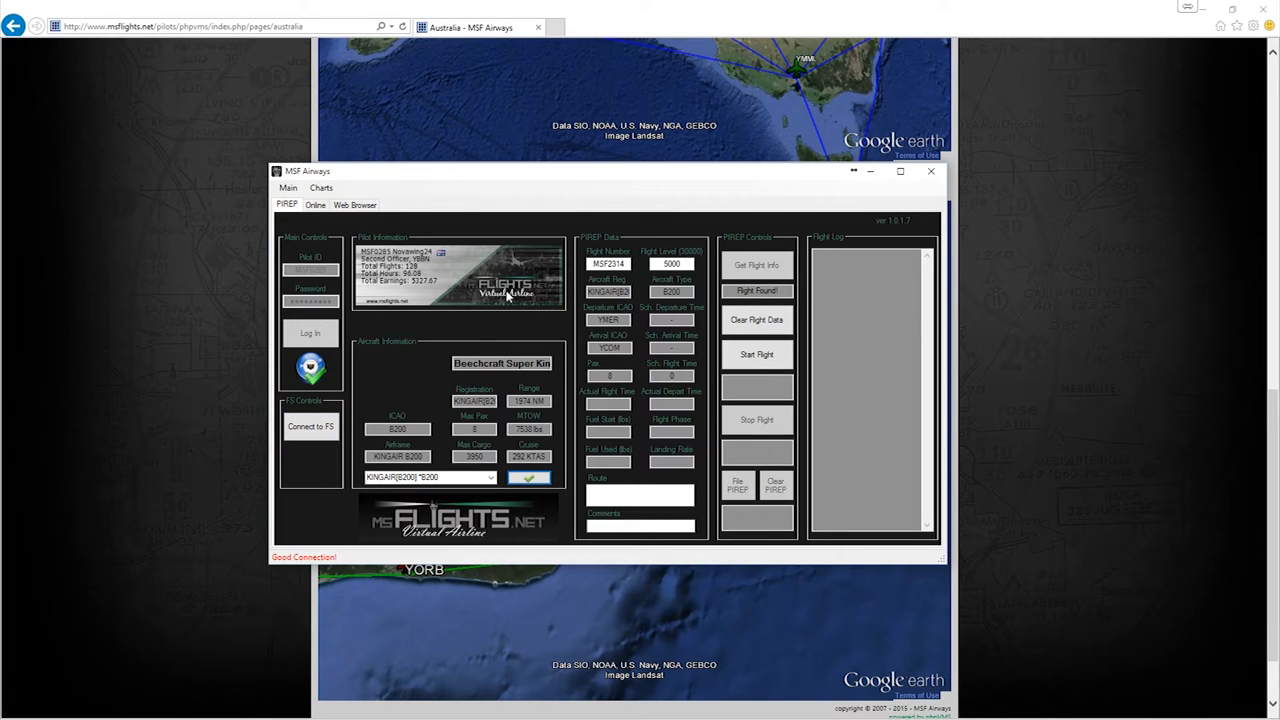
pyautogui.moveTo(356, 418)
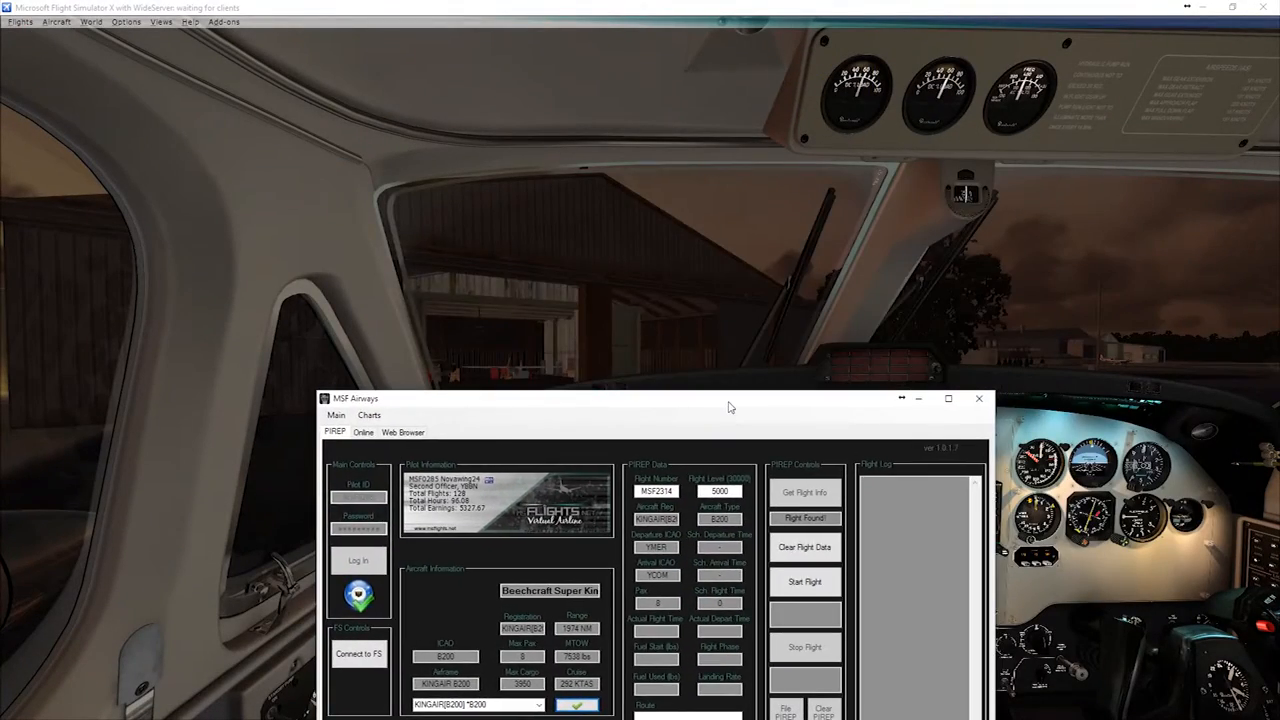
# Step: Position the ACARS tracker over the King Air cockpit and connect it to the simulator
pyautogui.moveTo(656, 398); pyautogui.dragTo(600, 192)
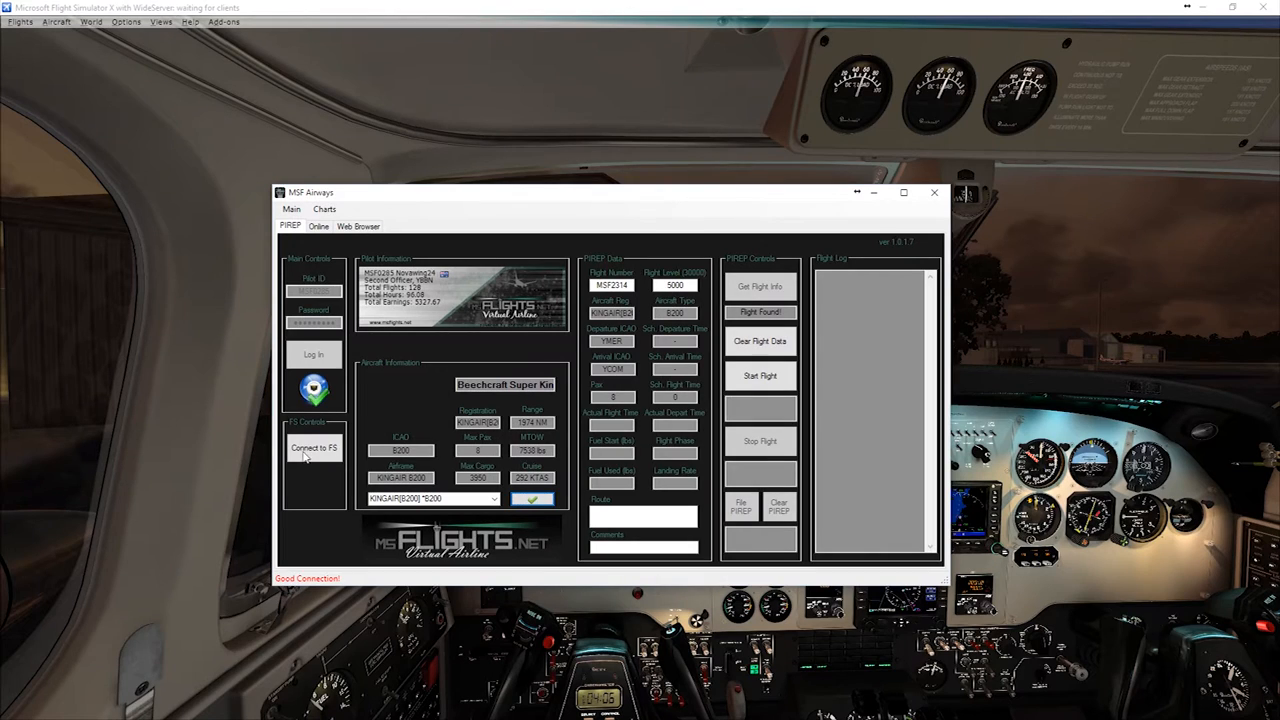
pyautogui.click(312, 448)
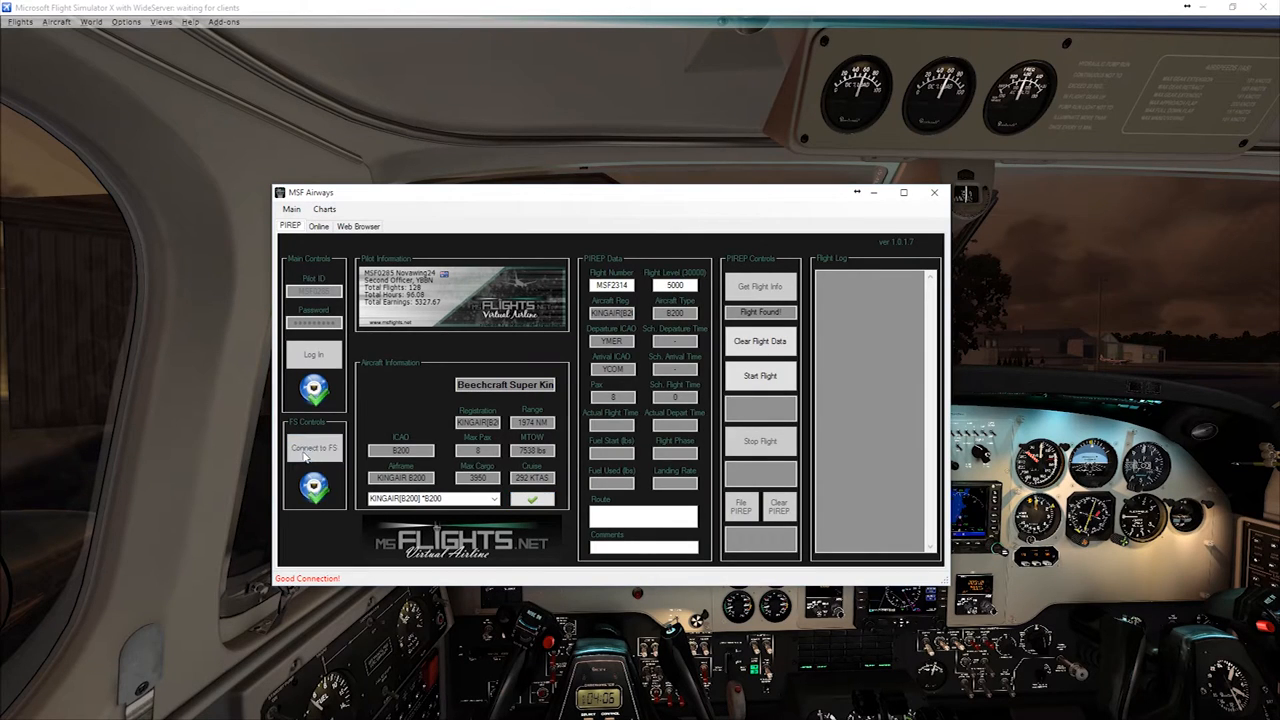
pyautogui.moveTo(392, 408)
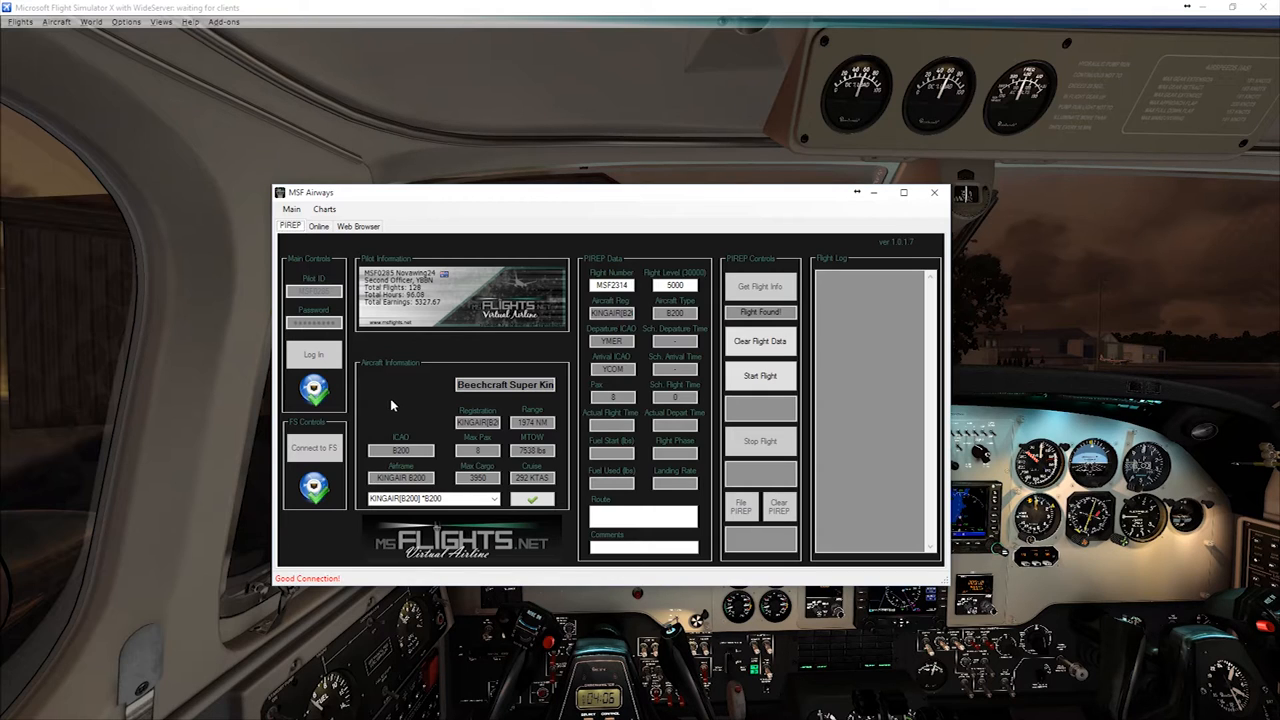
pyautogui.moveTo(400, 396)
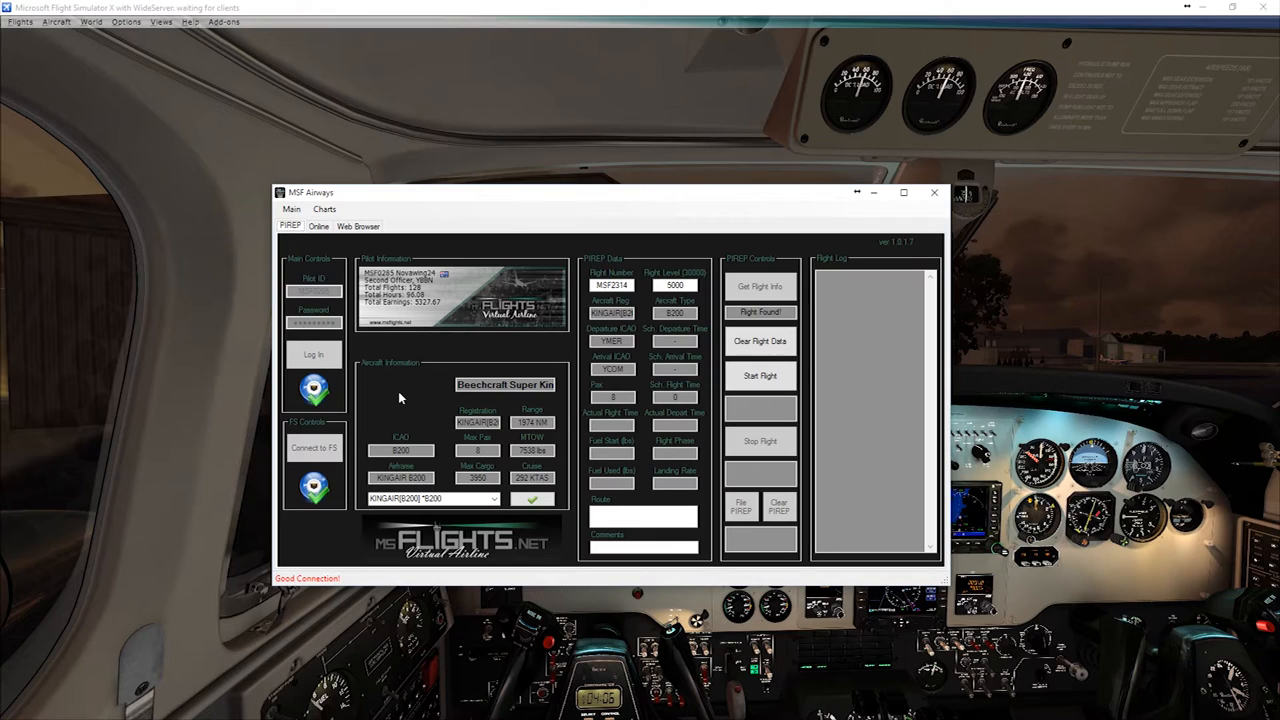
pyautogui.moveTo(590, 198)
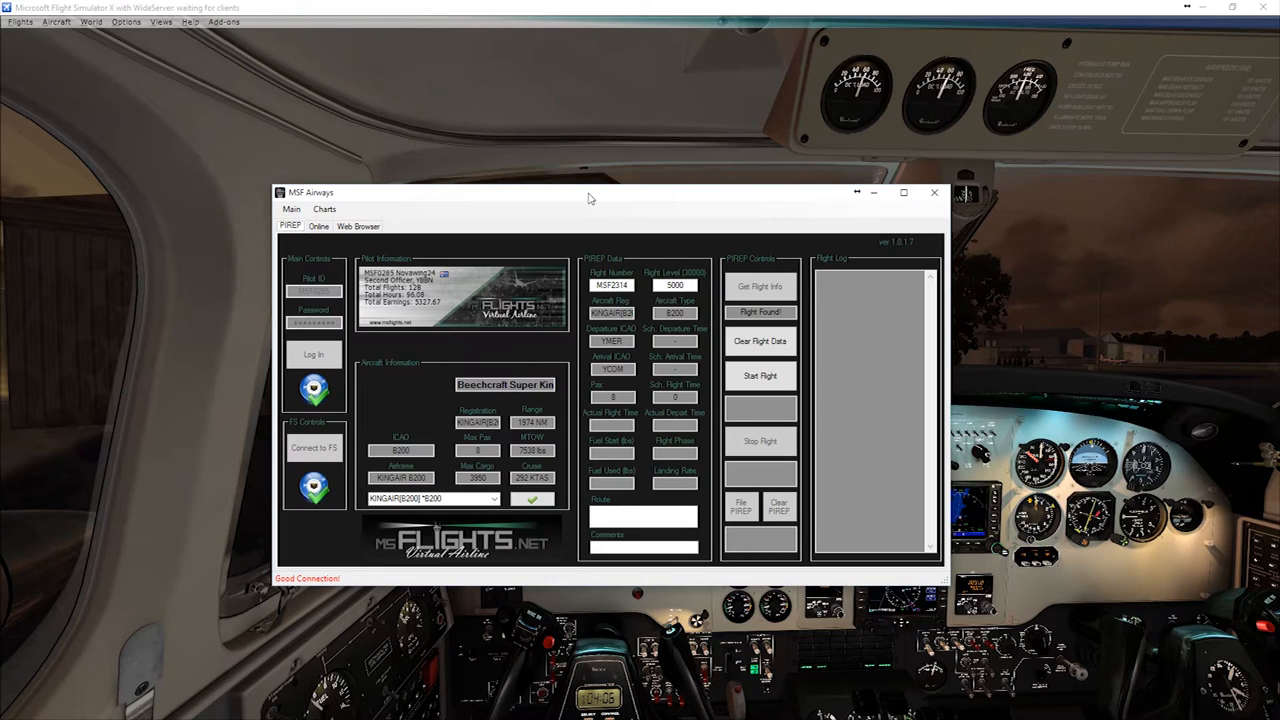
pyautogui.moveTo(712, 200)
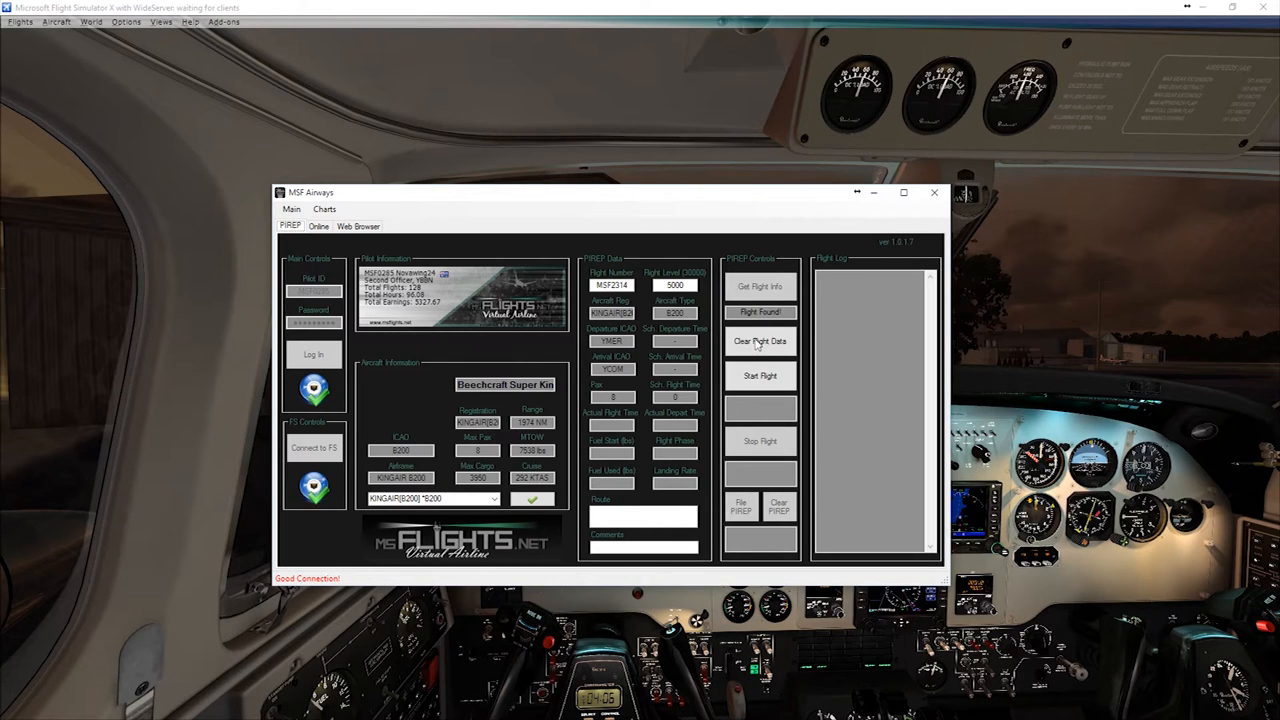
pyautogui.moveTo(758, 390)
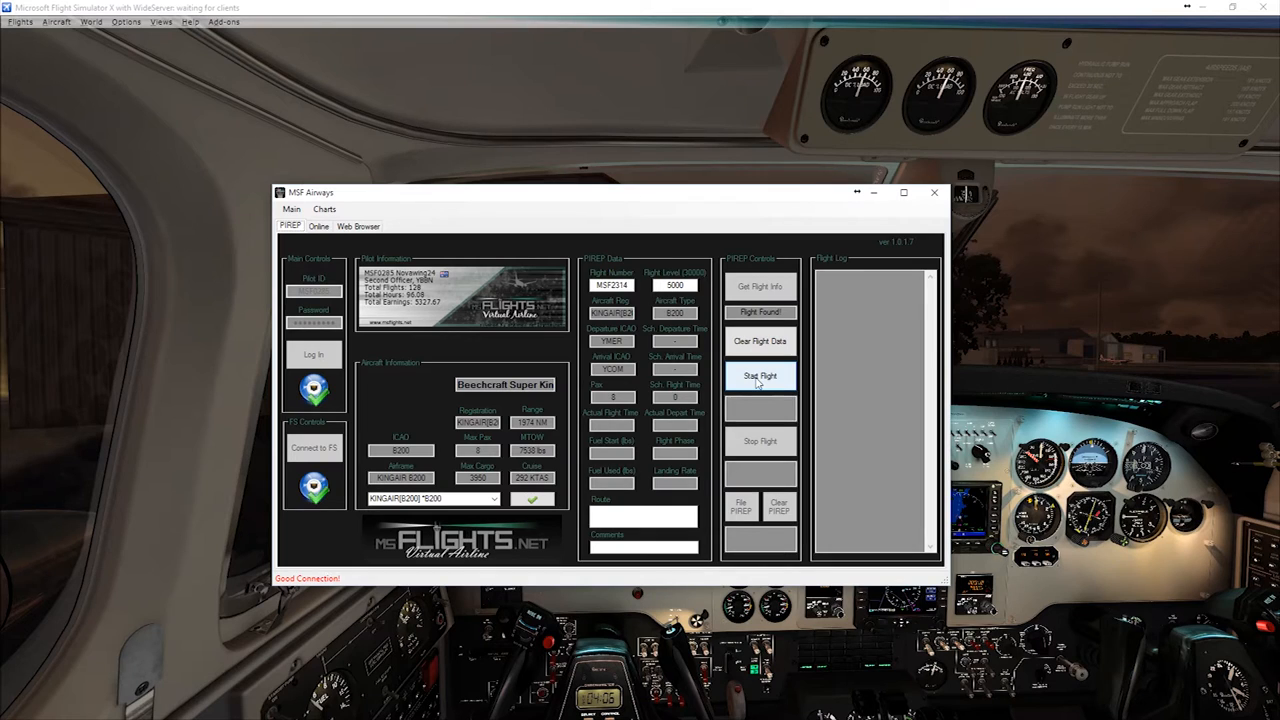
# Step: Start the flight recording, logging boarding, and bring the FSX cockpit back to the front
pyautogui.click(760, 376)
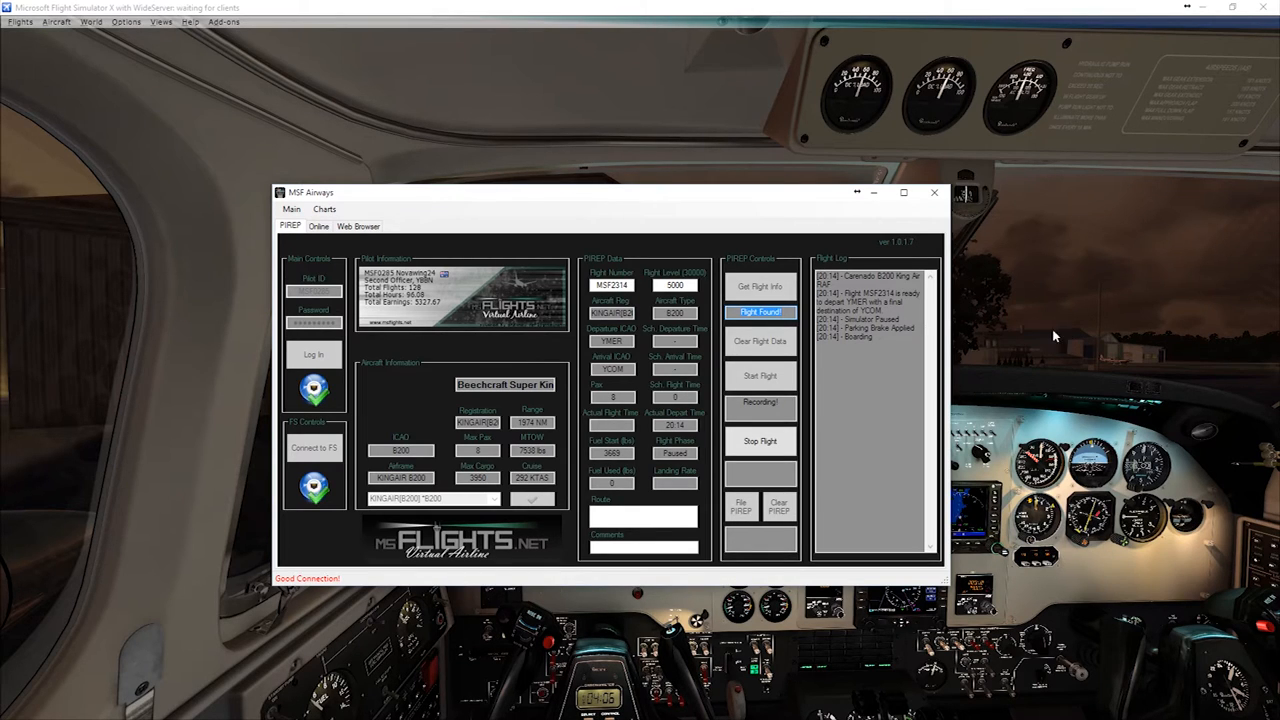
pyautogui.moveTo(730, 240)
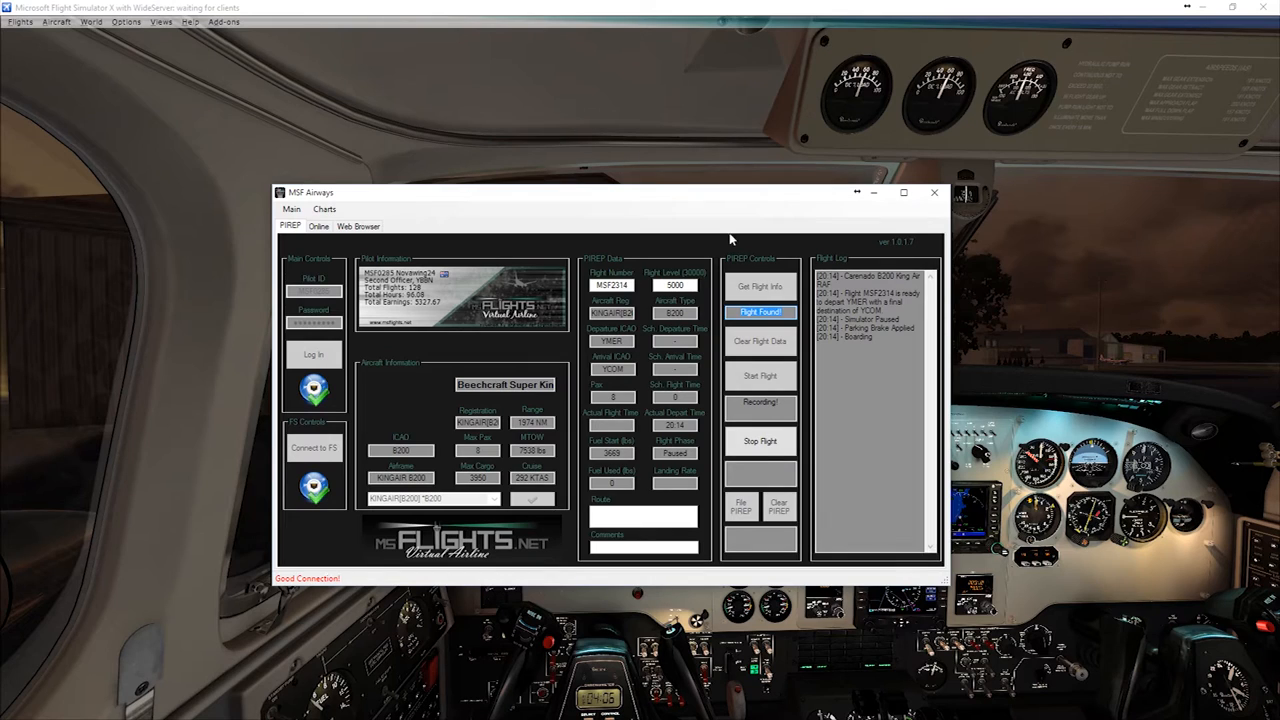
pyautogui.moveTo(716, 198)
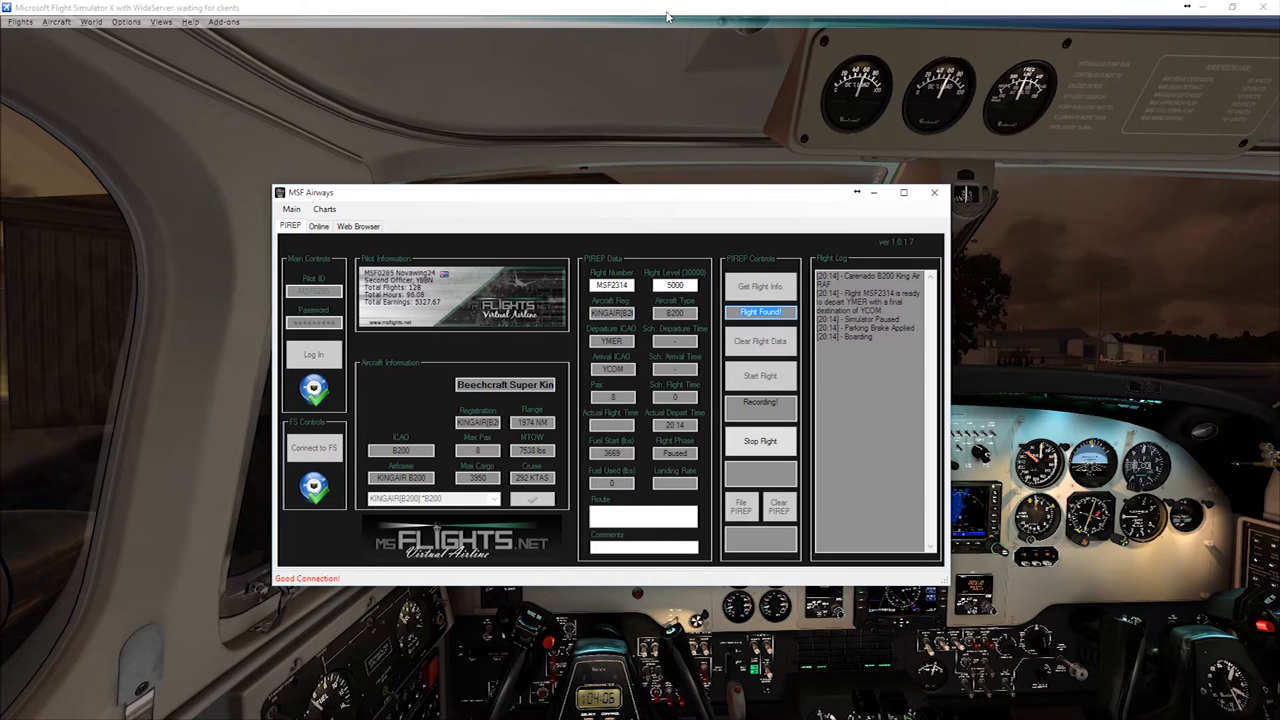
pyautogui.click(932, 192)
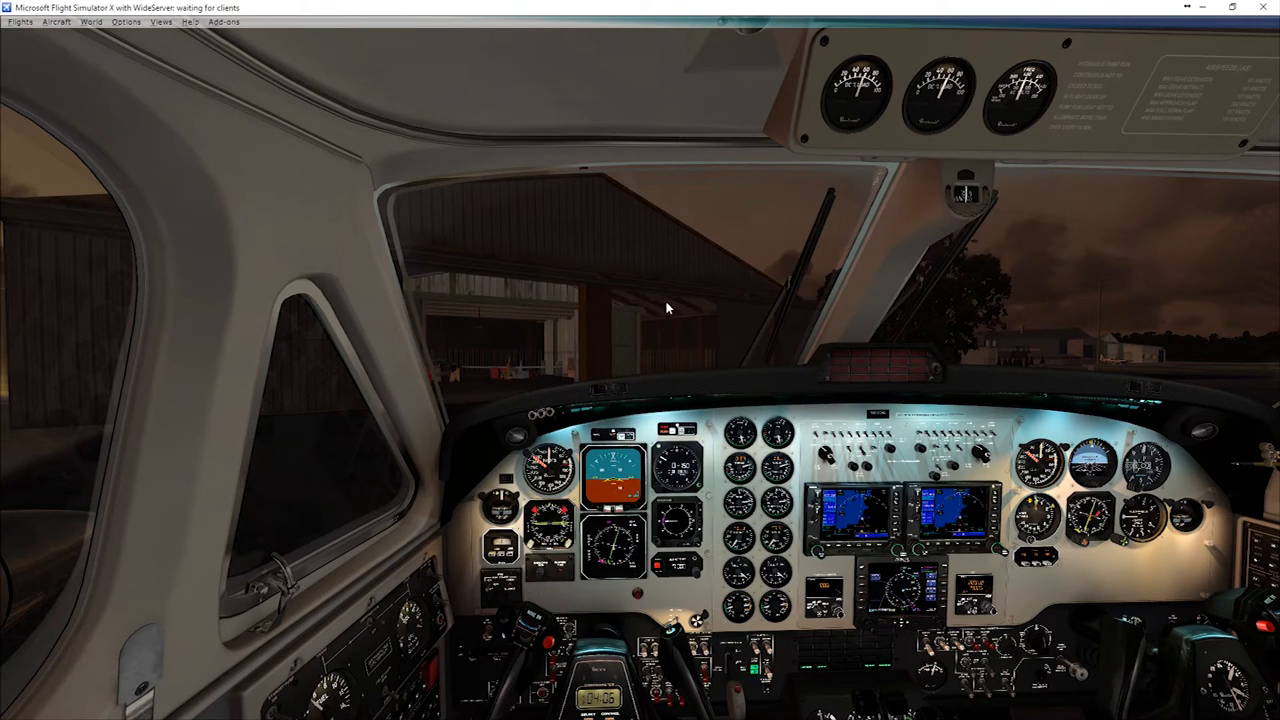
pyautogui.moveTo(770, 290)
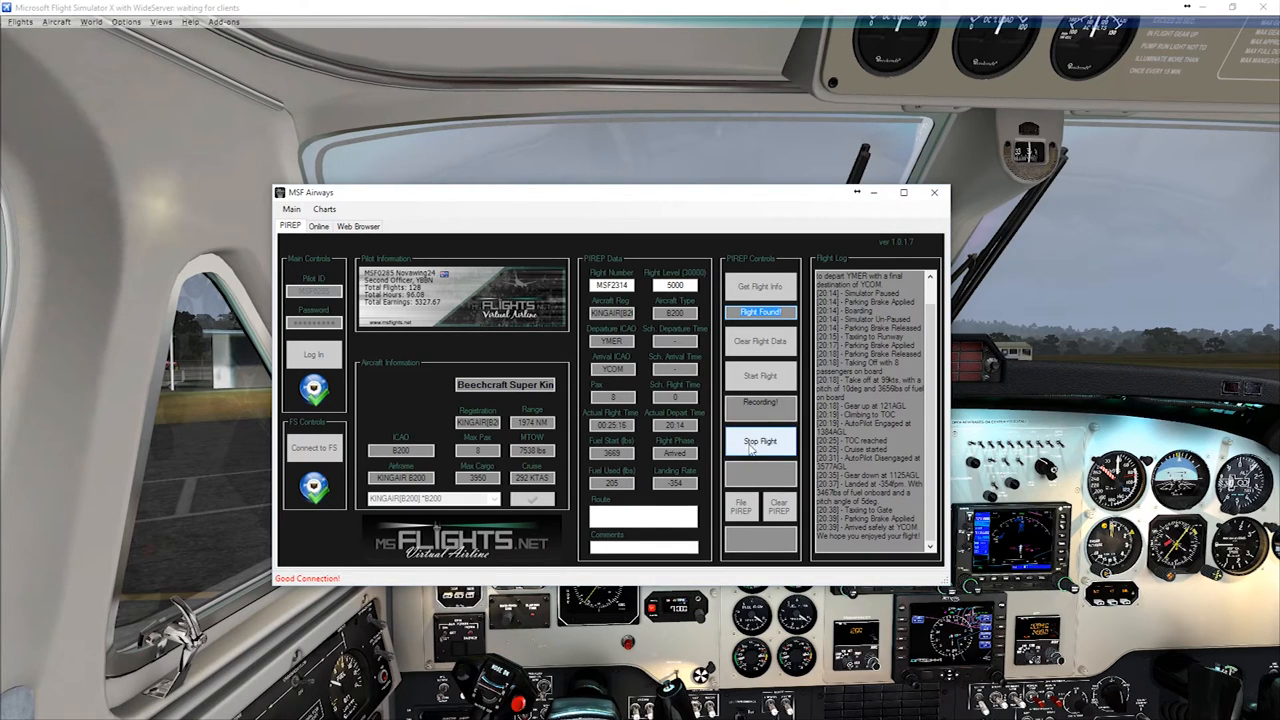
# Step: Stop the tracked flight and file its PIREP, receiving the 'PIREP Filed' confirmation
pyautogui.click(760, 442)
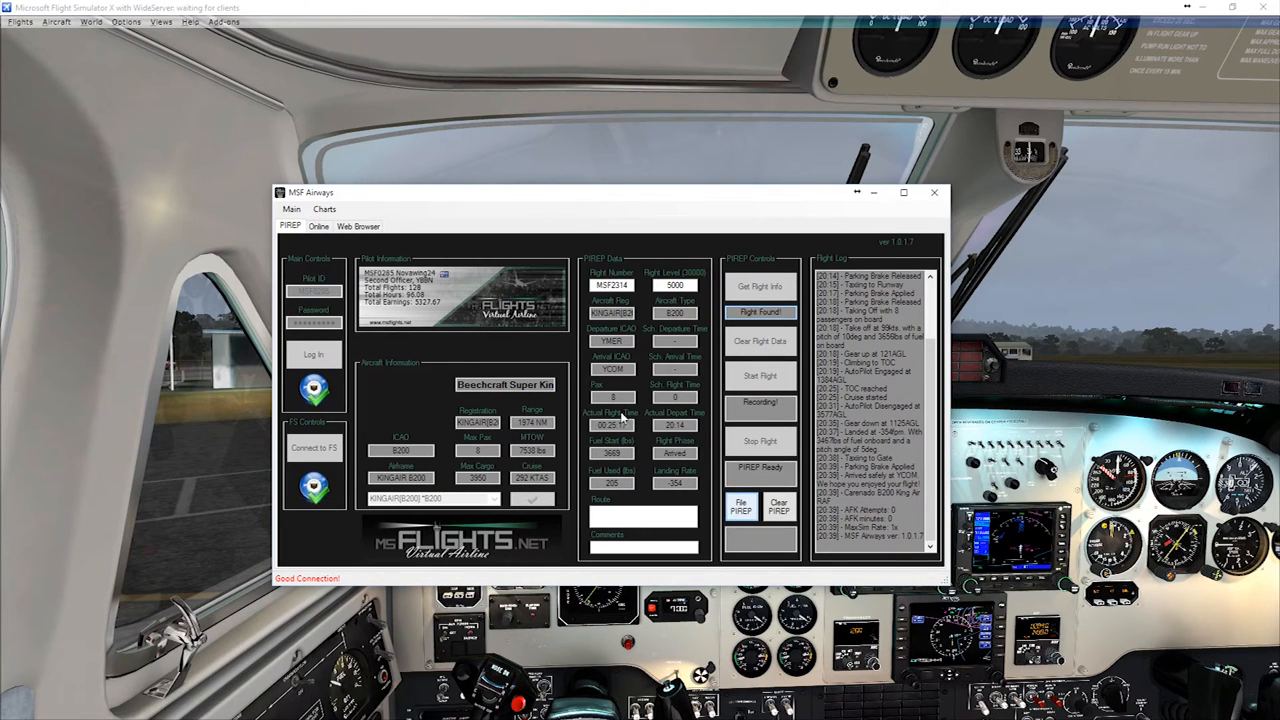
pyautogui.moveTo(640, 424)
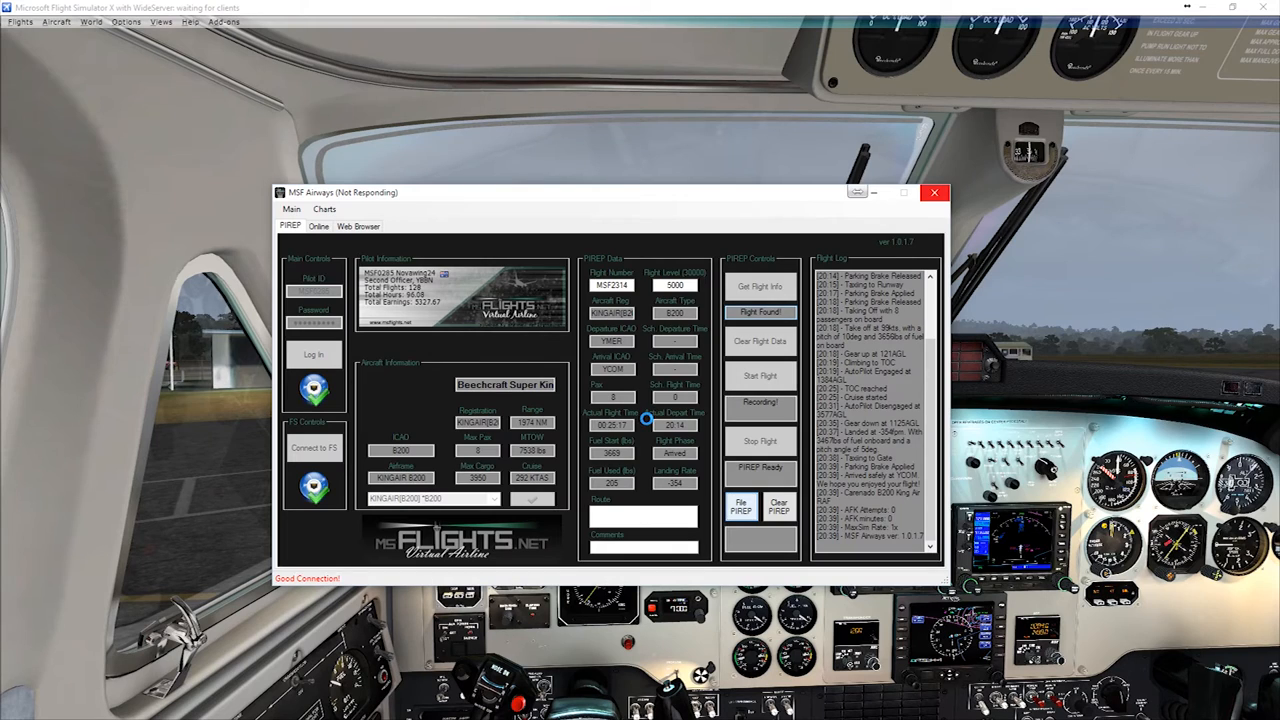
pyautogui.click(740, 504)
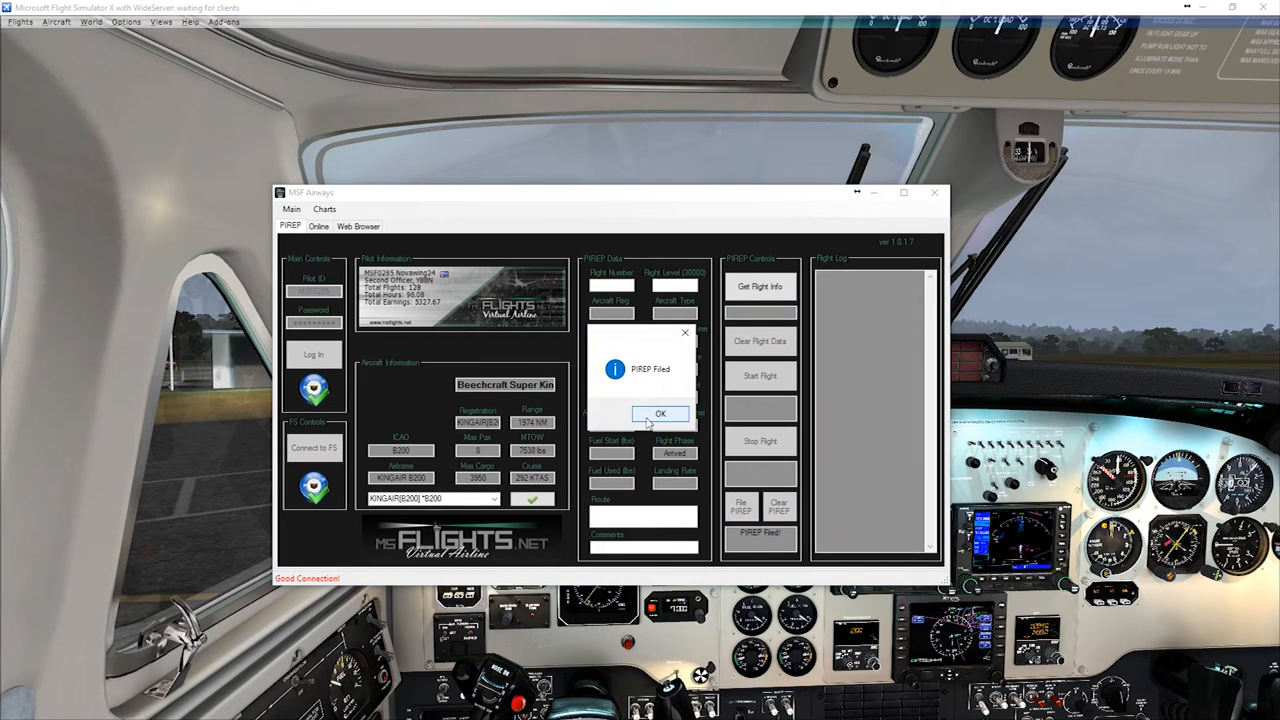